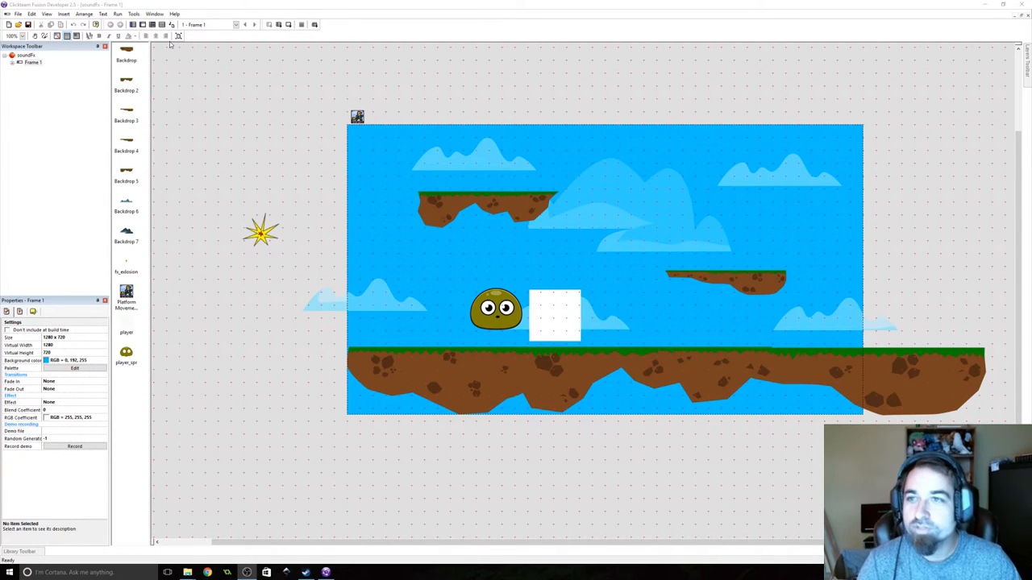
- Test-run the platformer frame, then close the game window to resume editing
{"action": "left_click", "coordinate": [118, 12]}
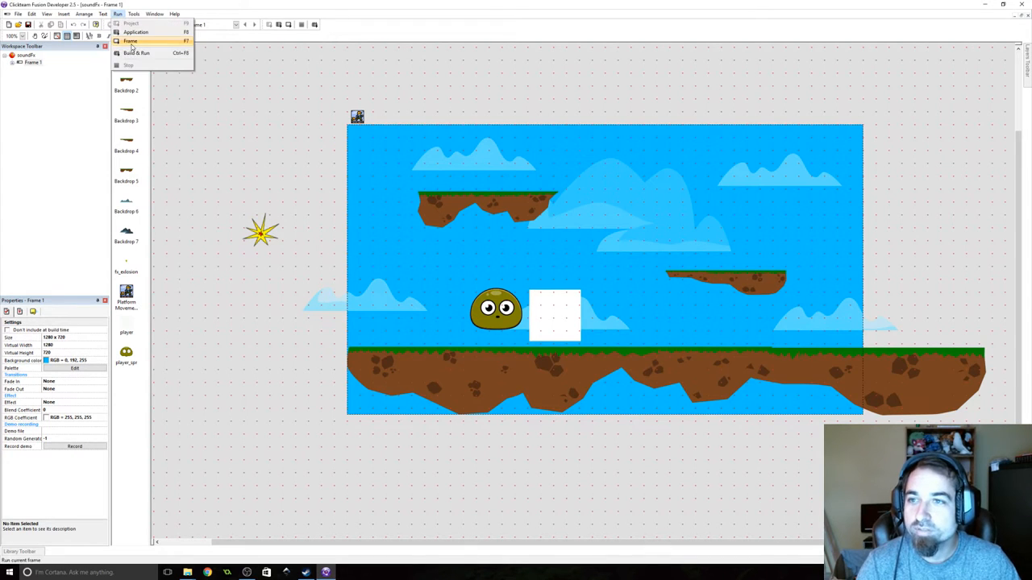
{"action": "left_click", "coordinate": [129, 42]}
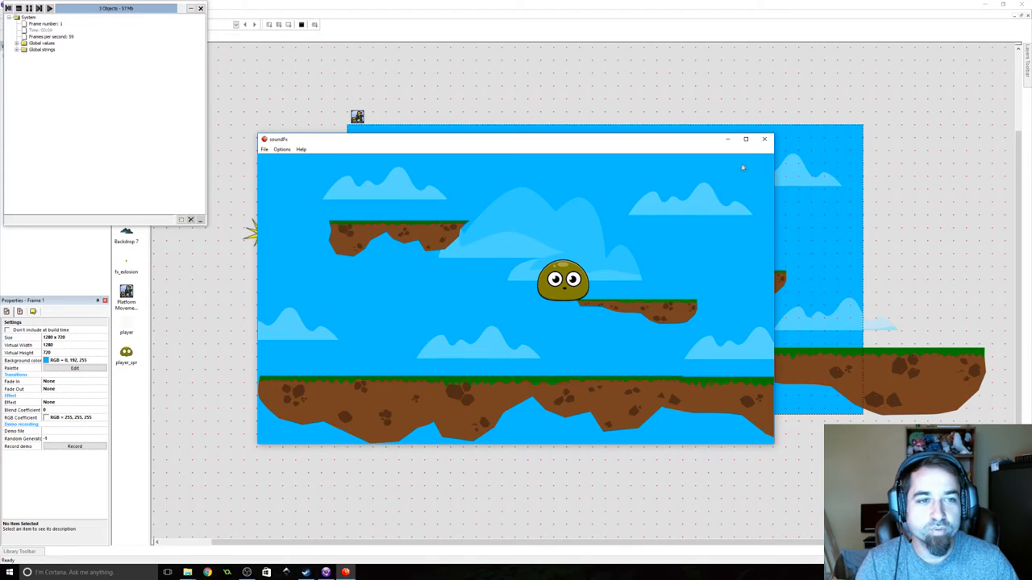
{"action": "left_click", "coordinate": [764, 139]}
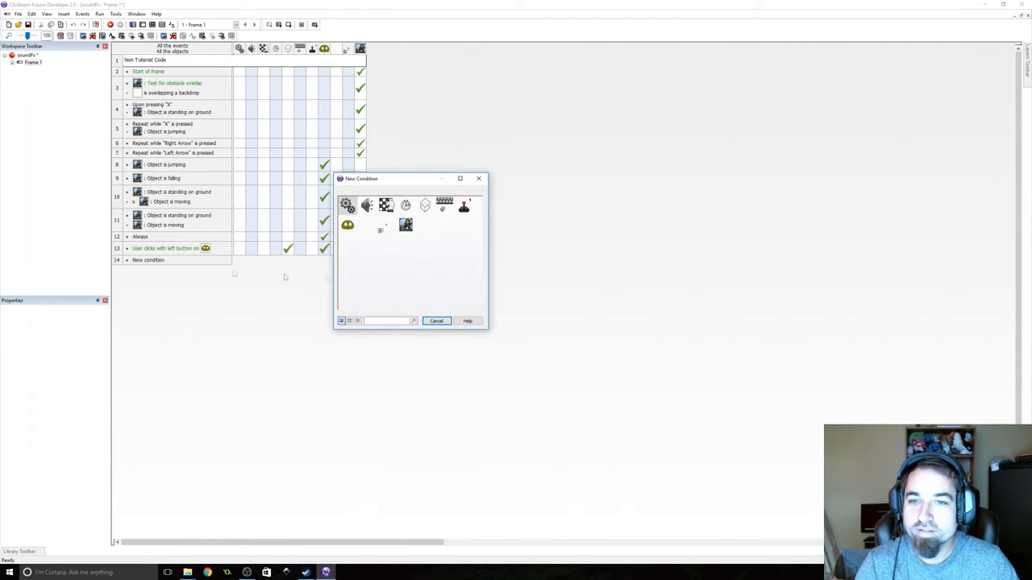
{"action": "mouse_move", "coordinate": [422, 205]}
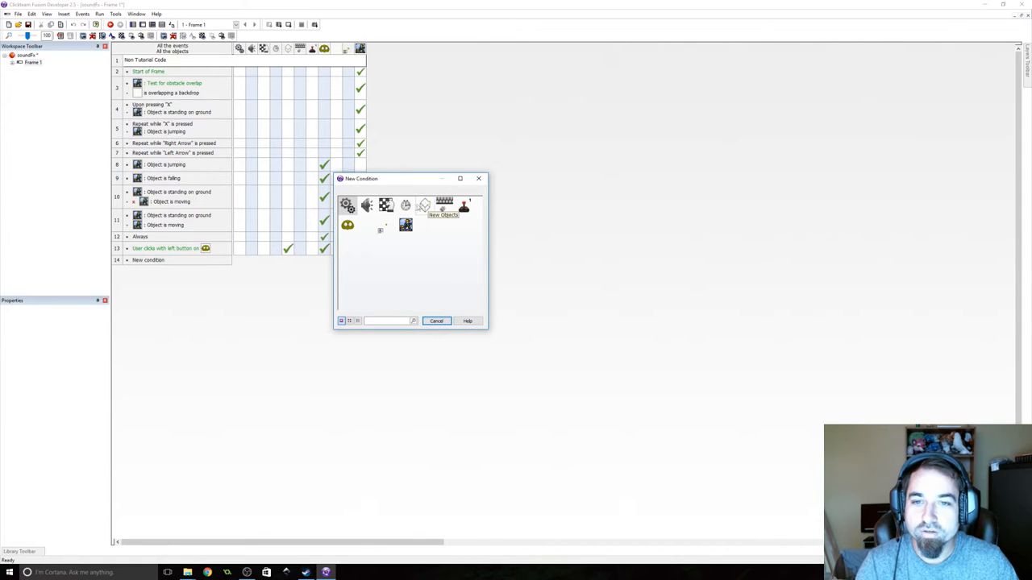
- Browse the sound object's Samples/Music conditions, then cancel without choosing one
{"action": "left_click", "coordinate": [368, 205]}
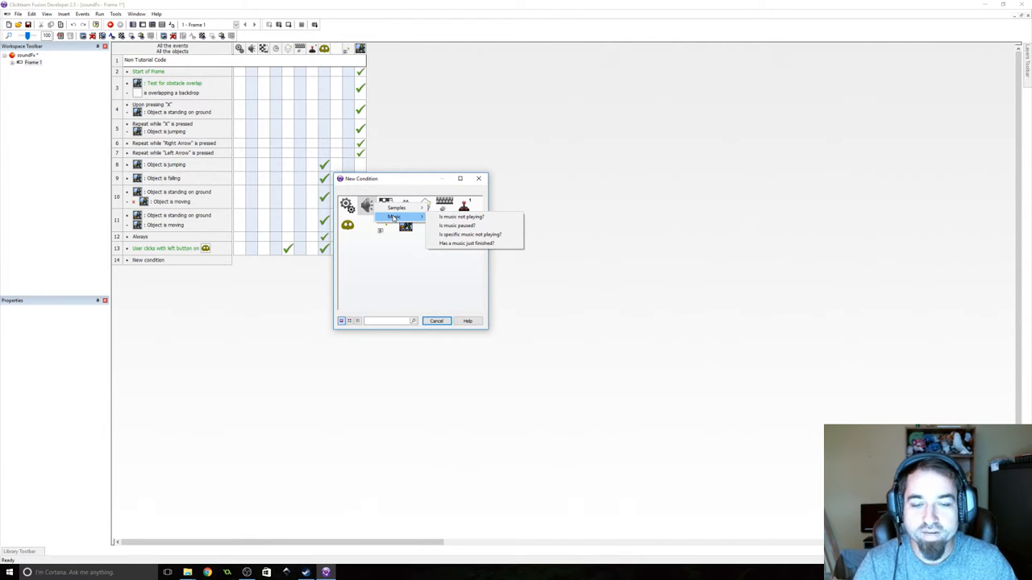
{"action": "mouse_move", "coordinate": [397, 208]}
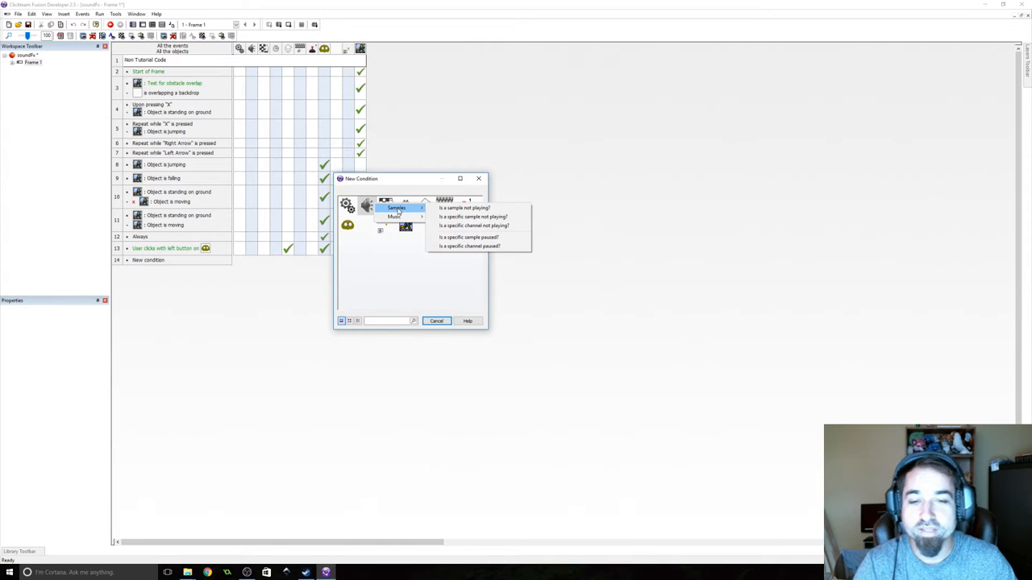
{"action": "left_click", "coordinate": [435, 321]}
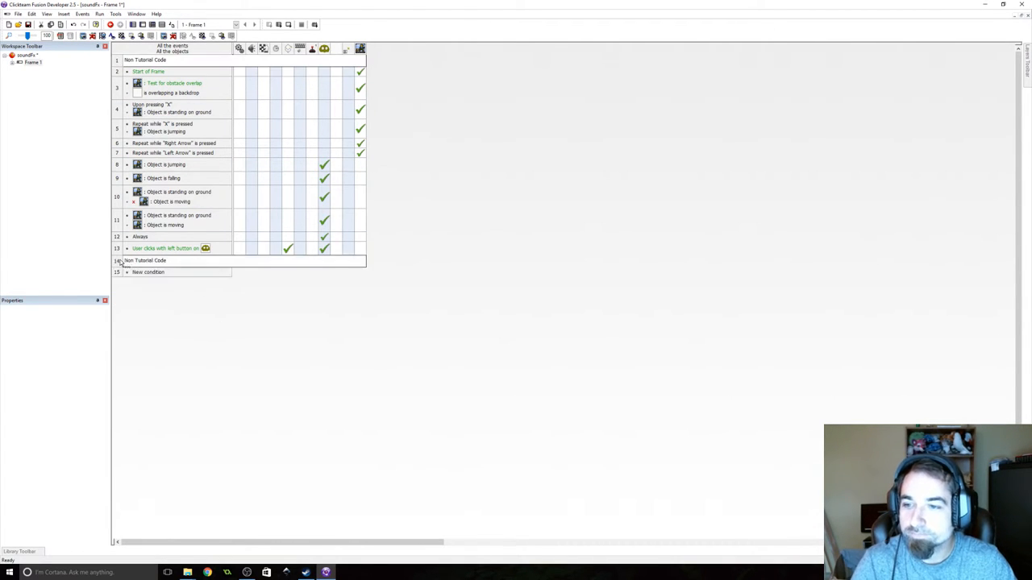
- Label the new comment line 'Music'
{"action": "double_click", "coordinate": [145, 261]}
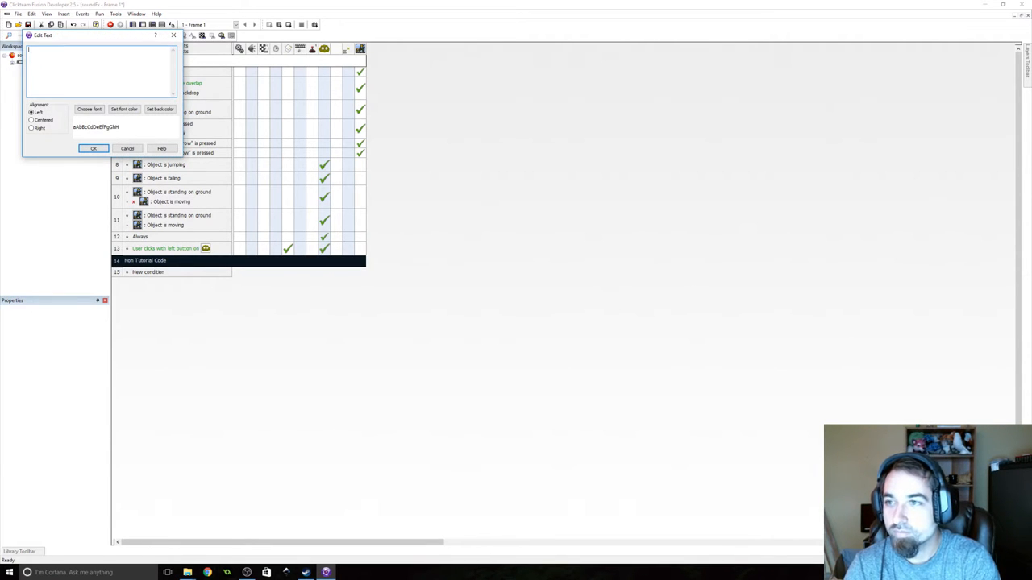
{"action": "type", "text": "Music"}
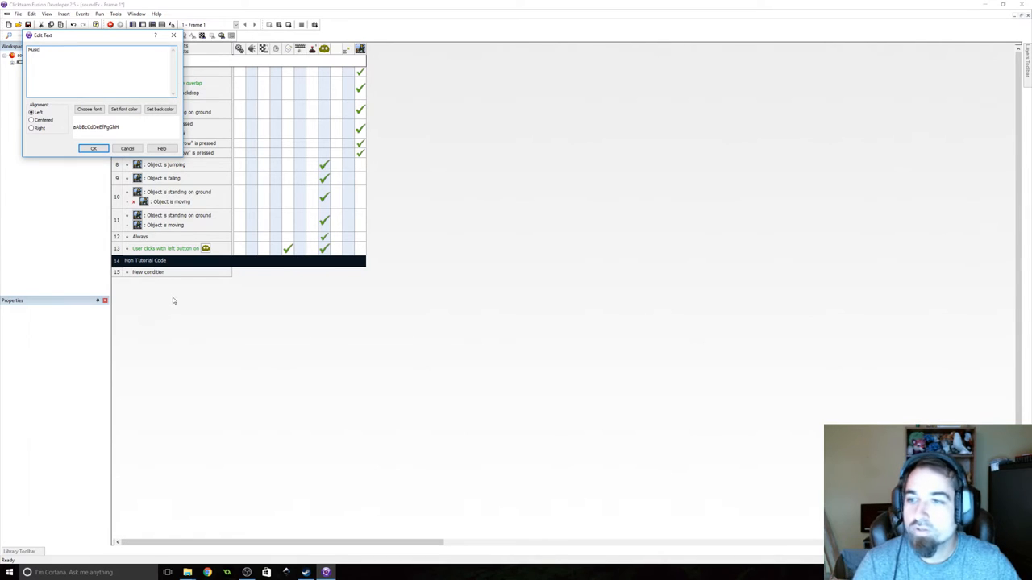
{"action": "left_click", "coordinate": [93, 148]}
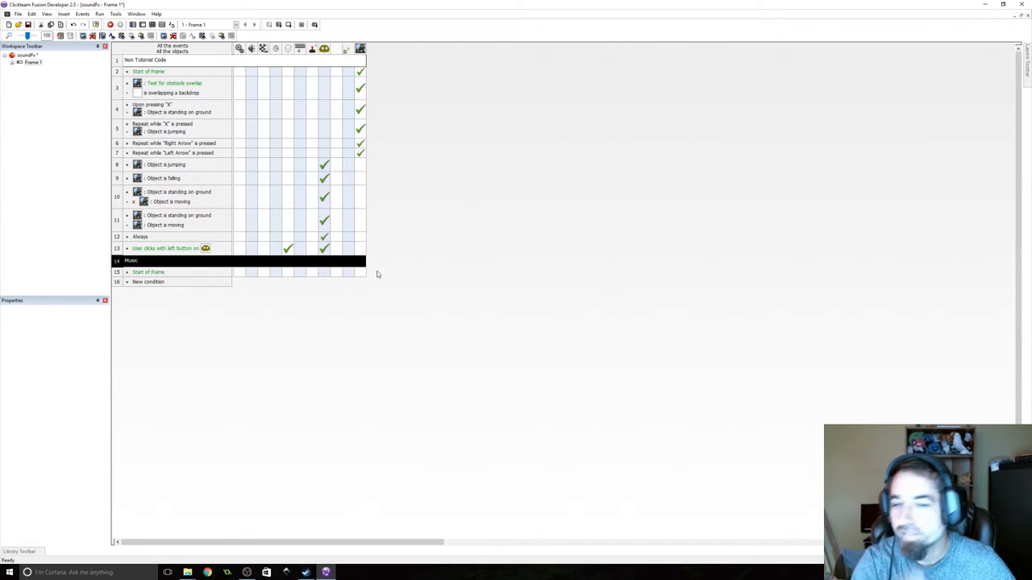
- For the Start of Frame event, choose Play and Loop Sample on a Specific Channel
{"action": "left_click", "coordinate": [149, 271]}
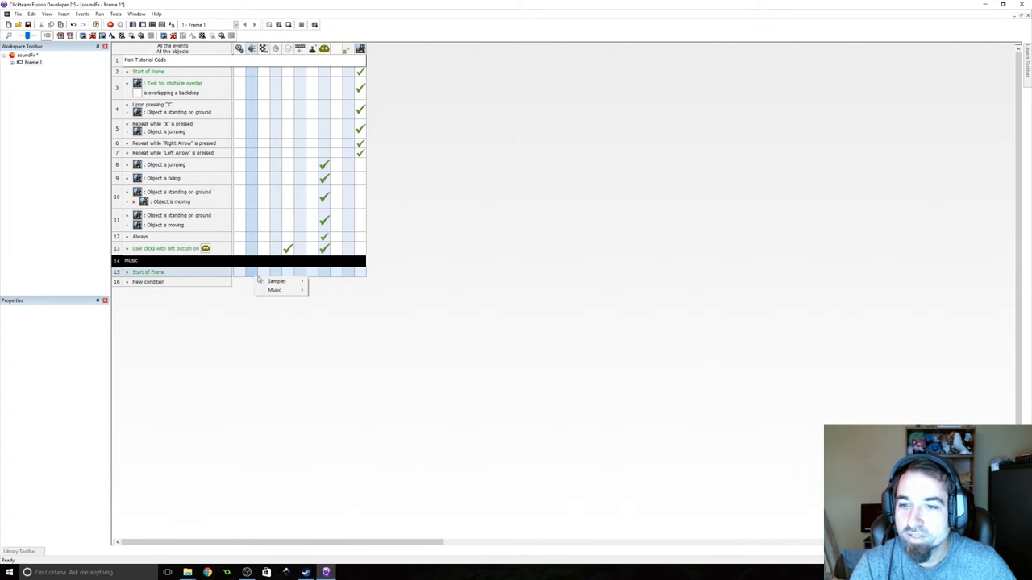
{"action": "mouse_move", "coordinate": [277, 280]}
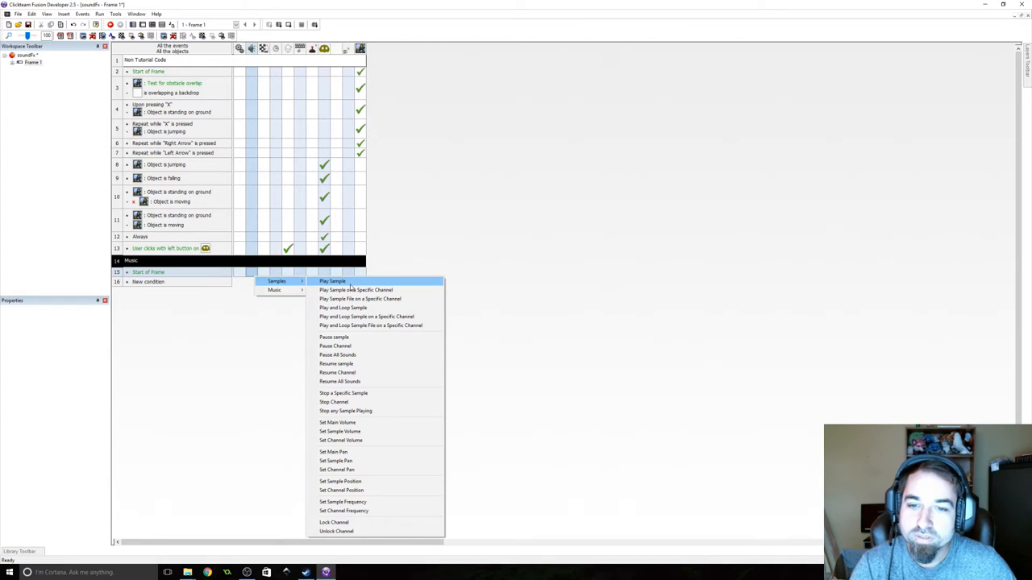
{"action": "mouse_move", "coordinate": [342, 307]}
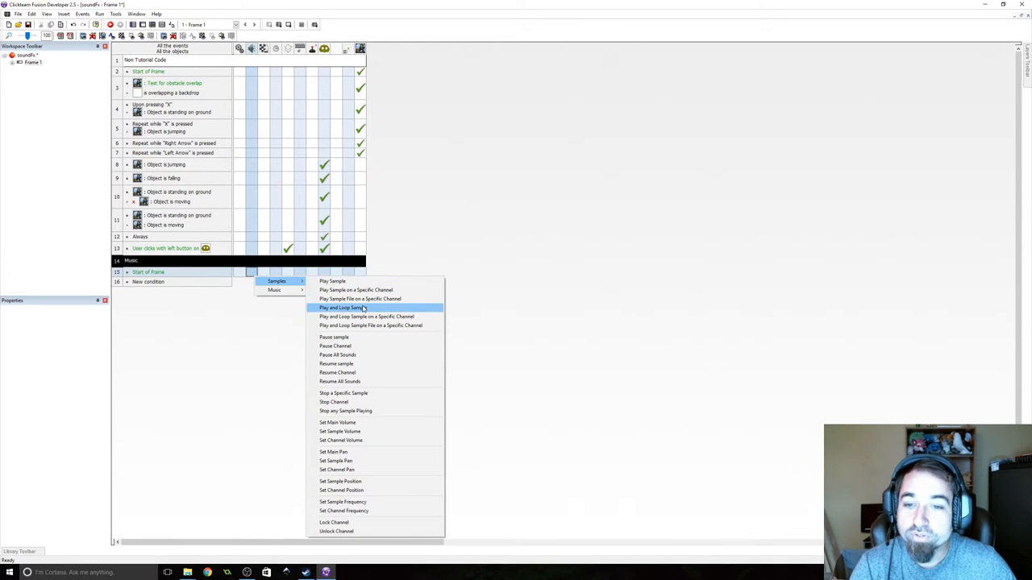
{"action": "mouse_move", "coordinate": [368, 316]}
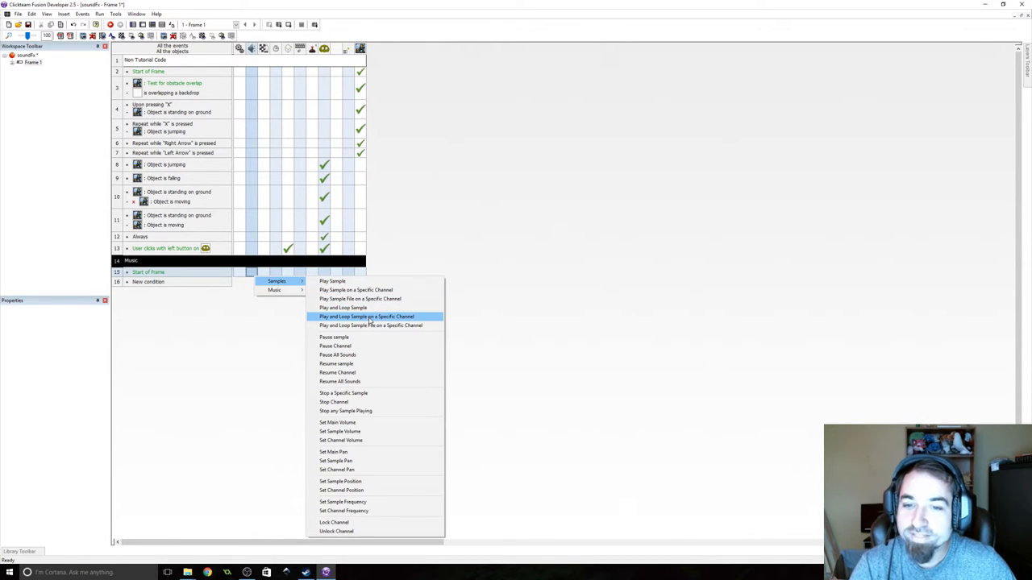
{"action": "left_click", "coordinate": [367, 316]}
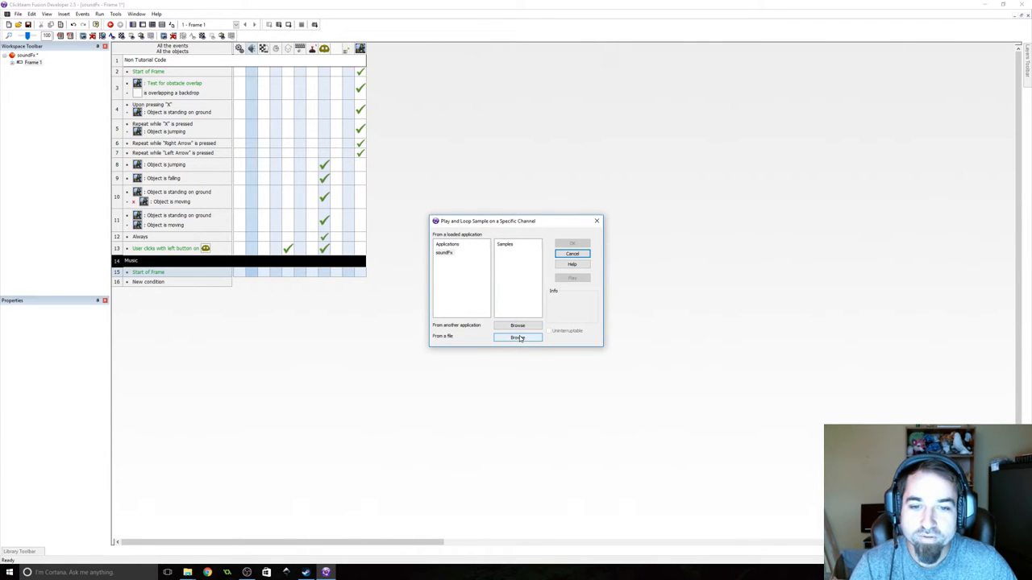
- Load the Tip Toe Synth Loop sample from the sound folder and loop it on channel 1
{"action": "left_click", "coordinate": [519, 337]}
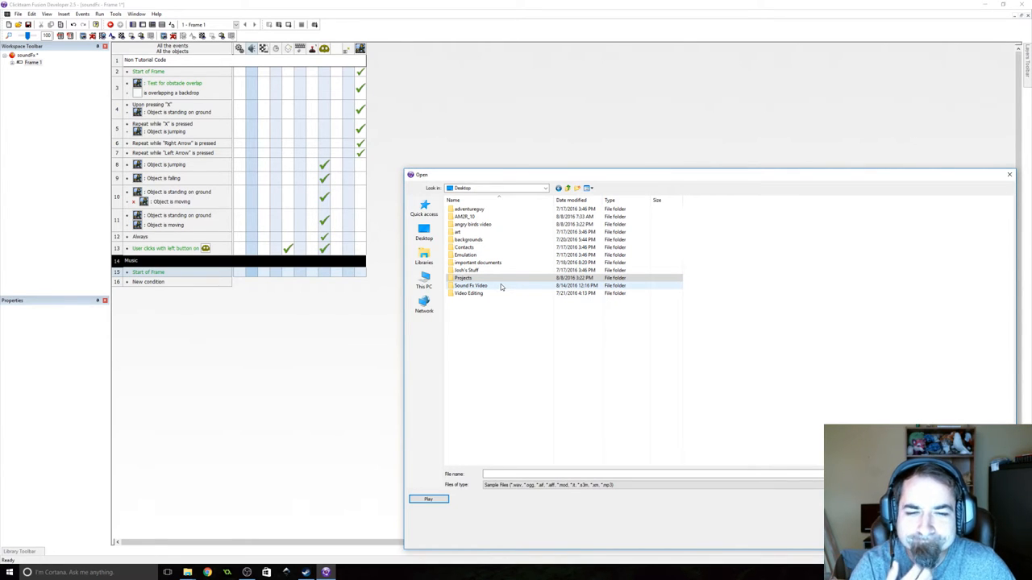
{"action": "double_click", "coordinate": [471, 285]}
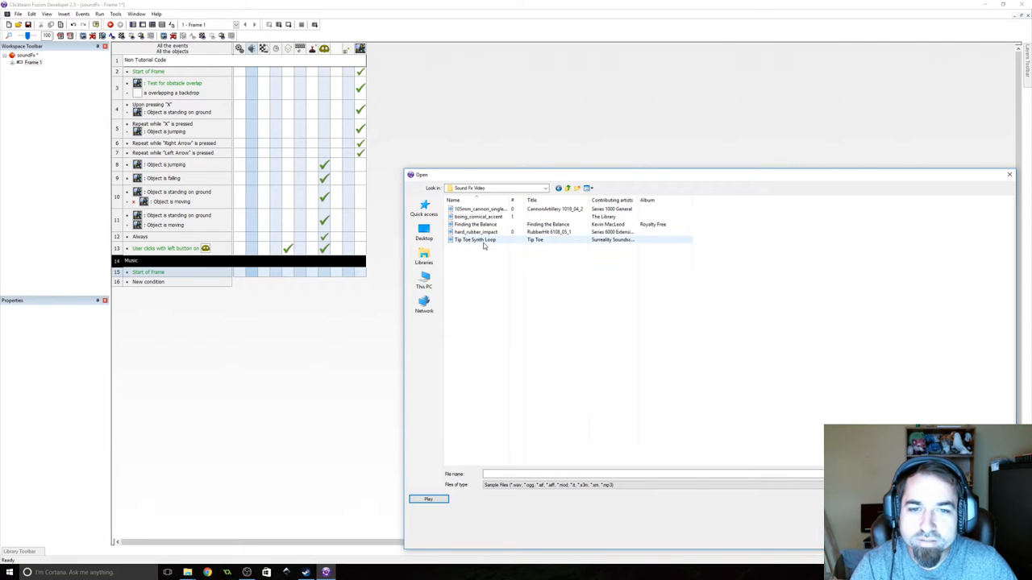
{"action": "mouse_move", "coordinate": [483, 242]}
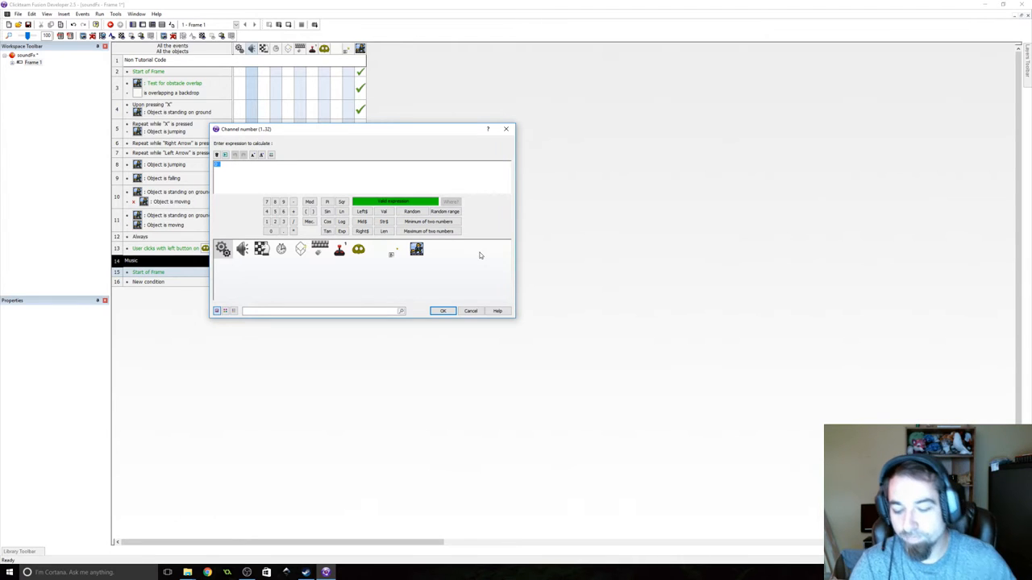
{"action": "type", "text": "1:2"}
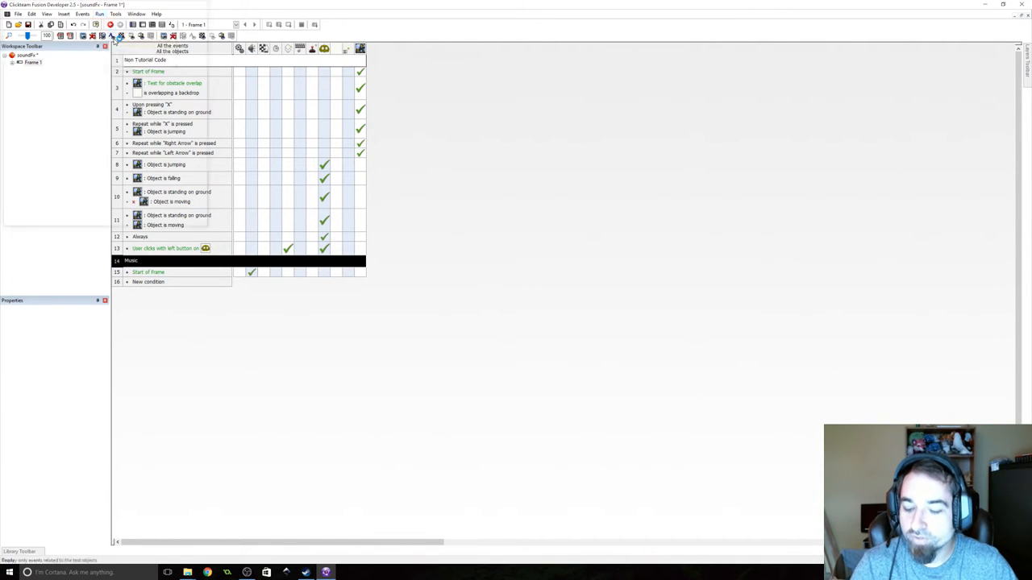
- Add a Set Channel Volume action to the Start of Frame event
{"action": "left_click", "coordinate": [100, 13]}
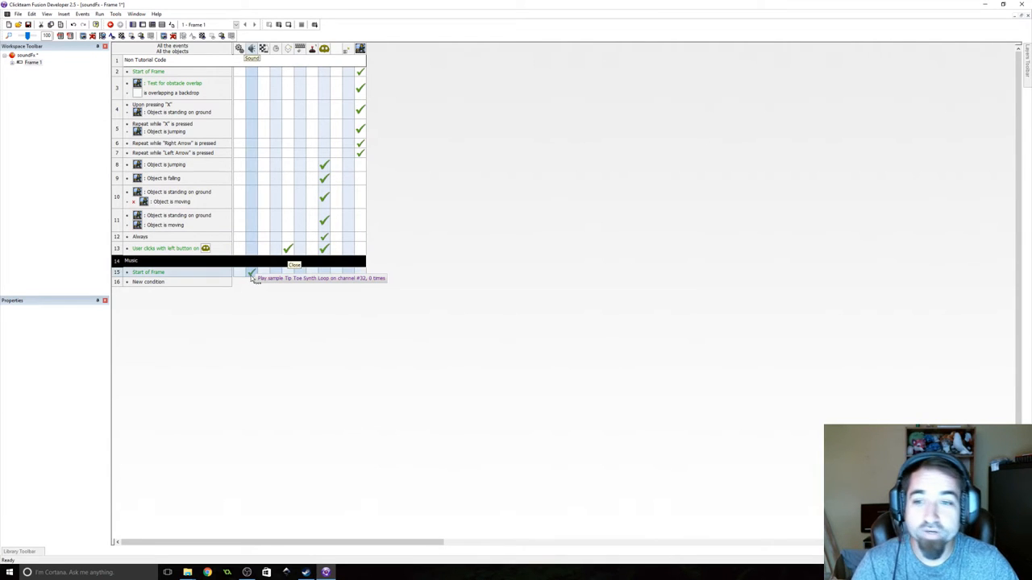
{"action": "right_click", "coordinate": [251, 277]}
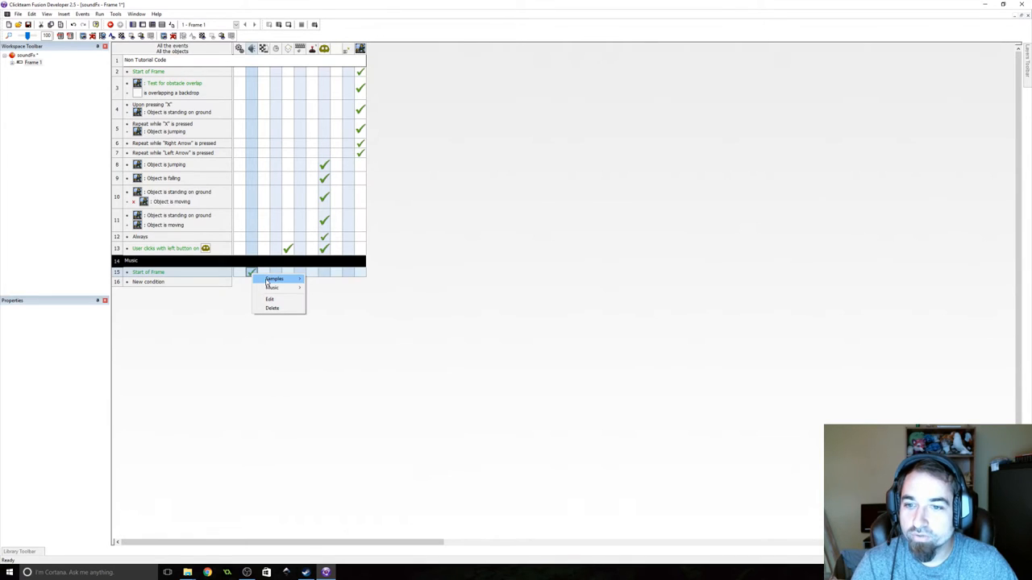
{"action": "mouse_move", "coordinate": [274, 279]}
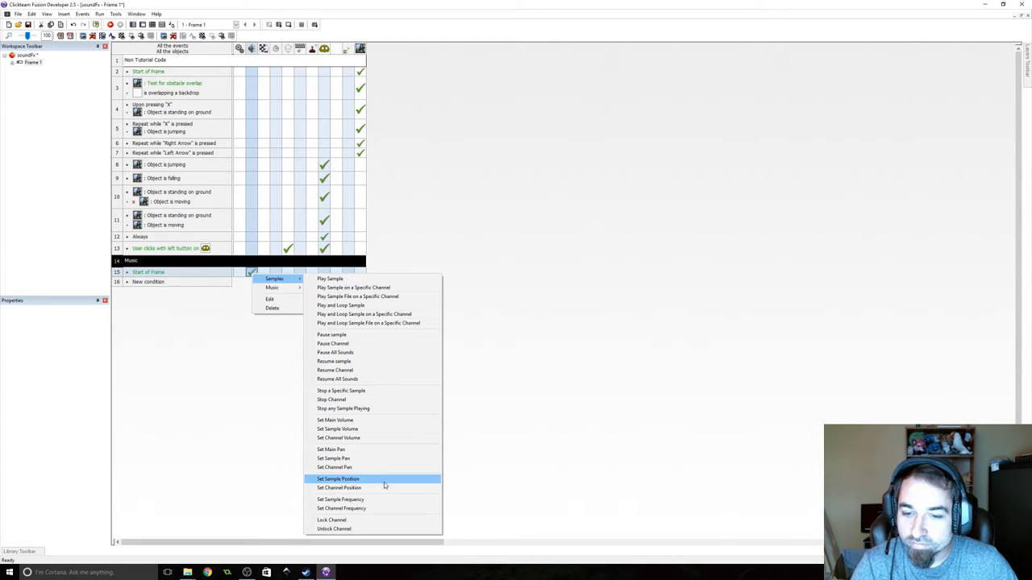
{"action": "mouse_move", "coordinate": [339, 487]}
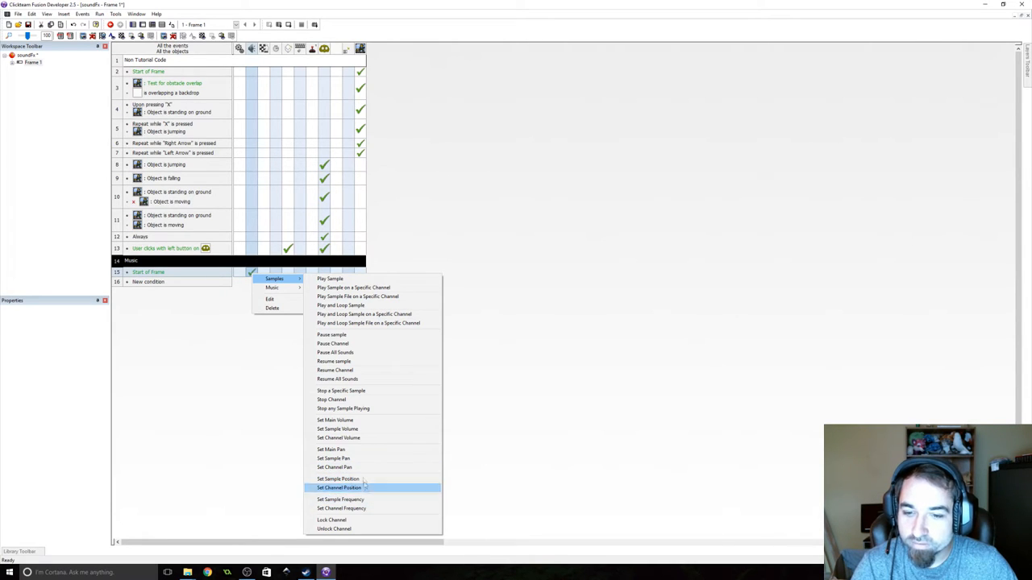
{"action": "mouse_move", "coordinate": [338, 479]}
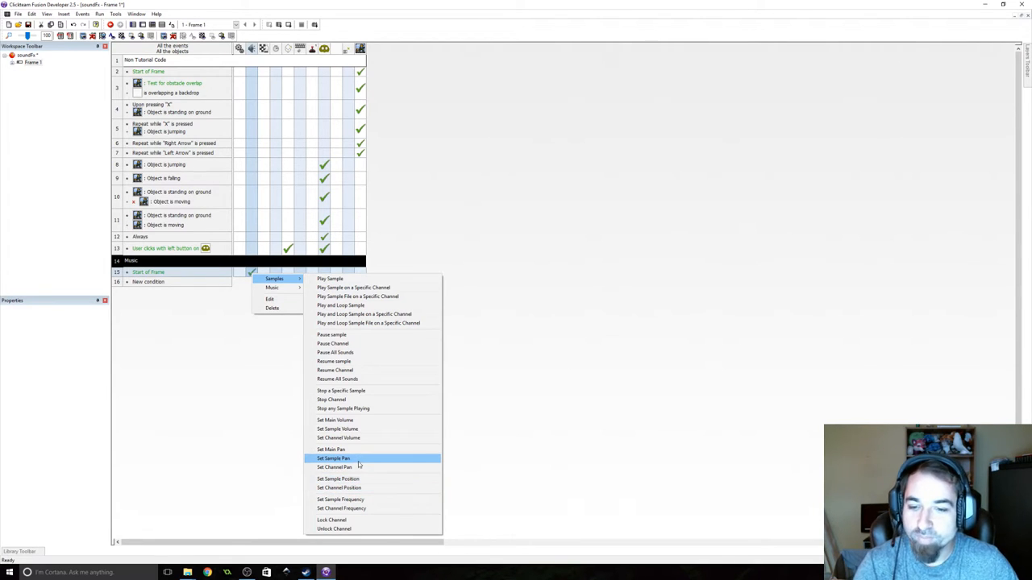
{"action": "mouse_move", "coordinate": [353, 479]}
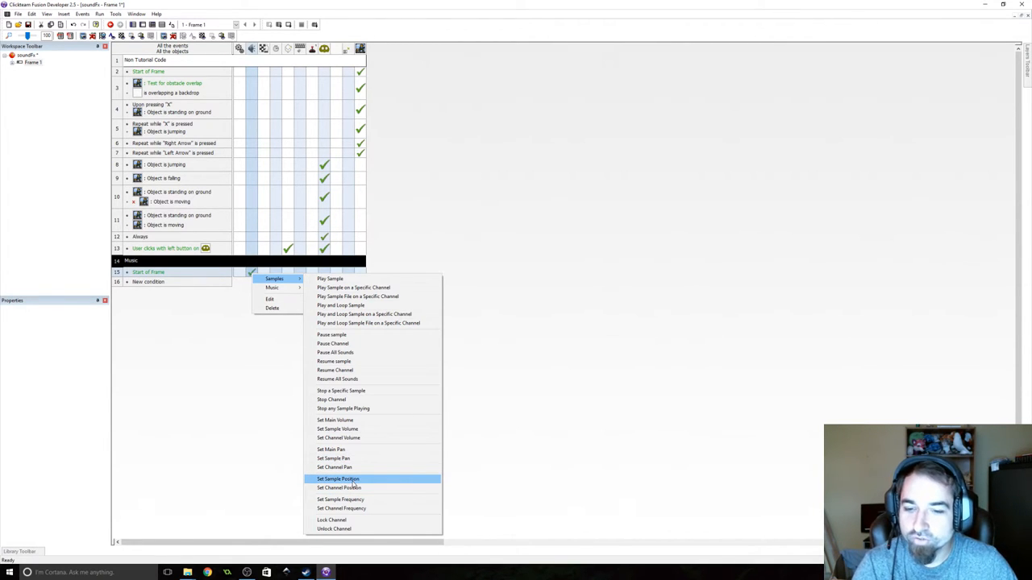
{"action": "mouse_move", "coordinate": [363, 438]}
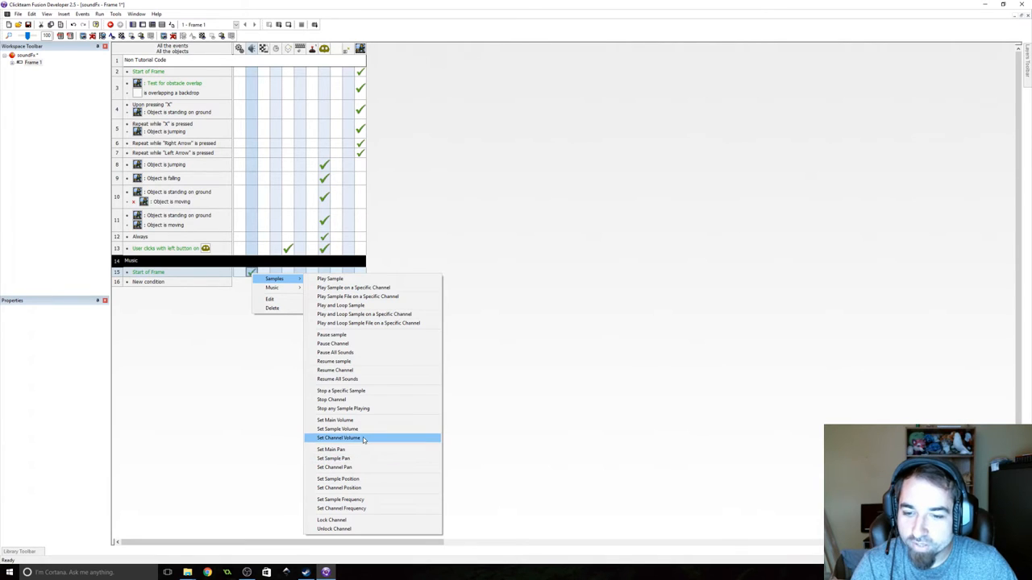
{"action": "left_click", "coordinate": [338, 438]}
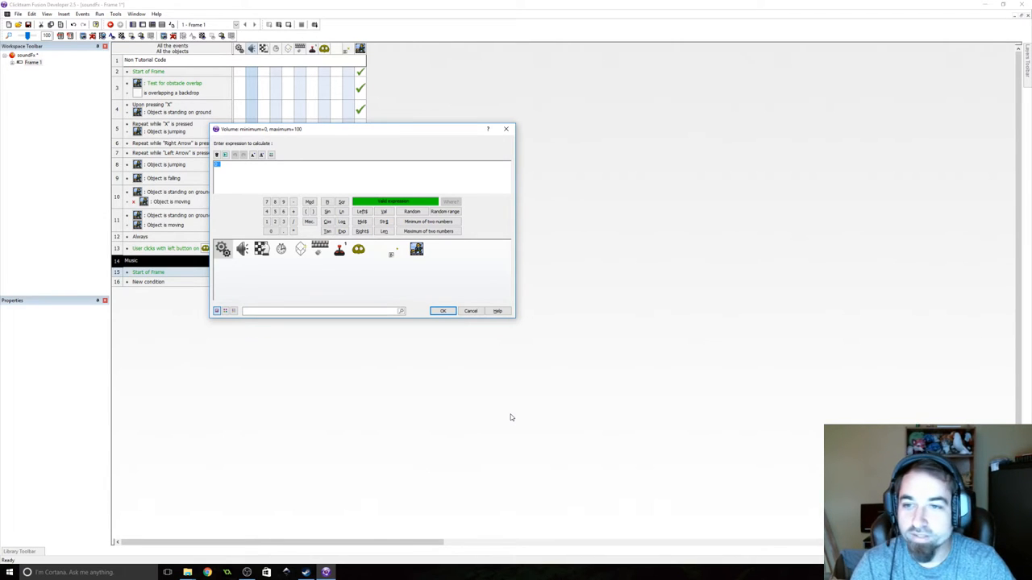
- Set the music channel volume to 50 and run the game to hear it
{"action": "type", "text": "50"}
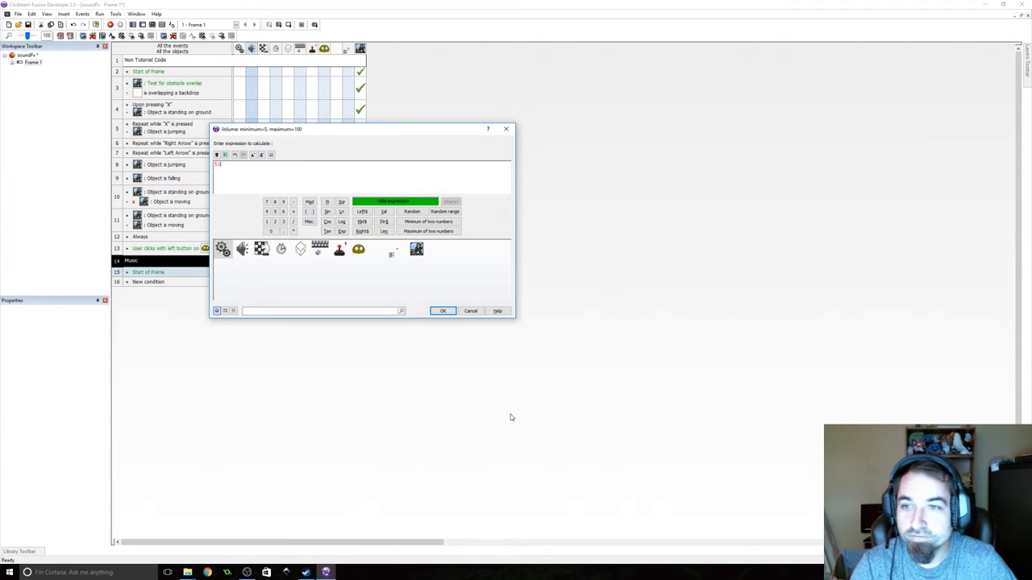
{"action": "left_click", "coordinate": [100, 12]}
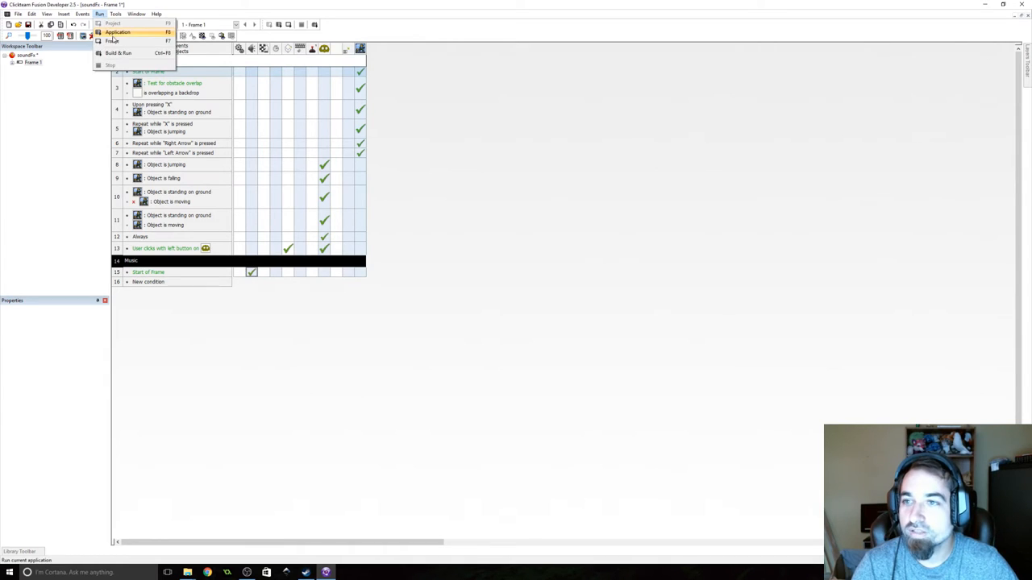
{"action": "left_click", "coordinate": [116, 33]}
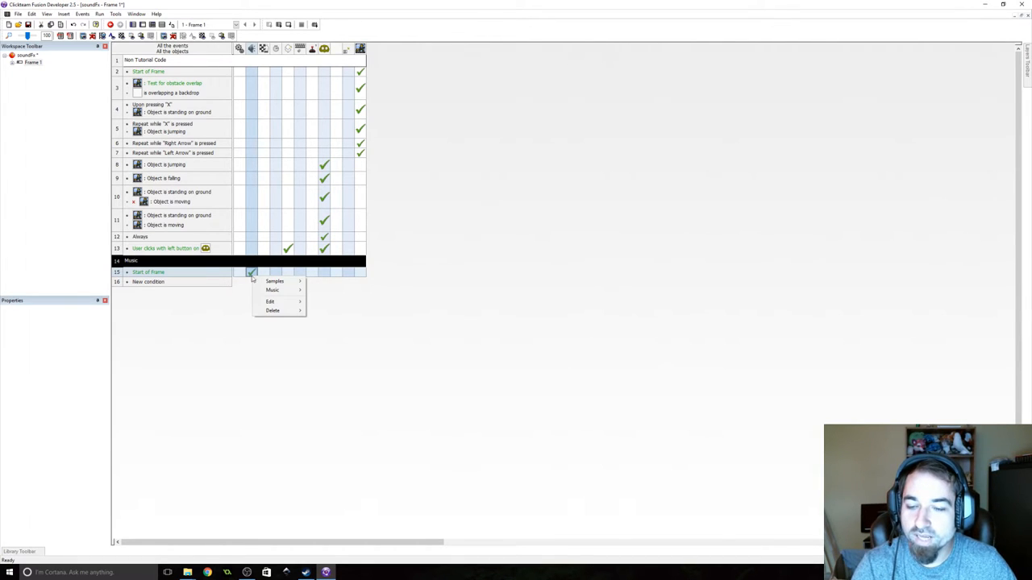
{"action": "mouse_move", "coordinate": [270, 301]}
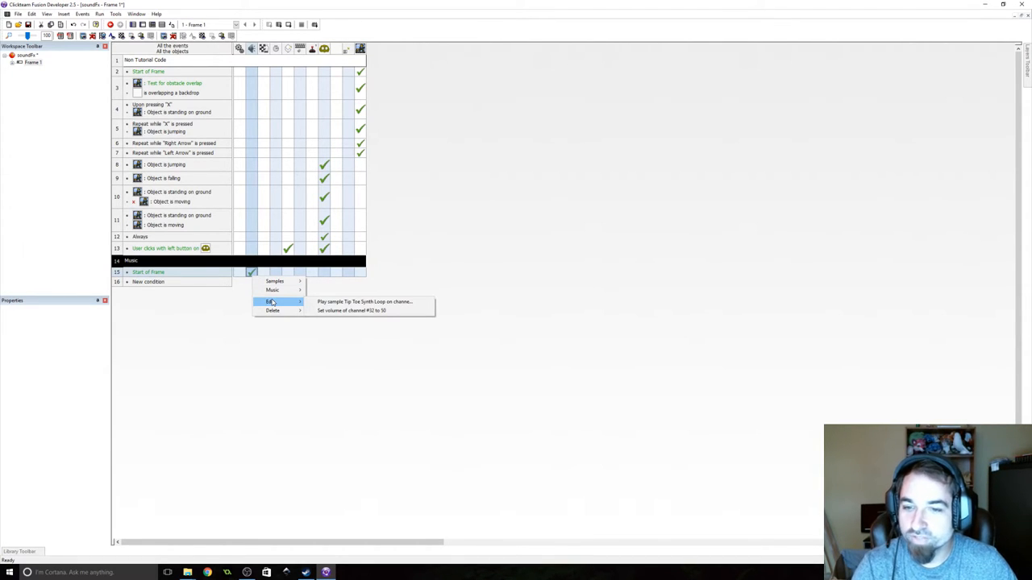
{"action": "mouse_move", "coordinate": [351, 310]}
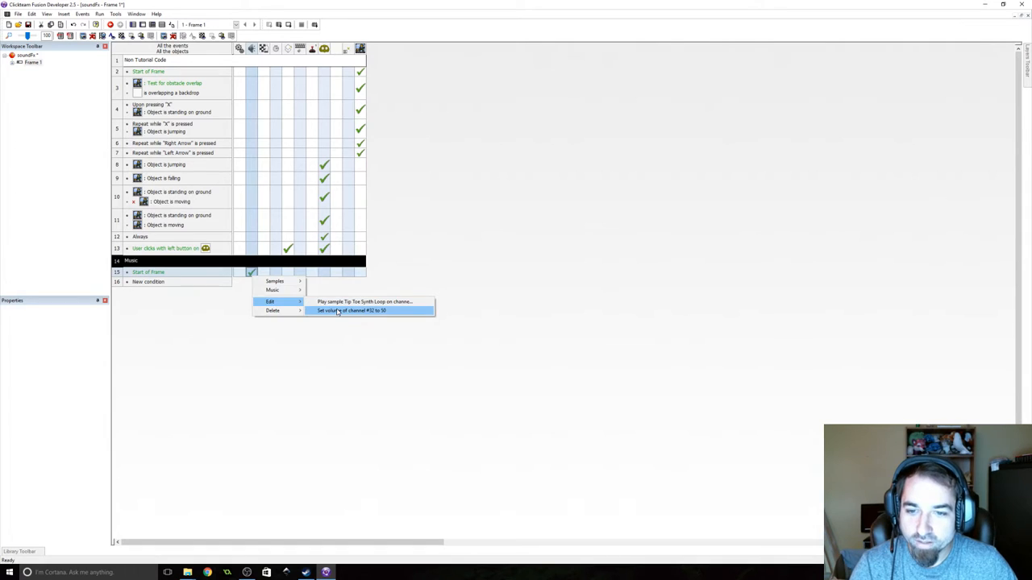
- Review the Set volume of channel #1 action on the Start of Frame event
{"action": "left_click", "coordinate": [353, 309]}
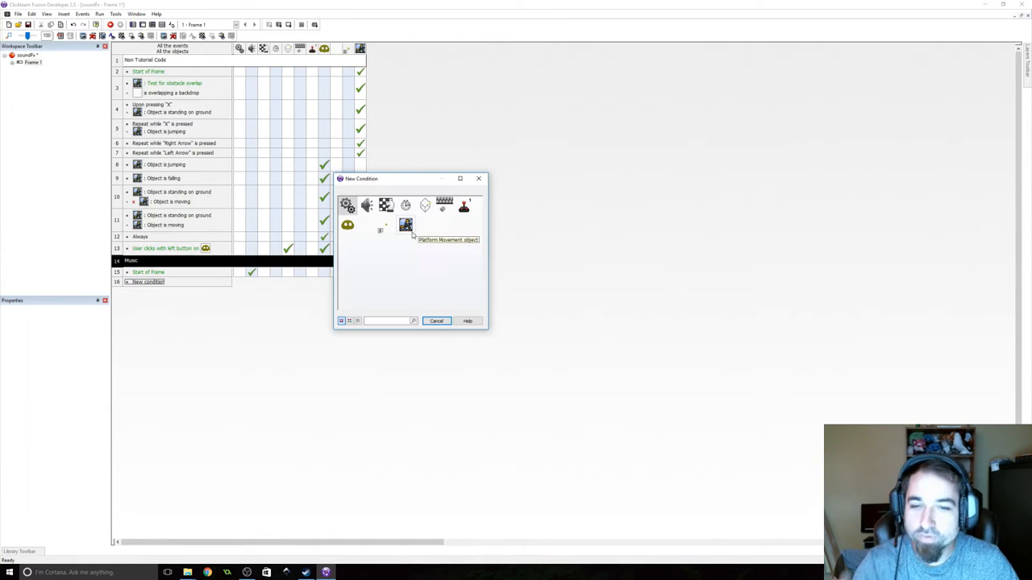
- Dismiss the new condition dialog and bring up sound actions for the X-pressed jump event
{"action": "left_click", "coordinate": [435, 321]}
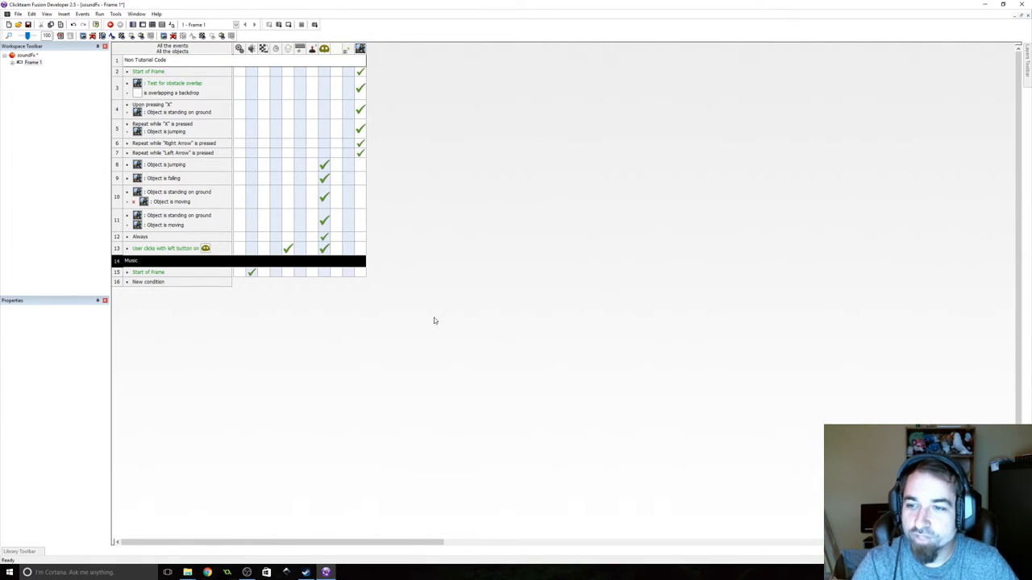
{"action": "left_click", "coordinate": [148, 281]}
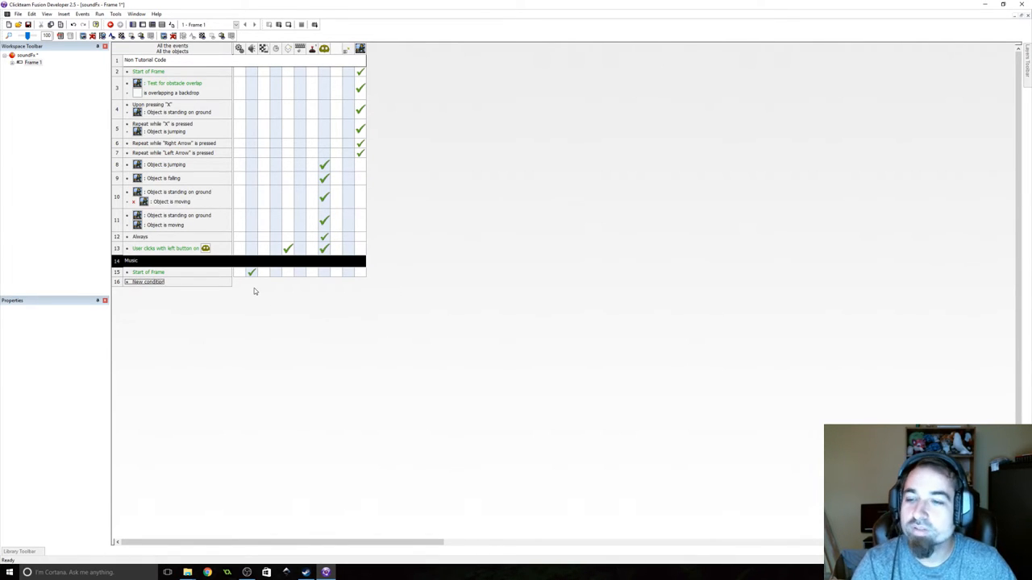
{"action": "mouse_move", "coordinate": [223, 285]}
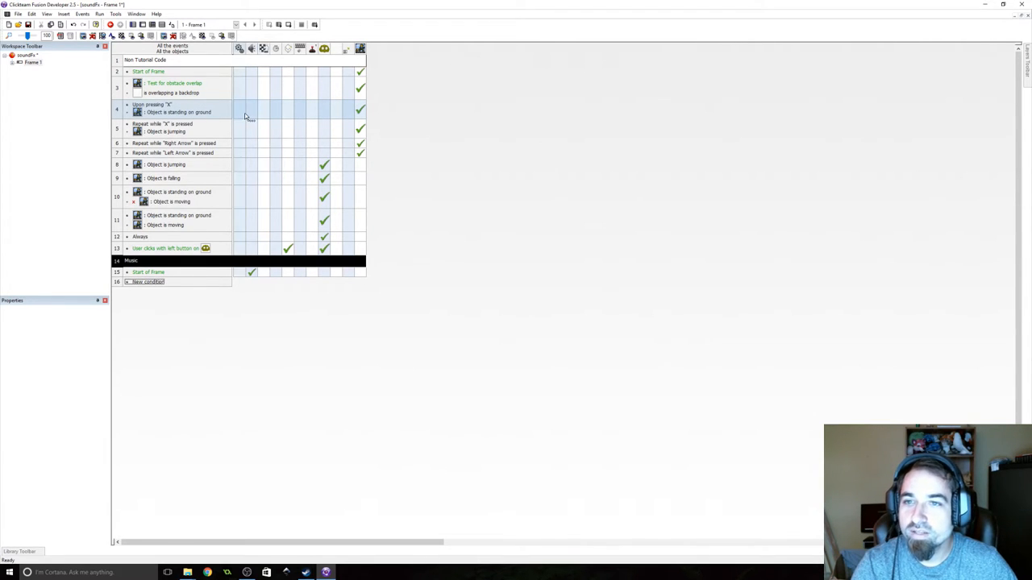
{"action": "mouse_move", "coordinate": [252, 48]}
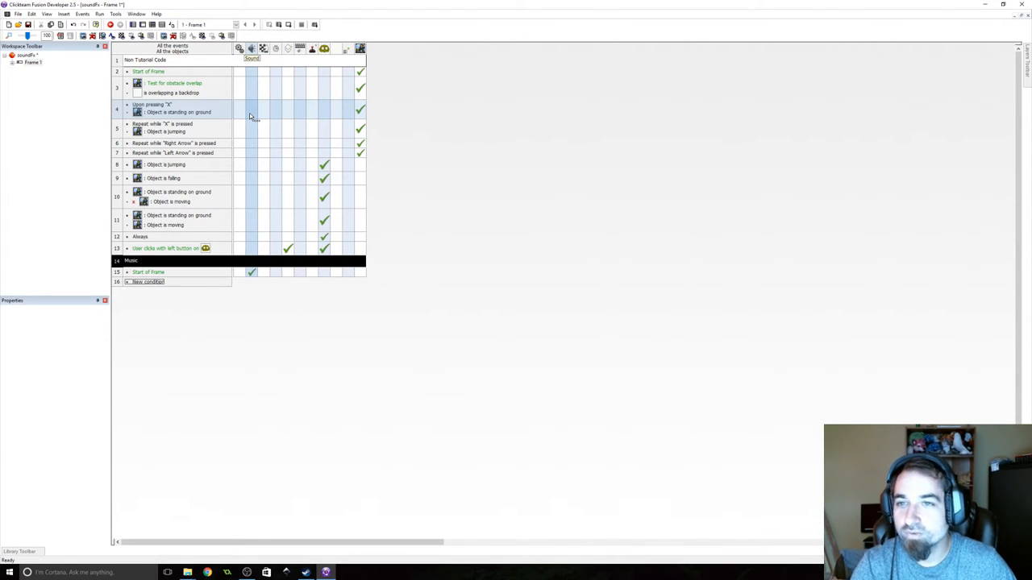
{"action": "right_click", "coordinate": [252, 110]}
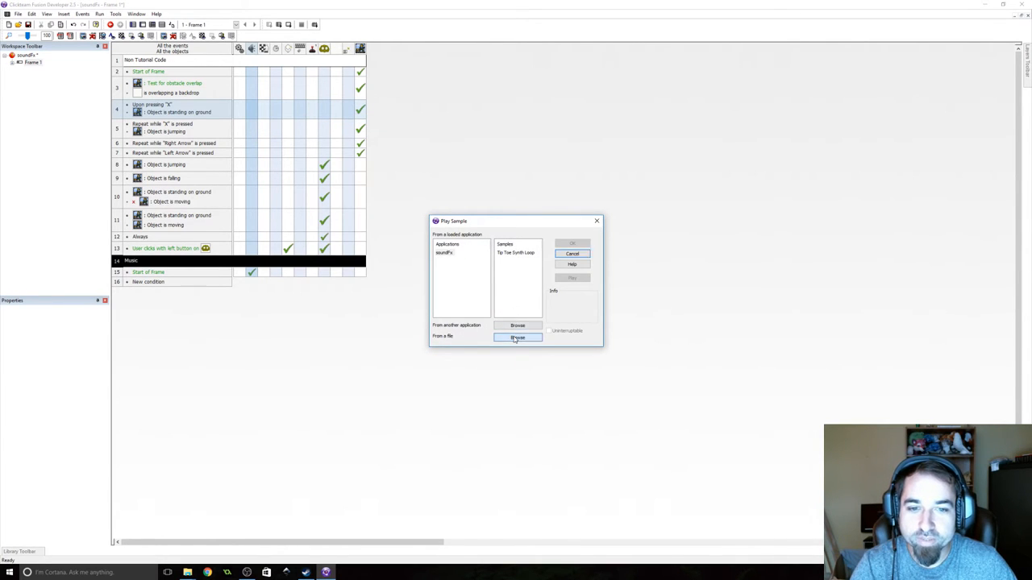
- Import the boing sound file from disk into the project
{"action": "left_click", "coordinate": [517, 337]}
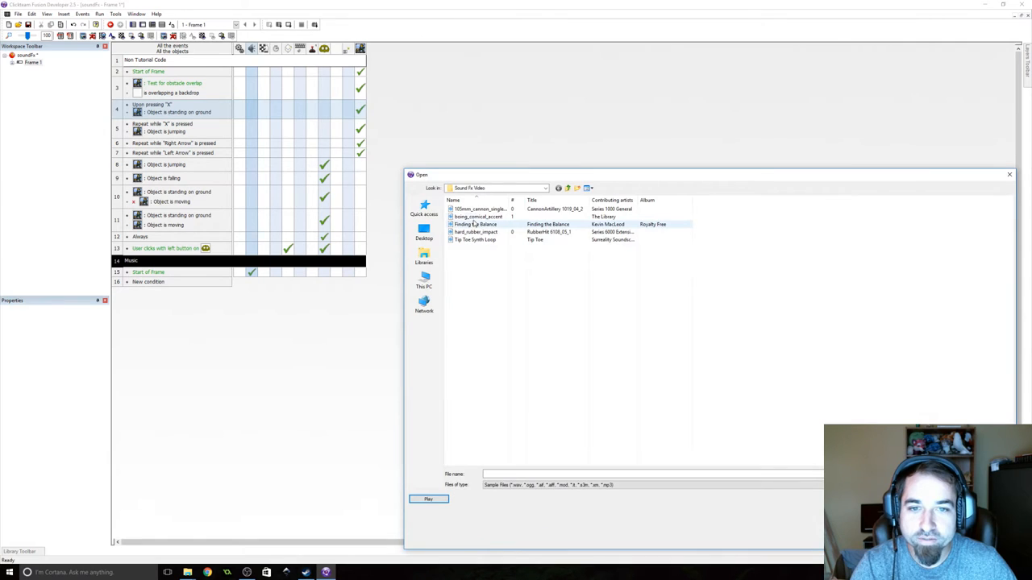
{"action": "left_click", "coordinate": [100, 13]}
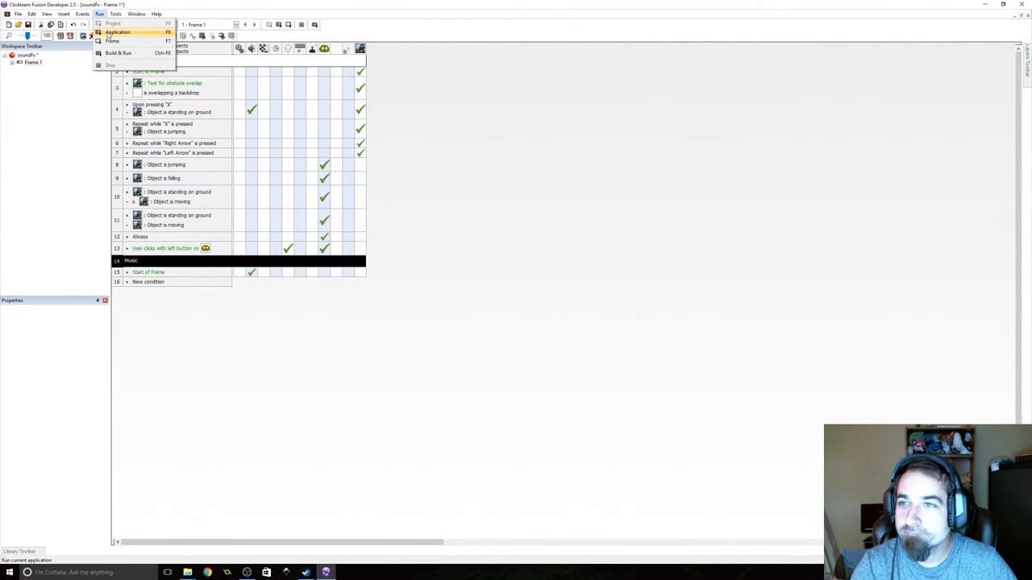
{"action": "left_click", "coordinate": [116, 32]}
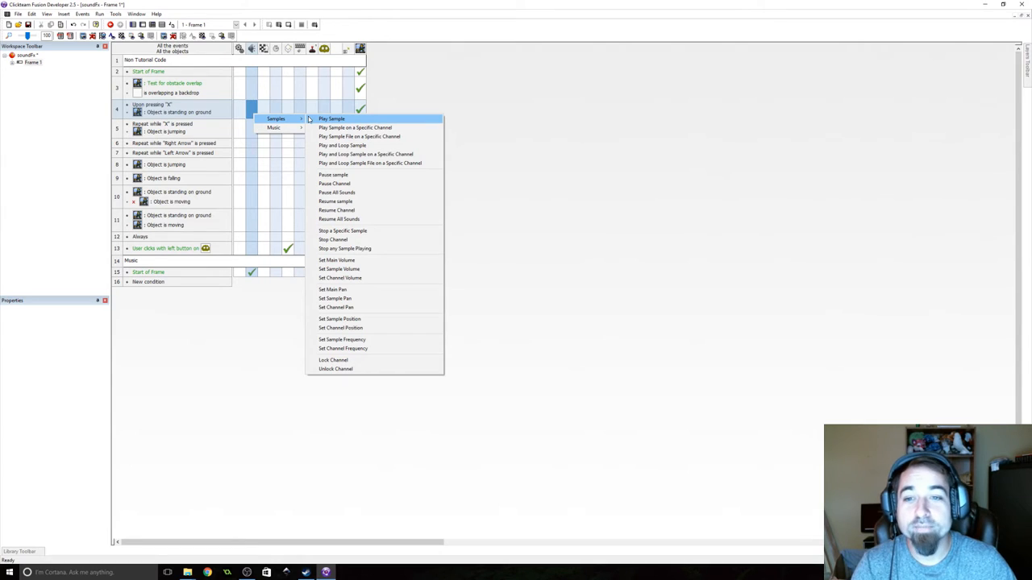
{"action": "mouse_move", "coordinate": [311, 119]}
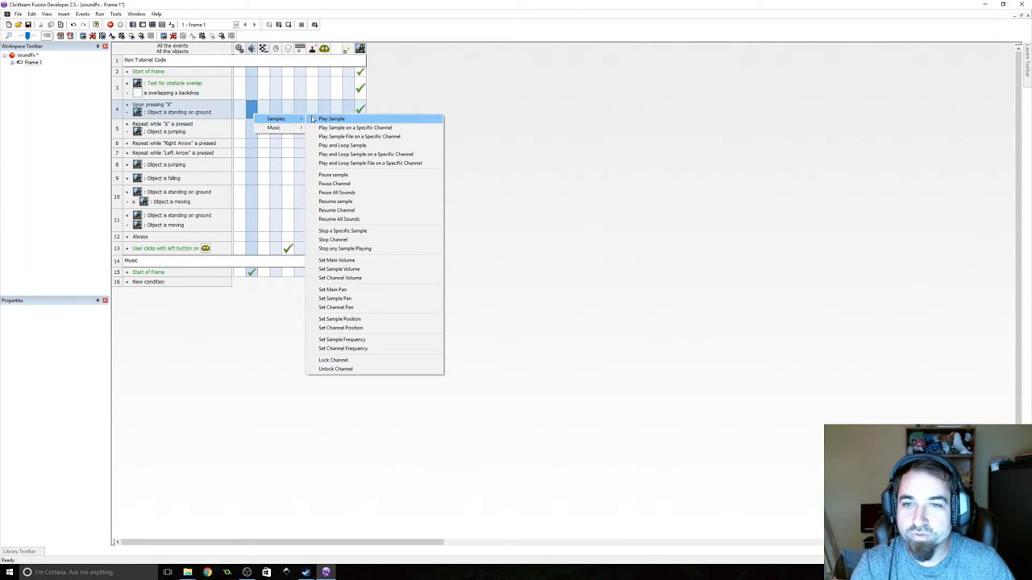
{"action": "mouse_move", "coordinate": [332, 238]}
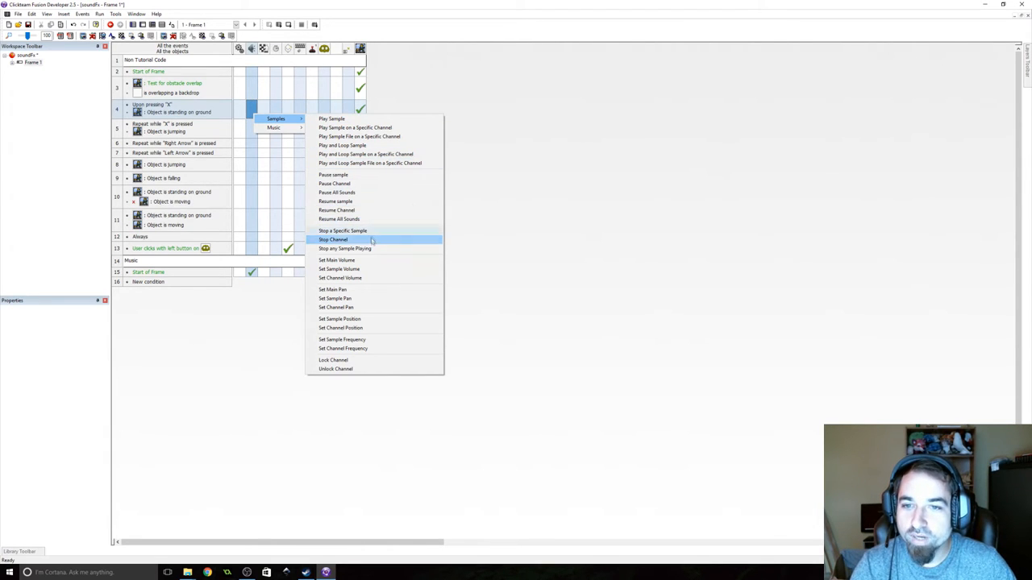
{"action": "mouse_move", "coordinate": [368, 201]}
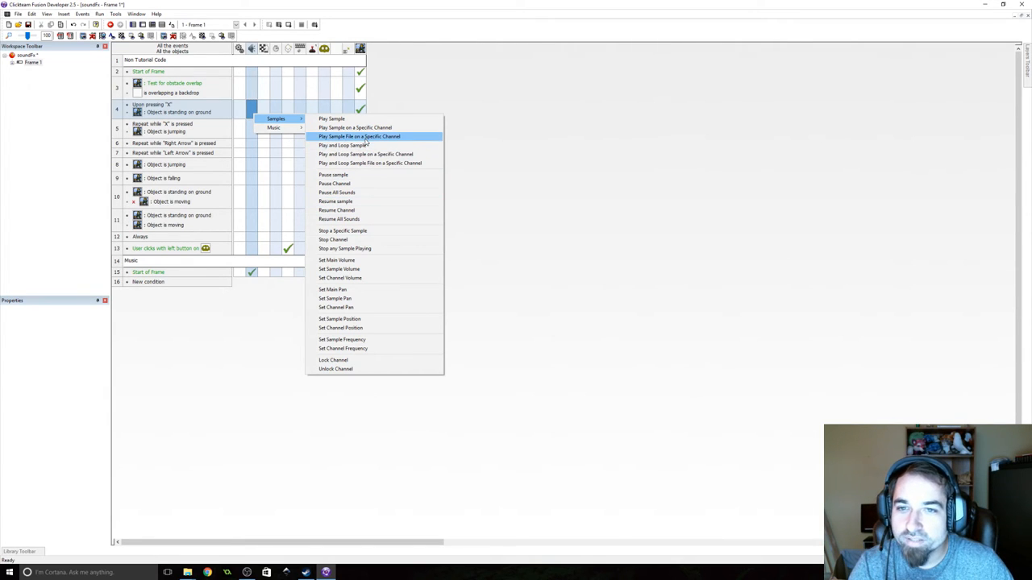
- Make the jump event play boing_comical_accent on its own channel
{"action": "left_click", "coordinate": [355, 127]}
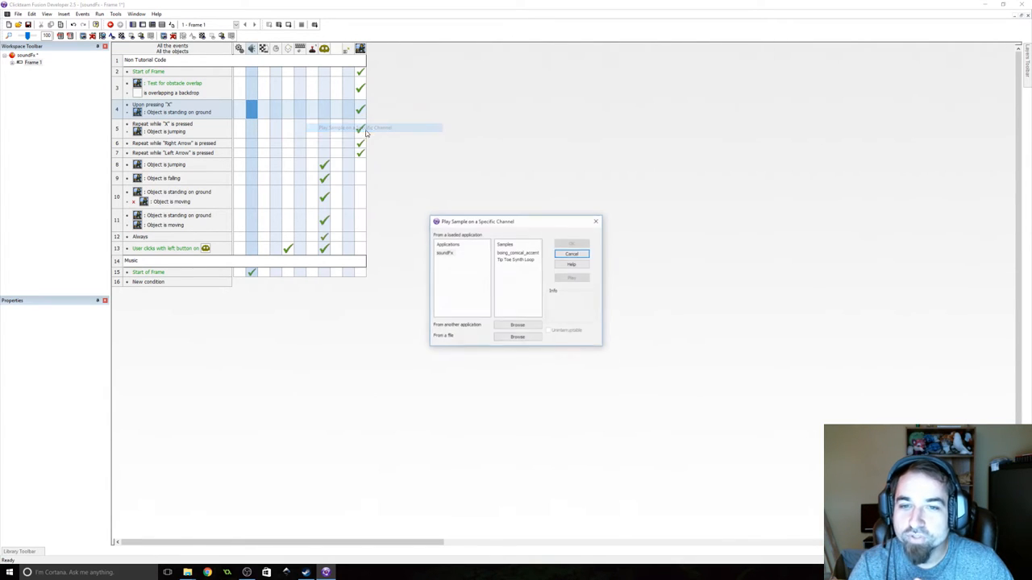
{"action": "left_click", "coordinate": [518, 251]}
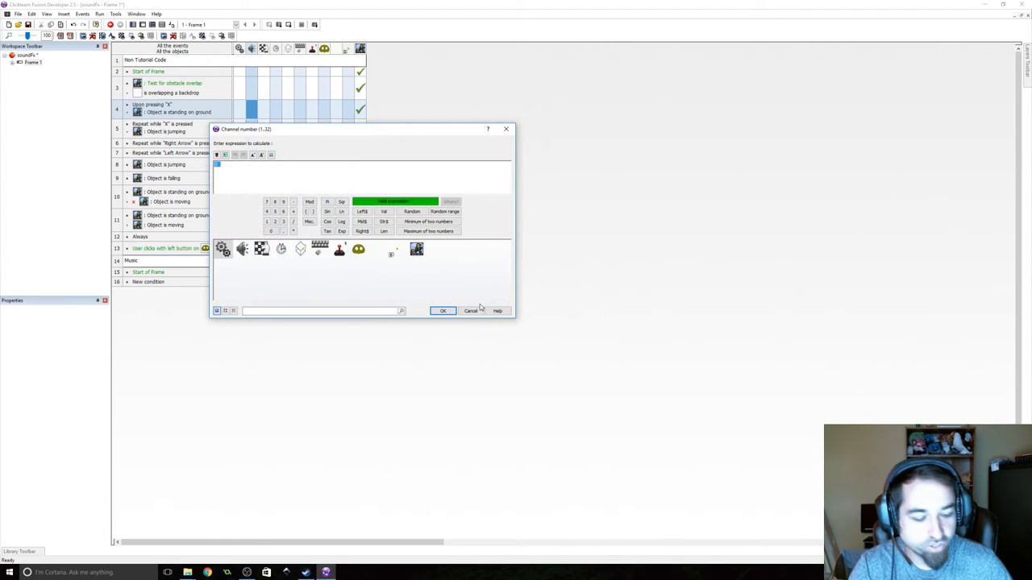
{"action": "left_click", "coordinate": [441, 309]}
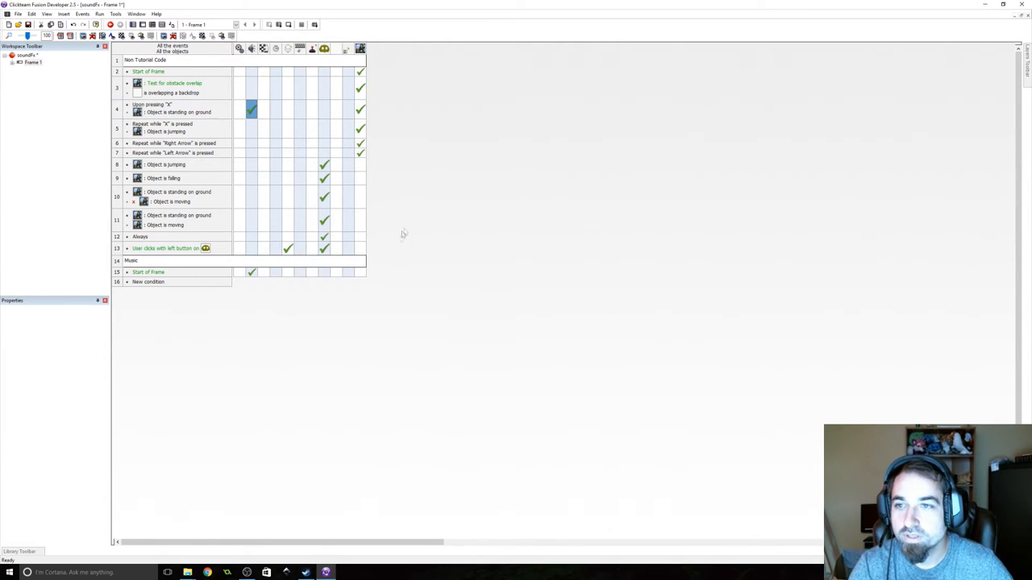
- Review the jump event's play-sample action, then add a Set Channel Frequency action
{"action": "right_click", "coordinate": [252, 109]}
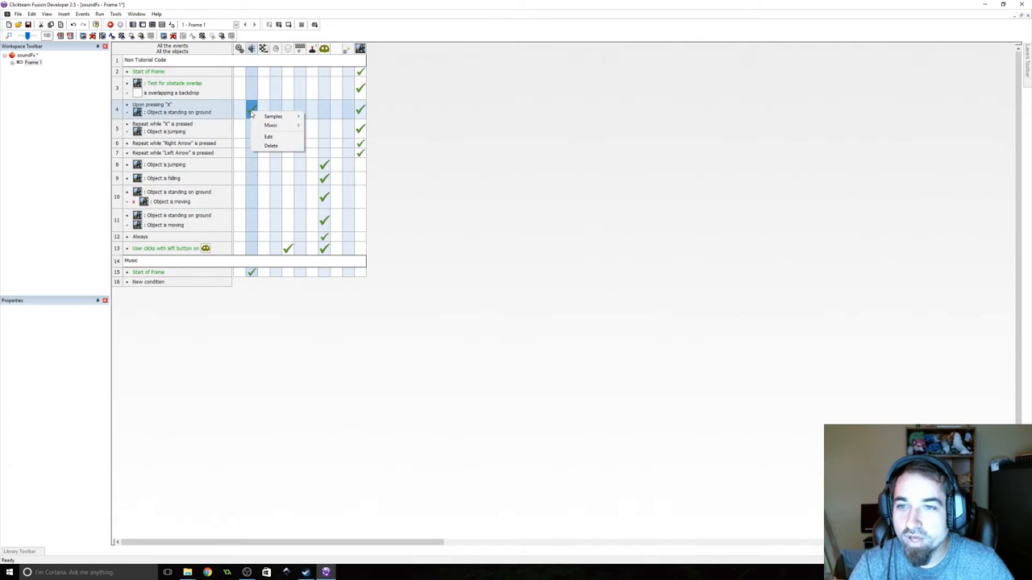
{"action": "left_click", "coordinate": [275, 117]}
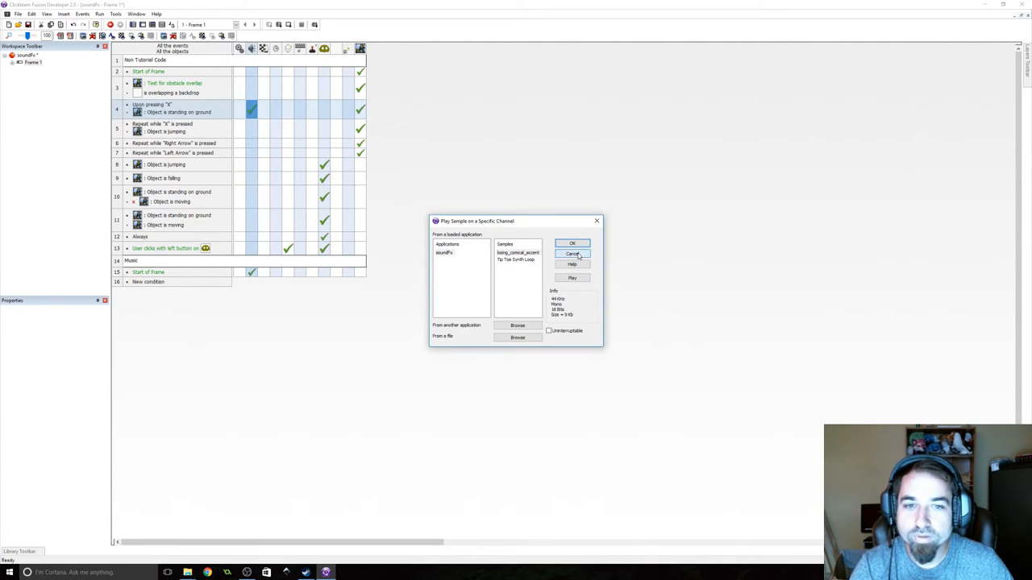
{"action": "left_click", "coordinate": [572, 254]}
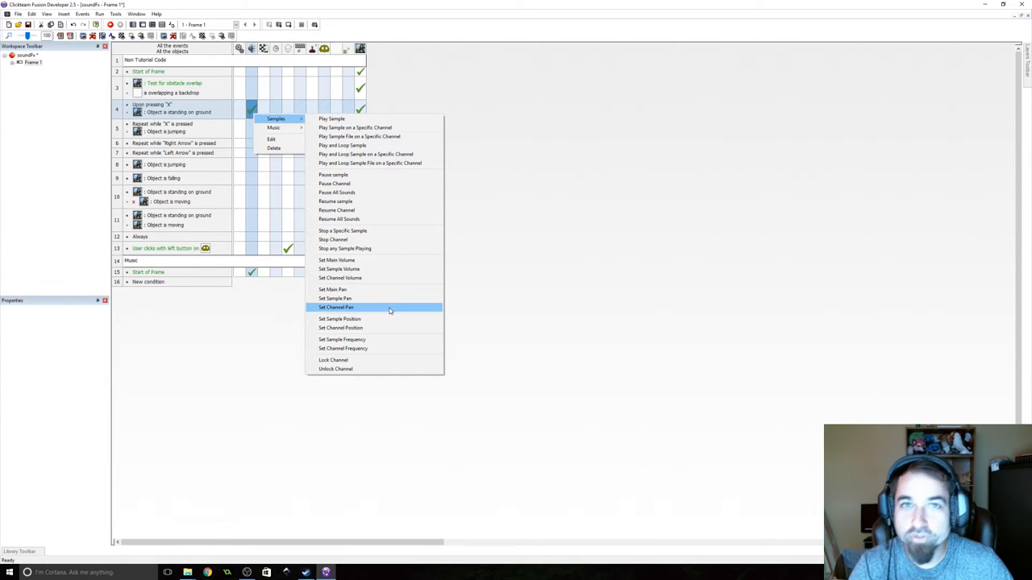
{"action": "mouse_move", "coordinate": [383, 315]}
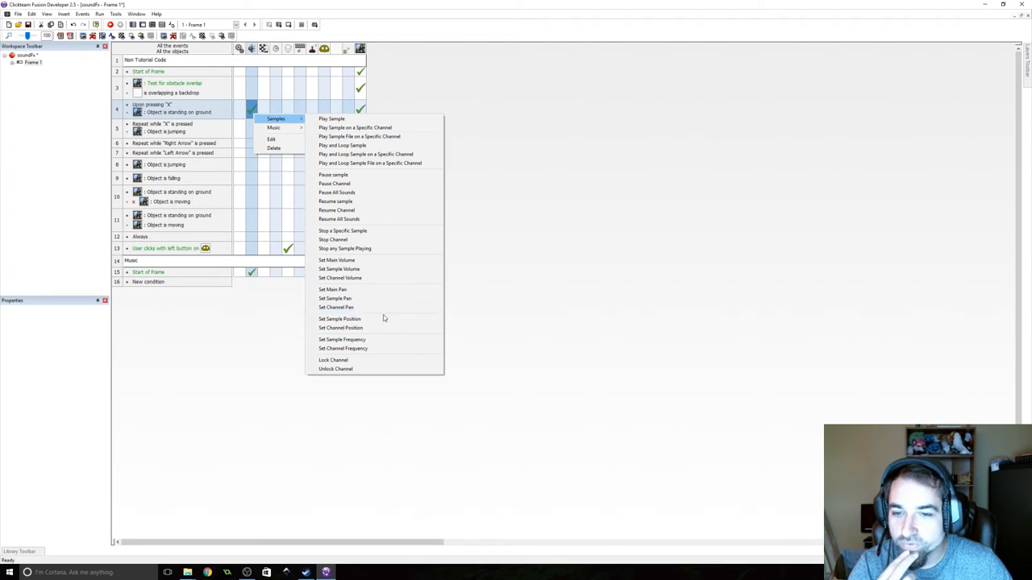
{"action": "mouse_move", "coordinate": [370, 348]}
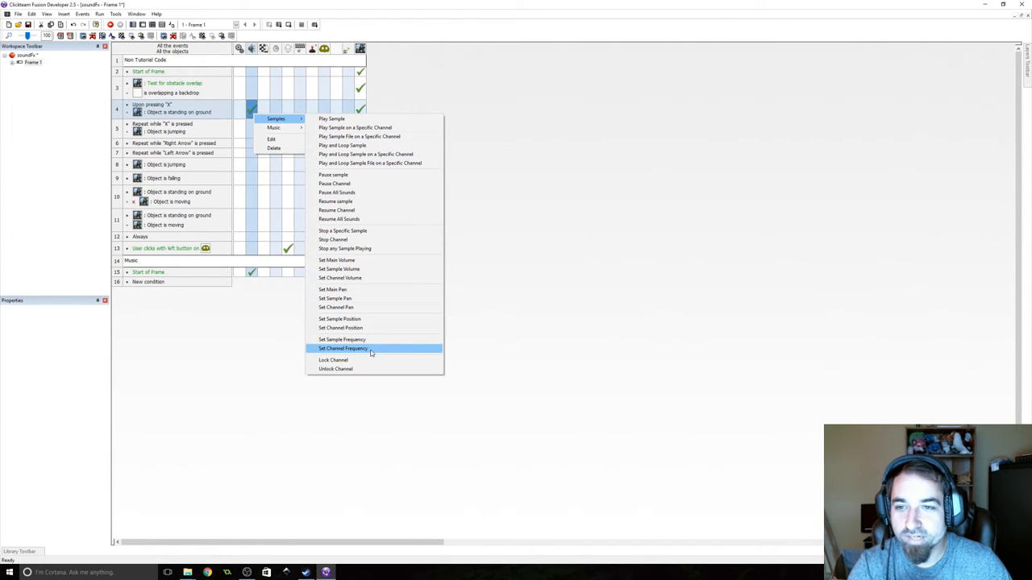
{"action": "left_click", "coordinate": [342, 348]}
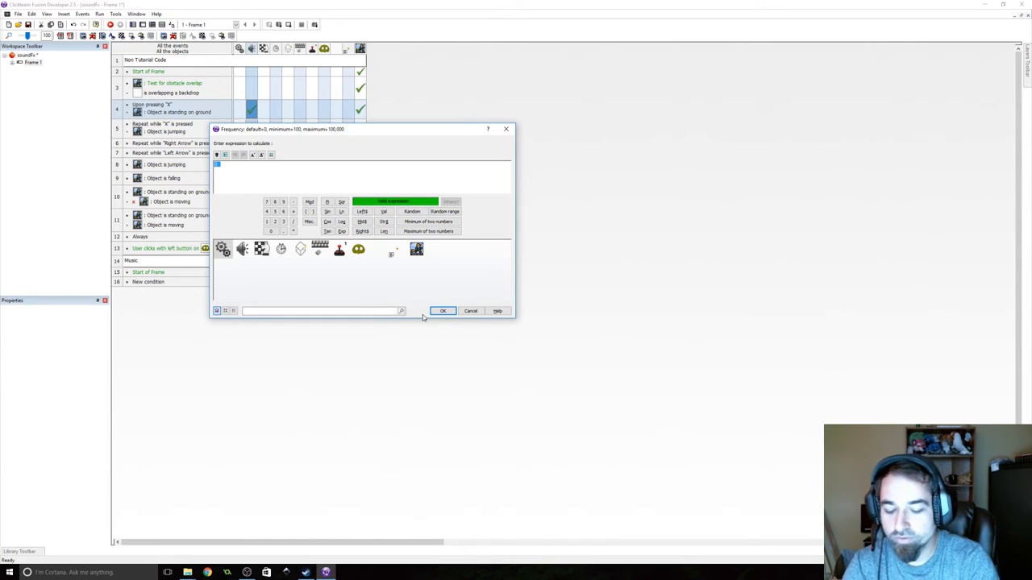
- Give the jump channel a Random range frequency expression reaching 1000
{"action": "type", "text": "1"}
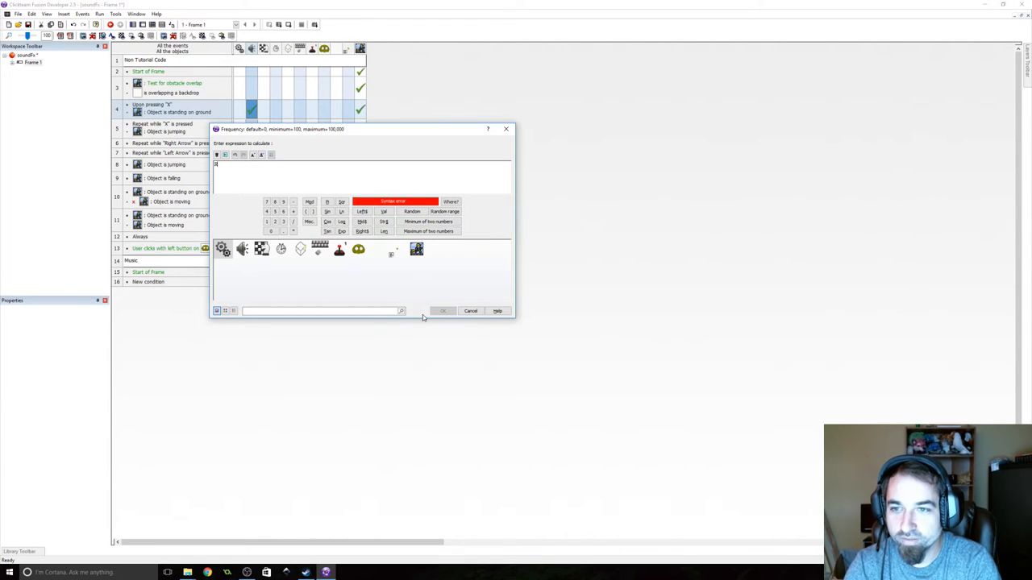
{"action": "type", "text": "Range"}
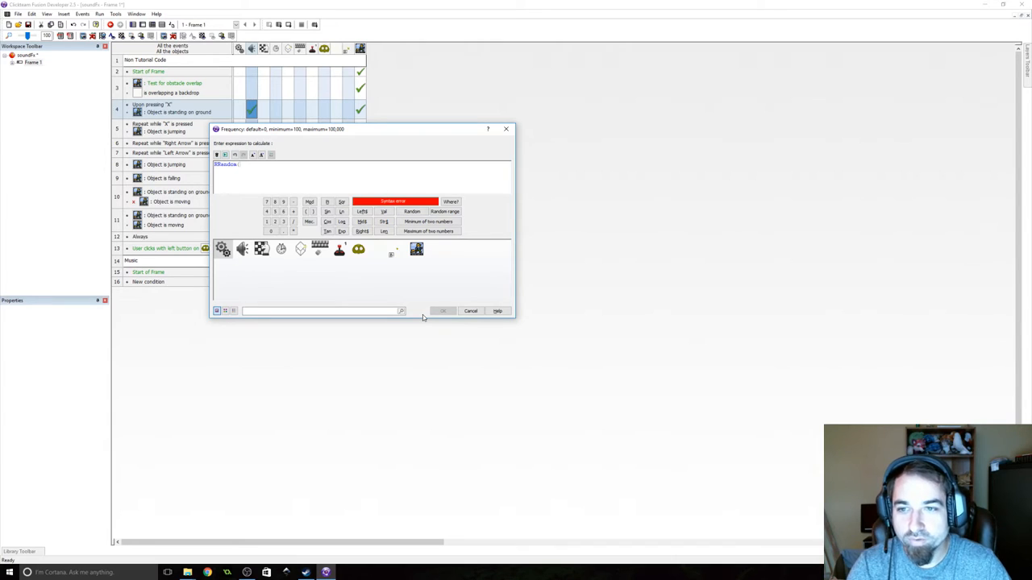
{"action": "type", "text": "1000"}
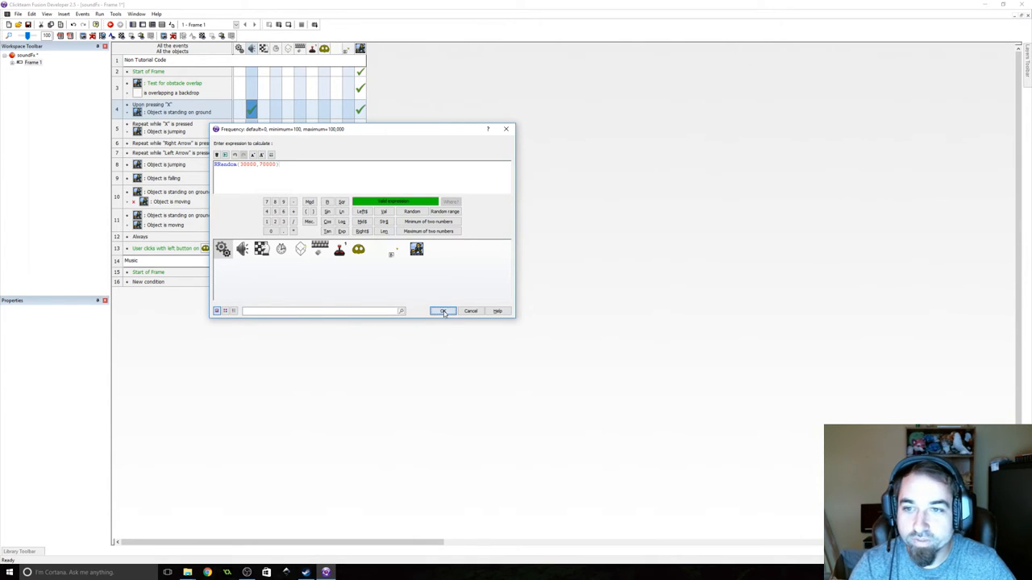
{"action": "left_click", "coordinate": [444, 311]}
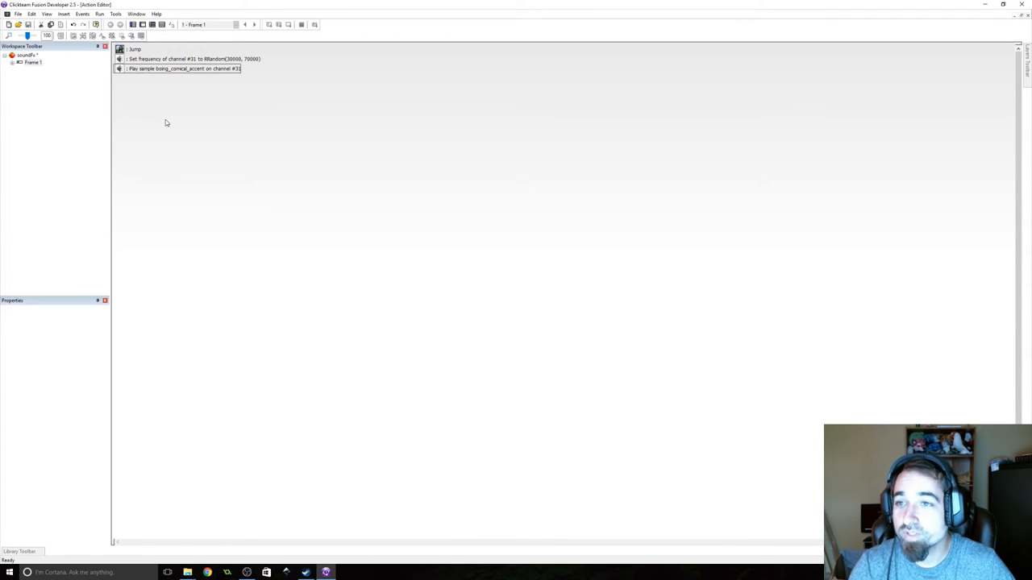
- Run the frame to hear the jump sound with music, then close the preview
{"action": "left_click", "coordinate": [99, 12]}
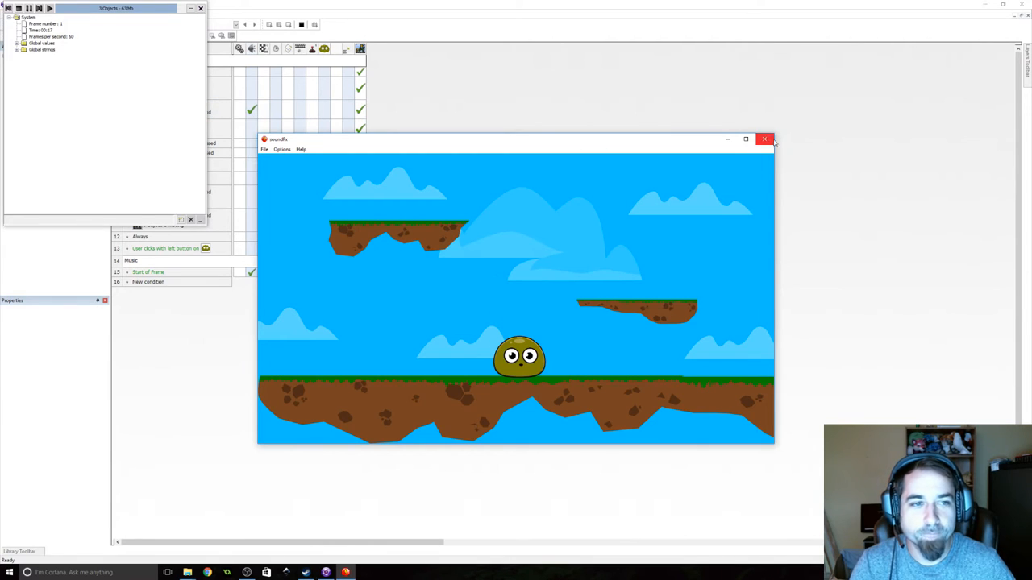
{"action": "left_click", "coordinate": [764, 138]}
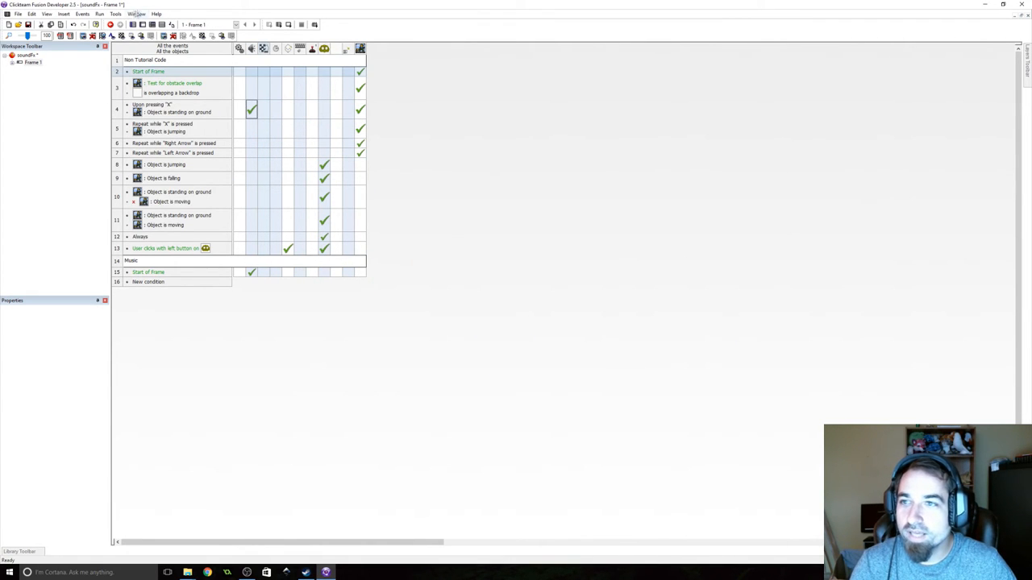
- Give the click-on-player event a Play Sample on a Specific Channel action with an imported sound file
{"action": "left_click", "coordinate": [100, 25]}
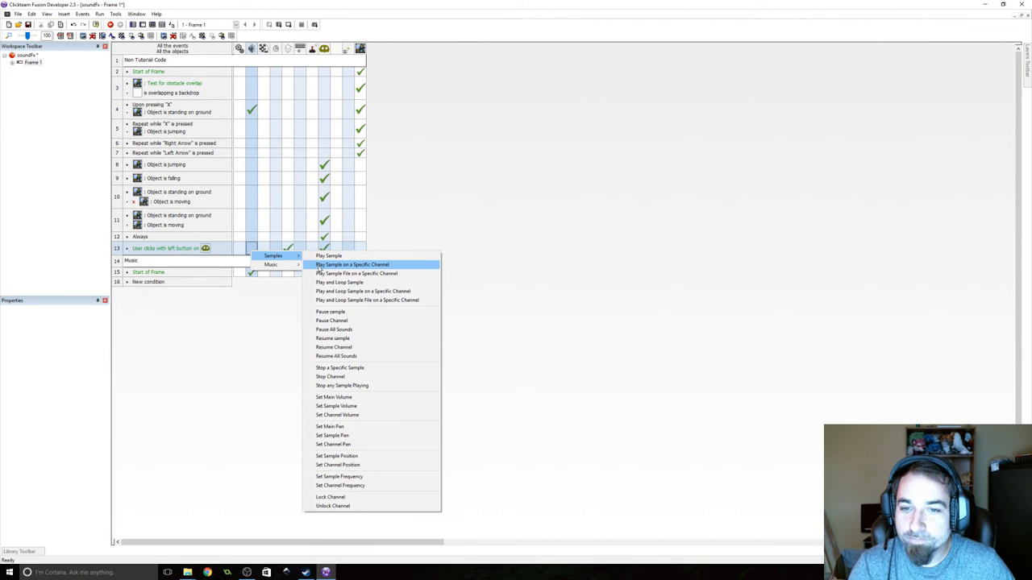
{"action": "left_click", "coordinate": [351, 265]}
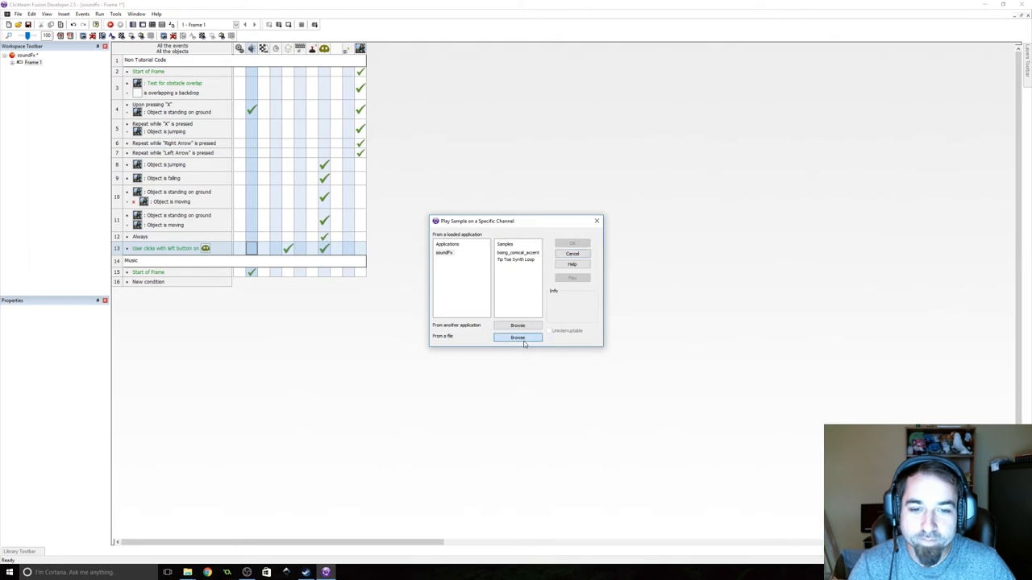
{"action": "left_click", "coordinate": [518, 337]}
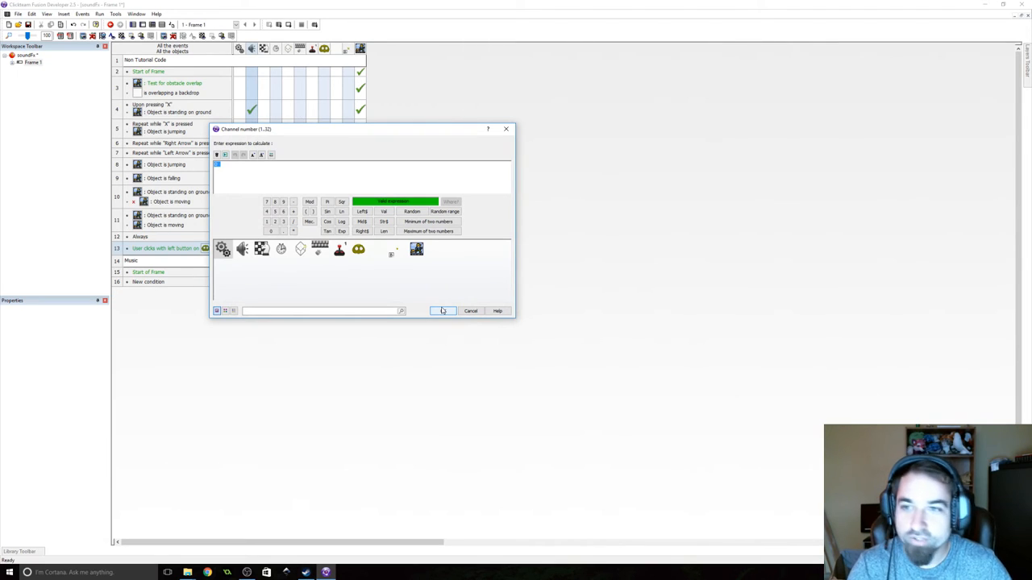
{"action": "left_click", "coordinate": [442, 312]}
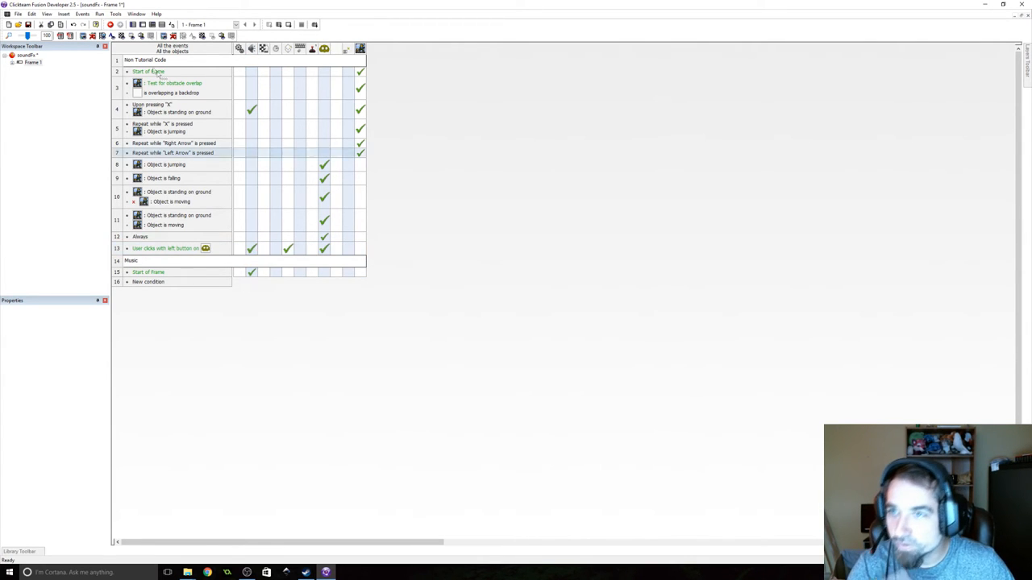
- Add a Set Sample Frequency action using a Random() expression with 40000-range values
{"action": "left_click", "coordinate": [100, 14]}
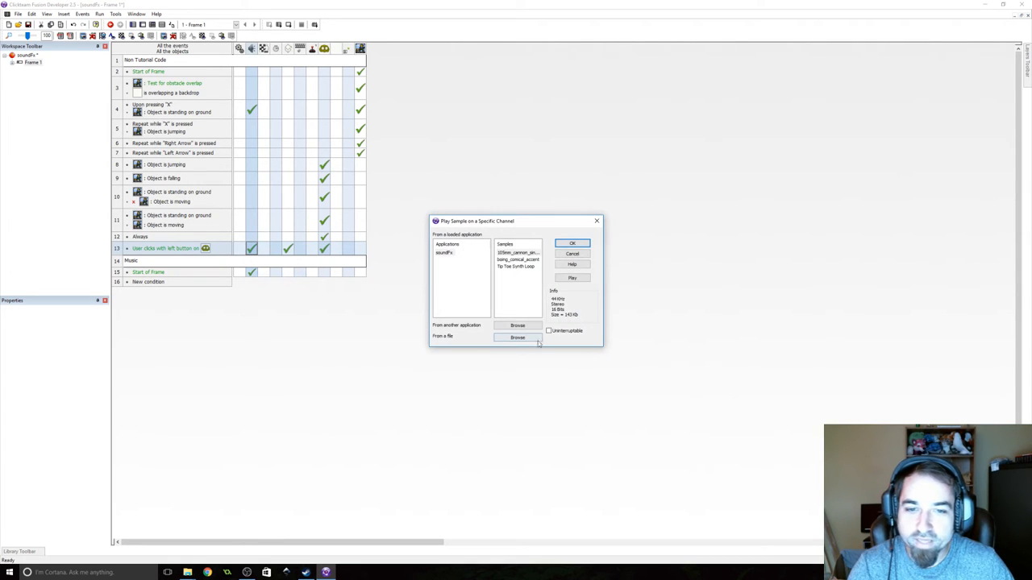
{"action": "left_click", "coordinate": [572, 243]}
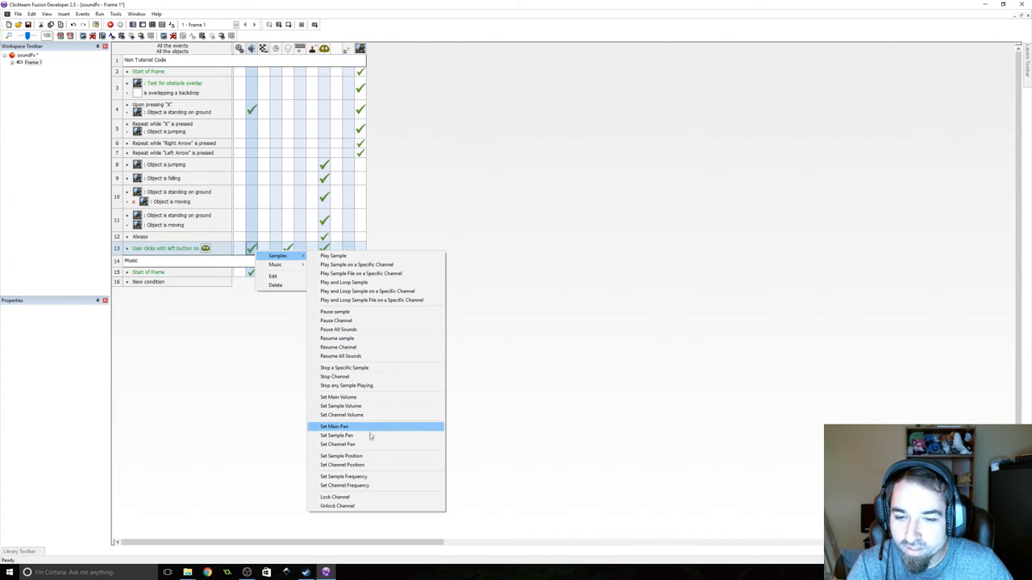
{"action": "mouse_move", "coordinate": [376, 477]}
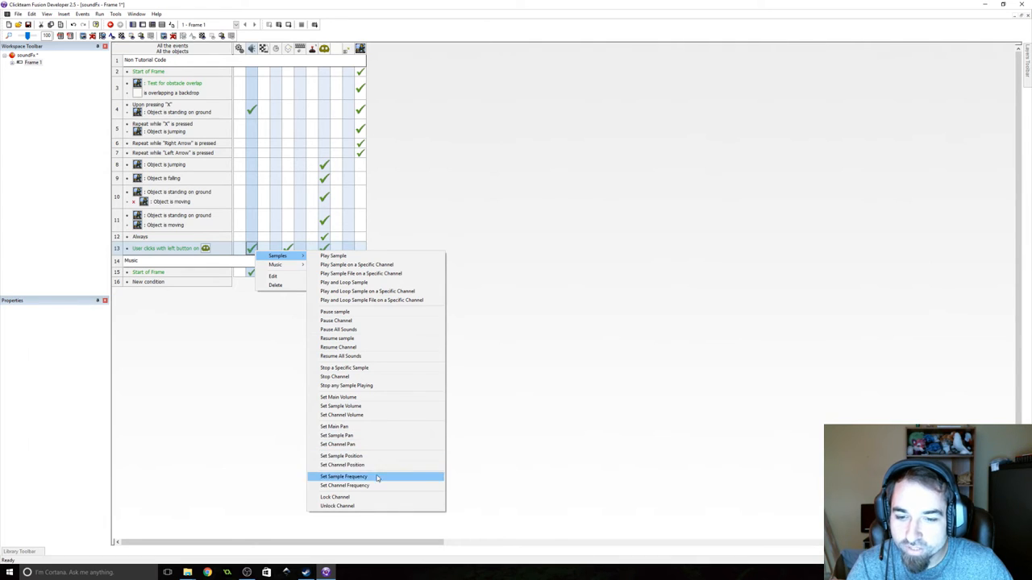
{"action": "left_click", "coordinate": [343, 477]}
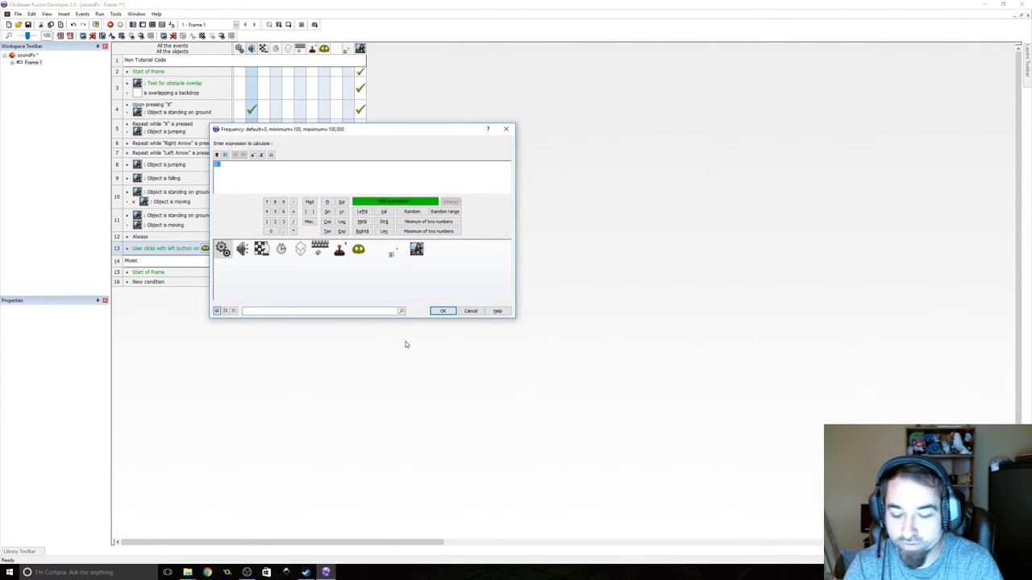
{"action": "type", "text": "RRandom("}
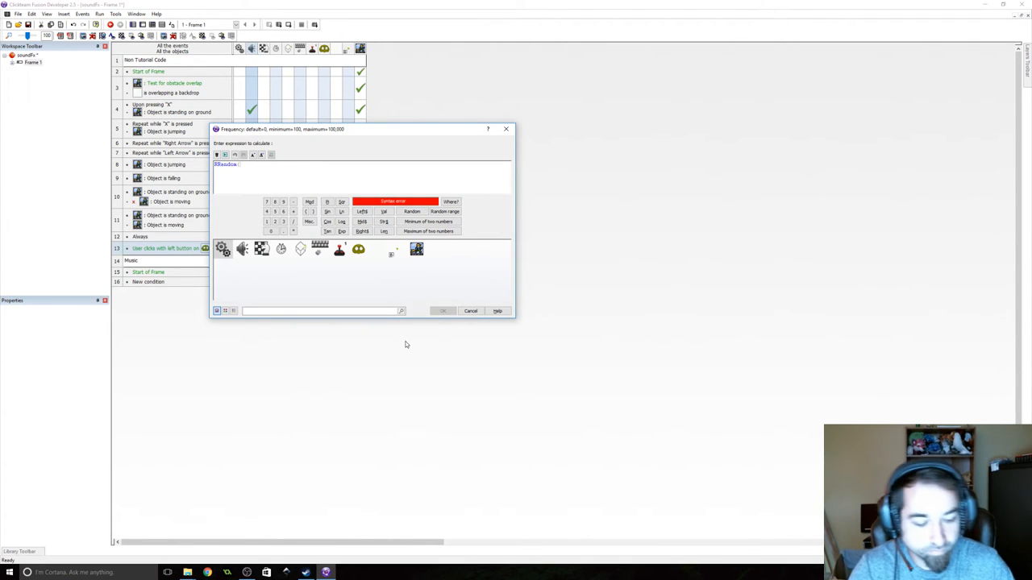
{"action": "type", "text": "4"}
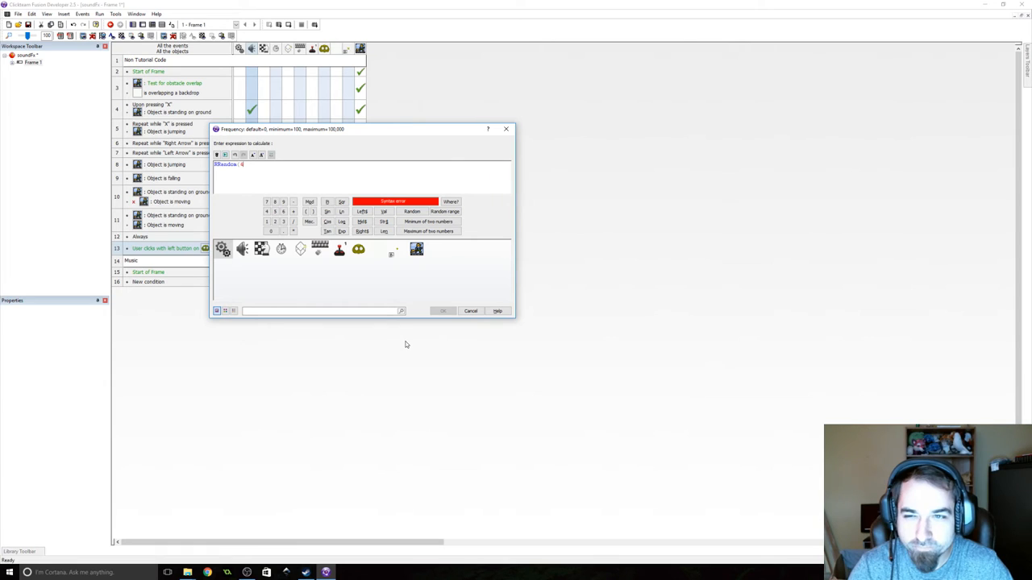
{"action": "type", "text": "0000, 8"}
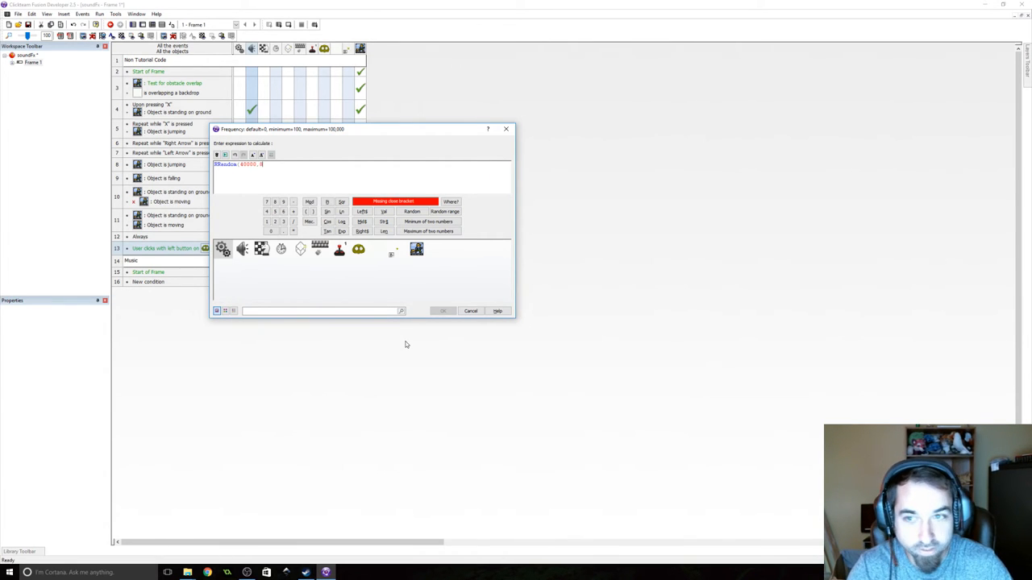
{"action": "type", "text": "0000"}
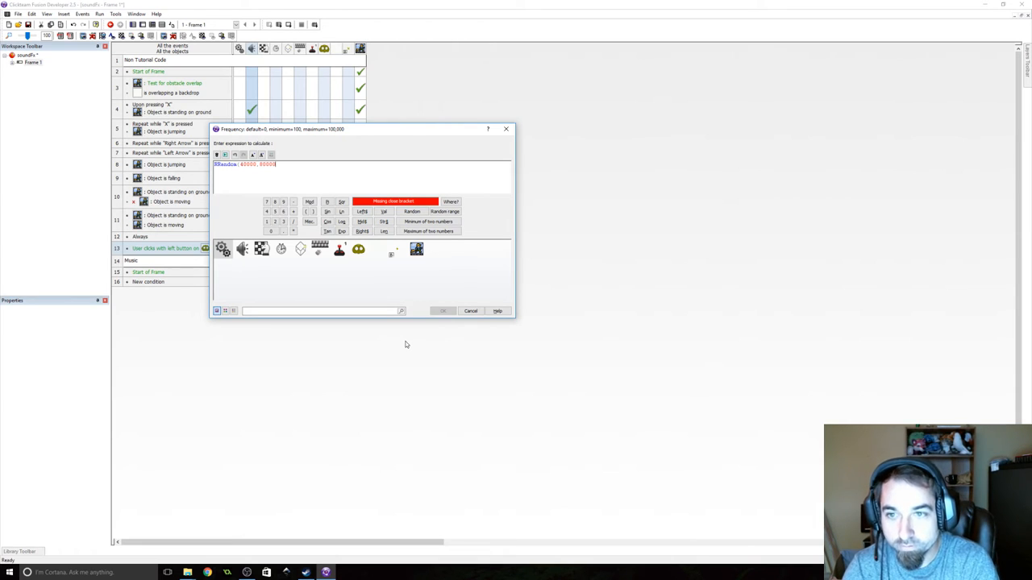
{"action": "left_click", "coordinate": [442, 311]}
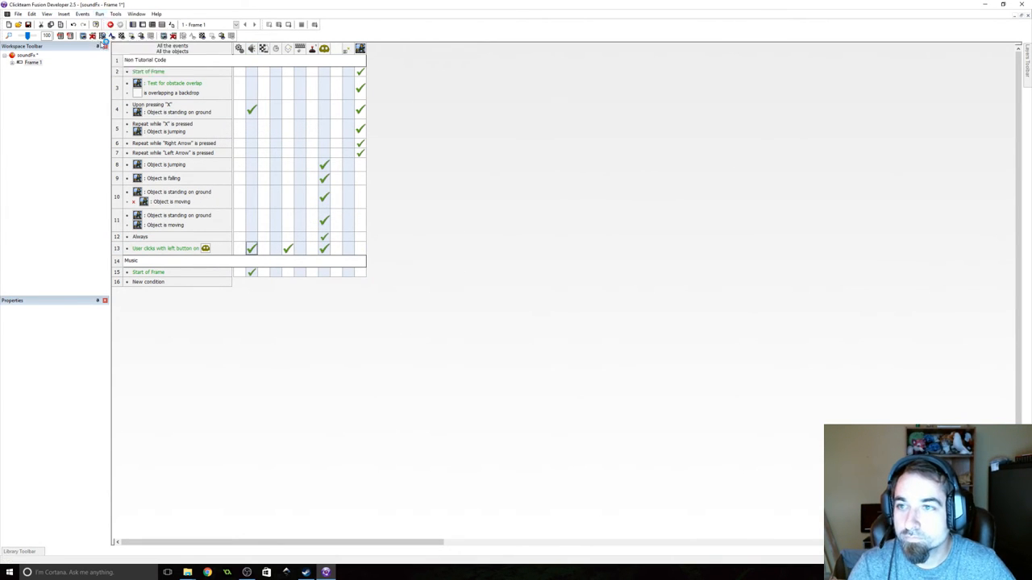
- Create a new event with the player's Platform Movement obstacle-test and overlapping-a-backdrop conditions
{"action": "left_click", "coordinate": [110, 36]}
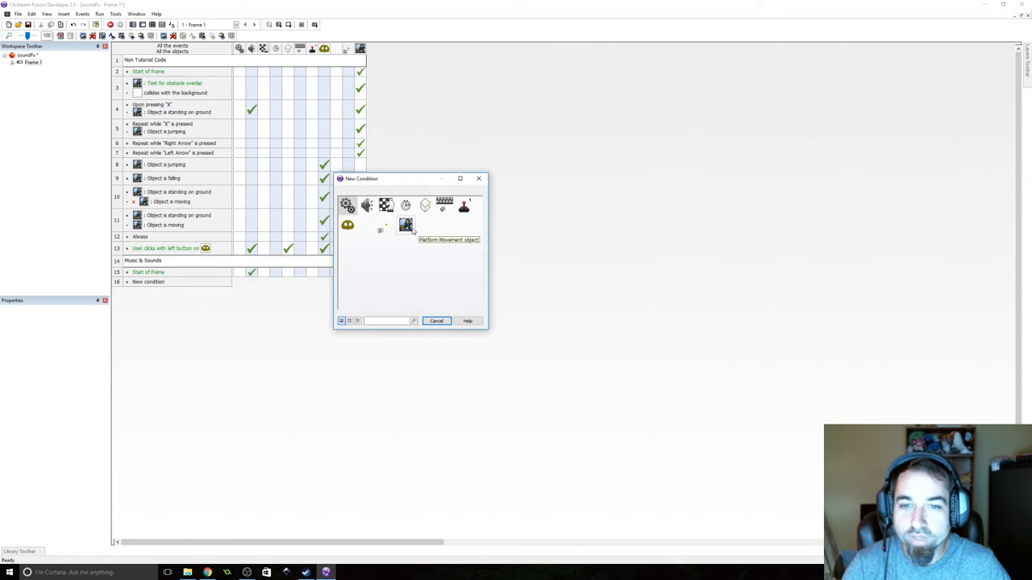
{"action": "left_click", "coordinate": [406, 226]}
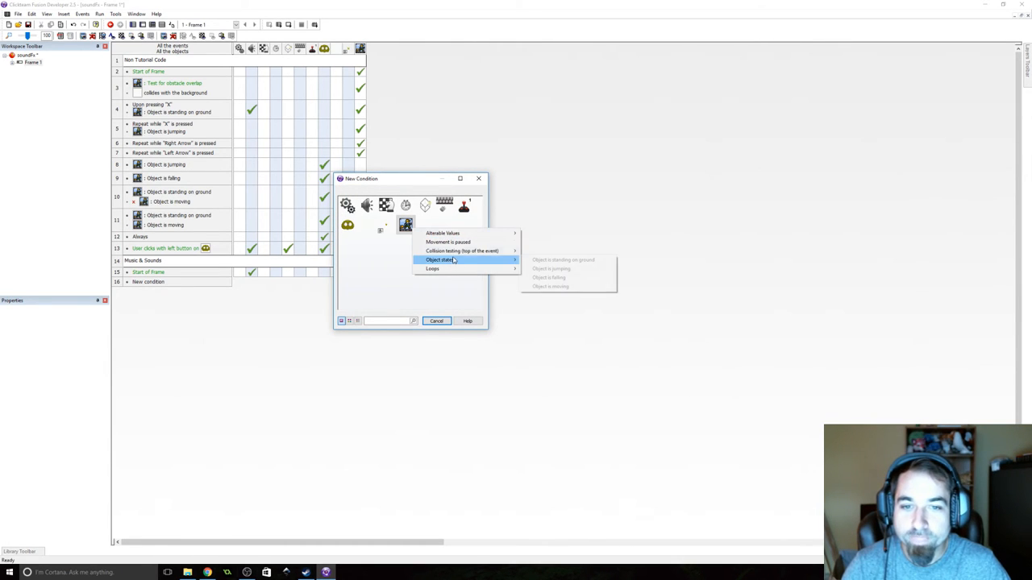
{"action": "mouse_move", "coordinate": [461, 252]}
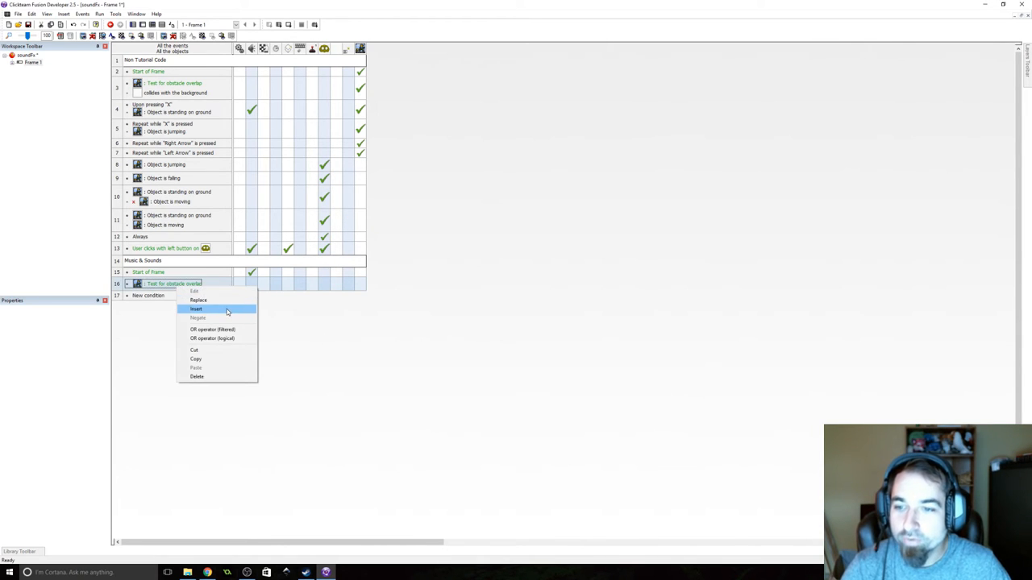
{"action": "left_click", "coordinate": [196, 309]}
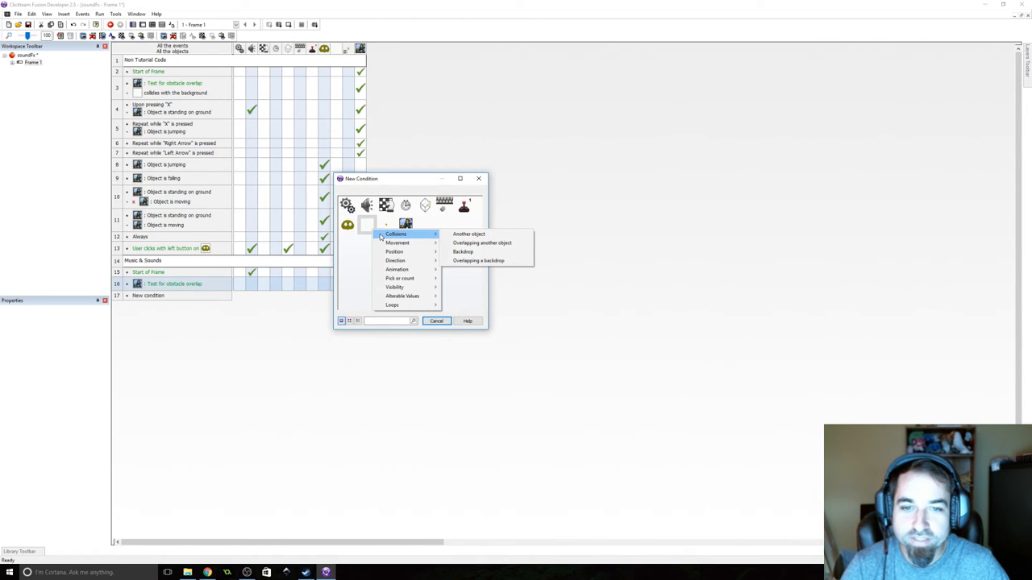
{"action": "mouse_move", "coordinate": [463, 252]}
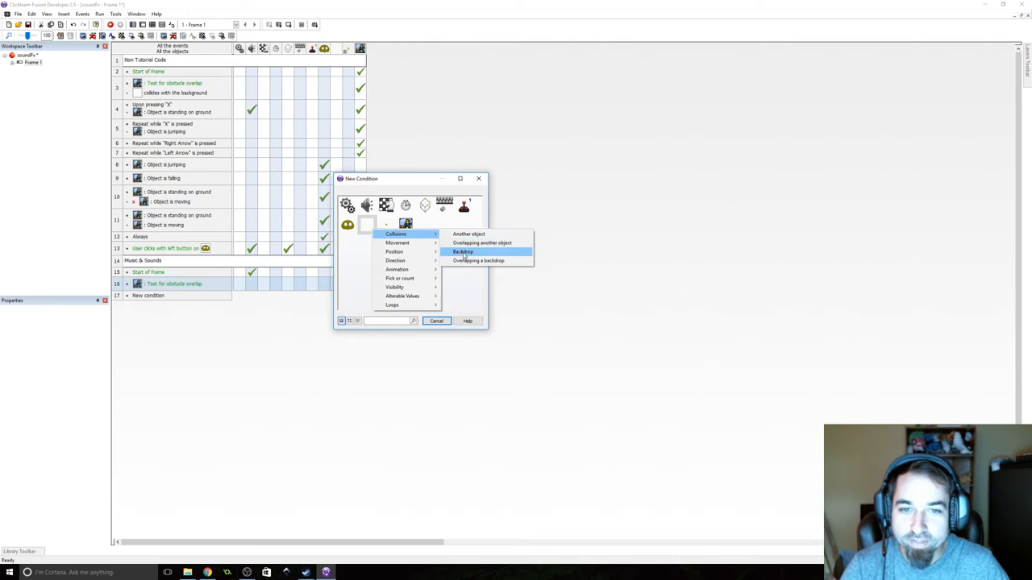
{"action": "left_click", "coordinate": [478, 261]}
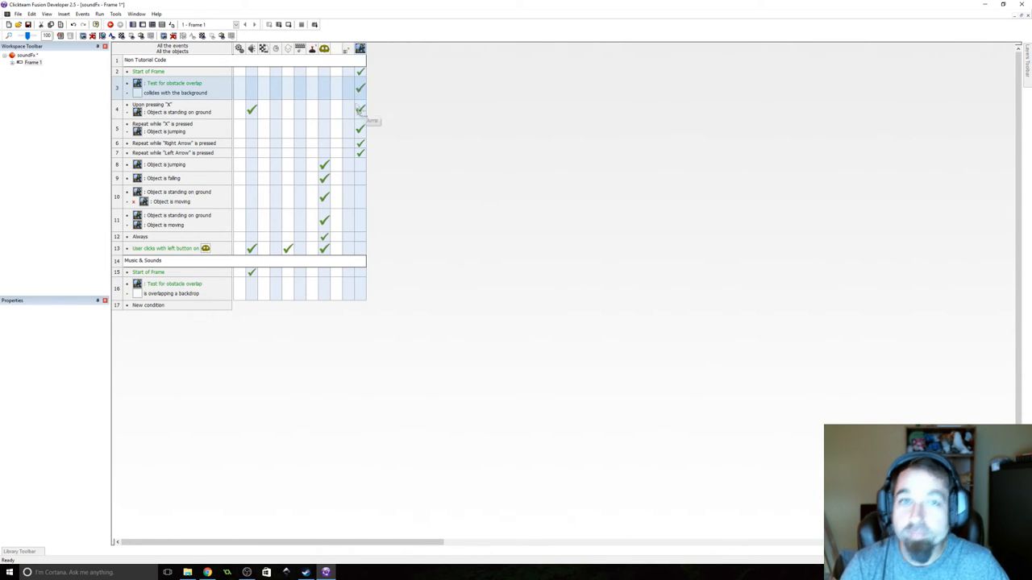
- Give the overlap event a Play Sample action with the chosen sample
{"action": "left_click", "coordinate": [175, 284]}
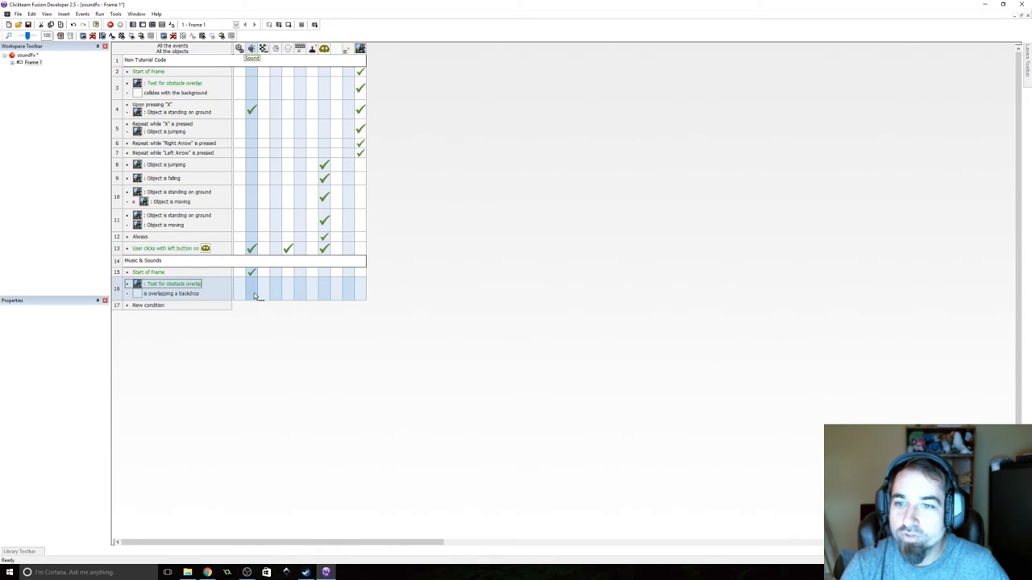
{"action": "left_click", "coordinate": [251, 288]}
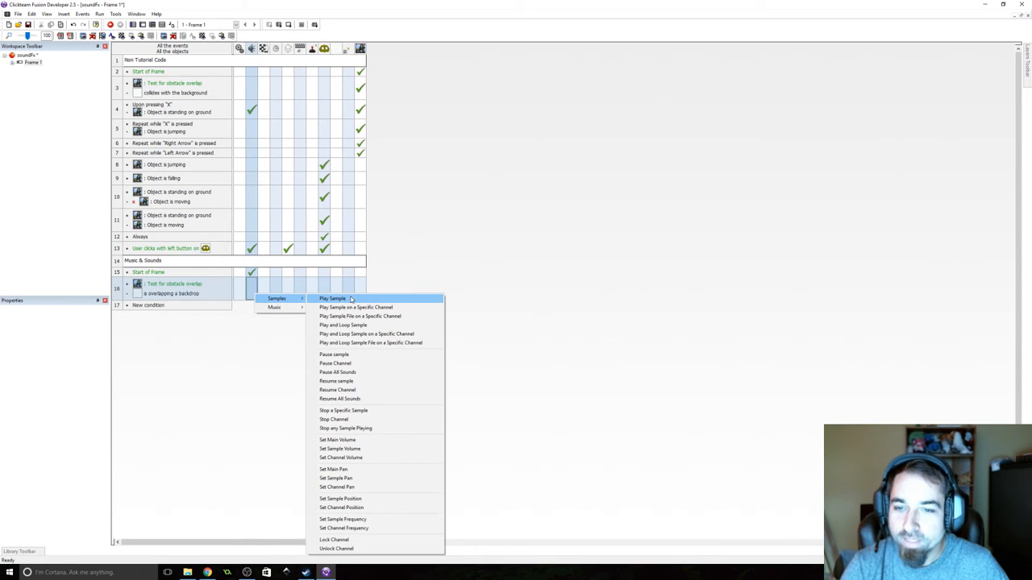
{"action": "left_click", "coordinate": [332, 298]}
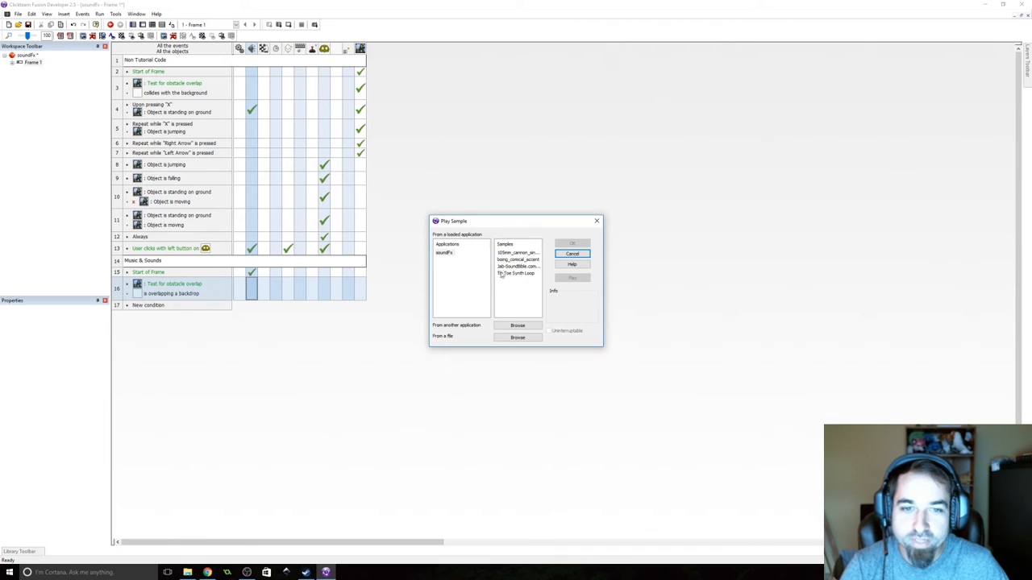
{"action": "left_click", "coordinate": [571, 253]}
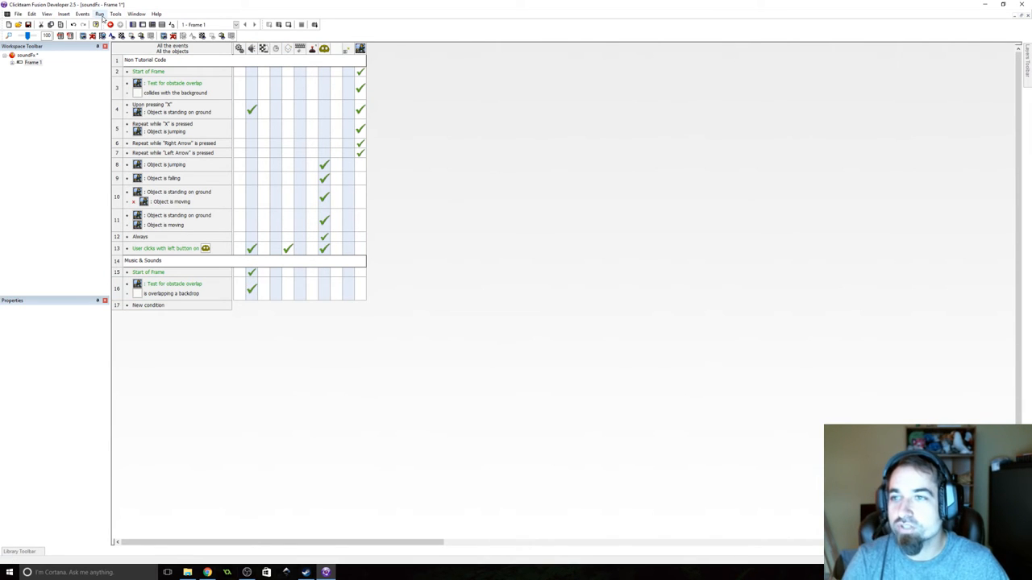
{"action": "left_click", "coordinate": [100, 13]}
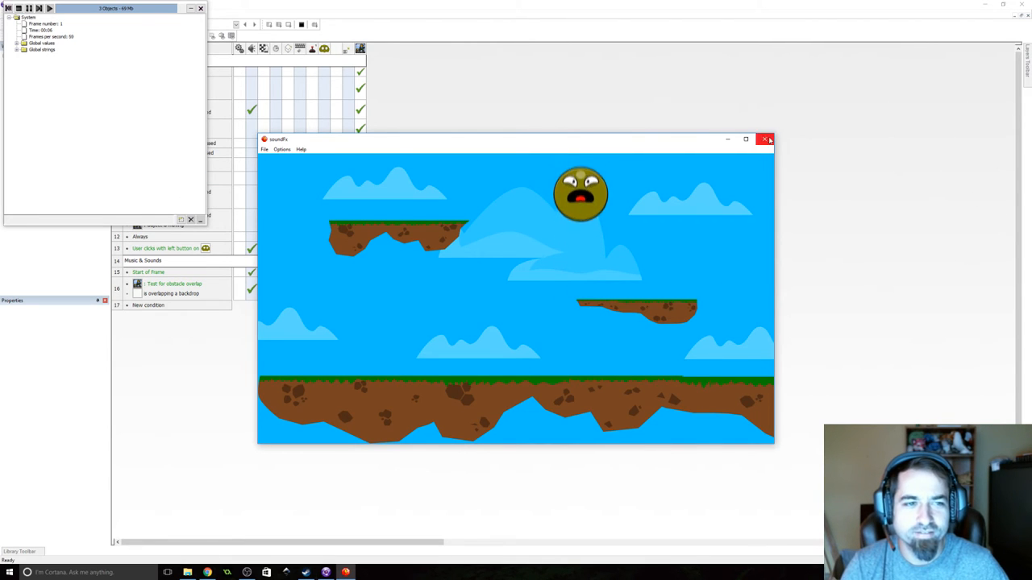
{"action": "left_click", "coordinate": [764, 139]}
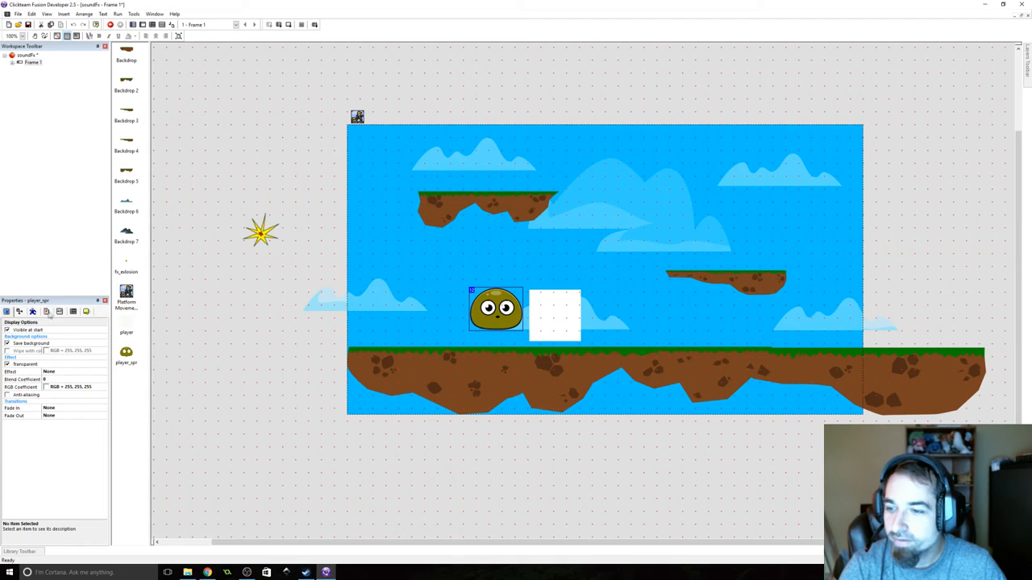
- Rename a player alterable value and have the Always event set it from the player's movement speed
{"action": "left_click", "coordinate": [33, 311]}
{"action": "type", "text": "Spd"}
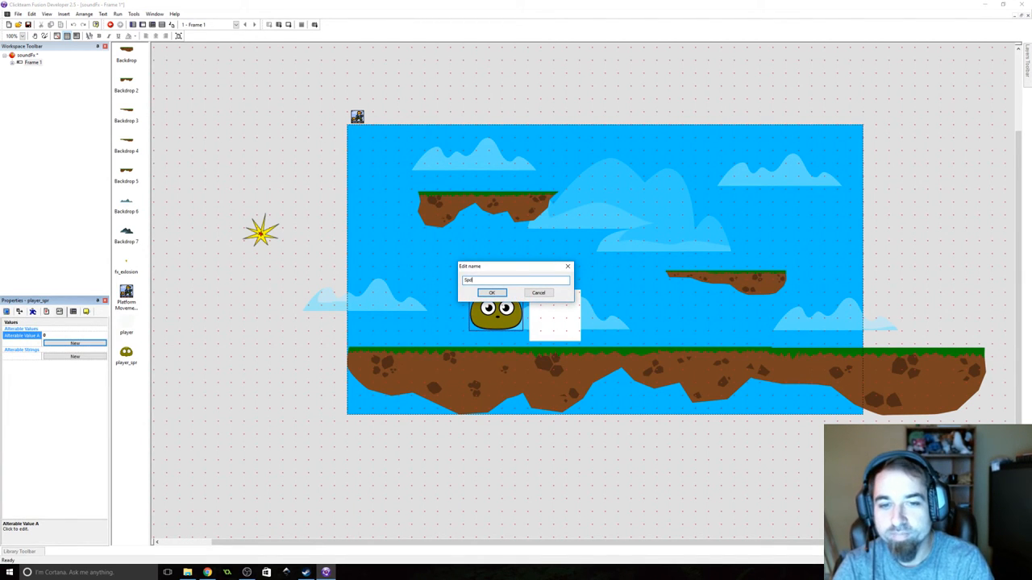
{"action": "left_click", "coordinate": [491, 293]}
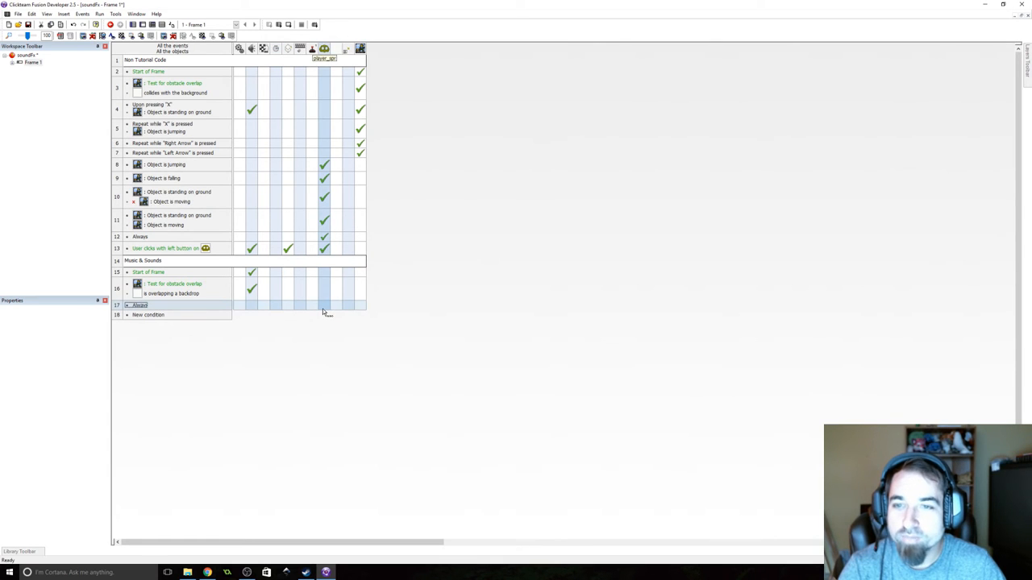
{"action": "right_click", "coordinate": [324, 305]}
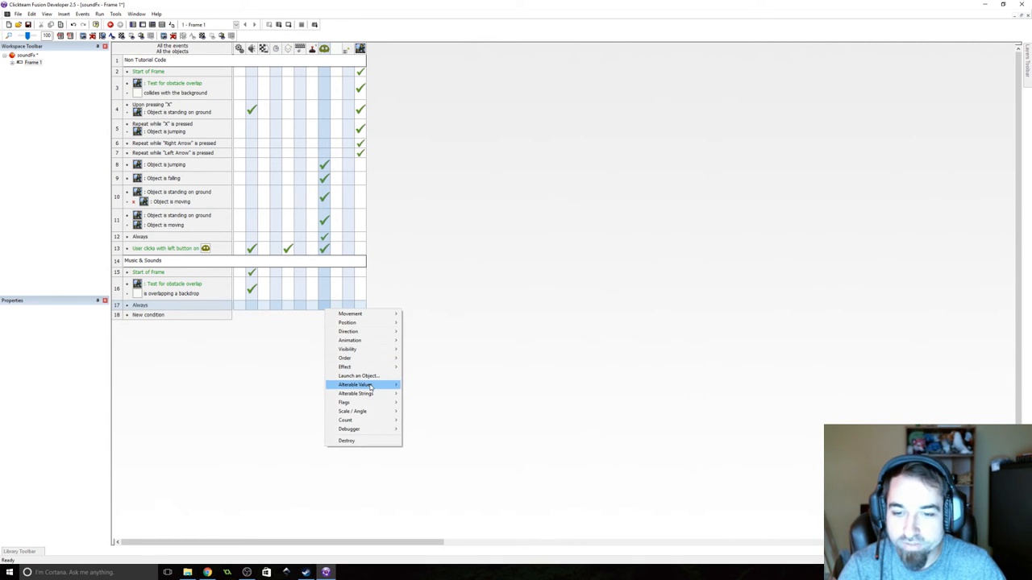
{"action": "left_click", "coordinate": [353, 384]}
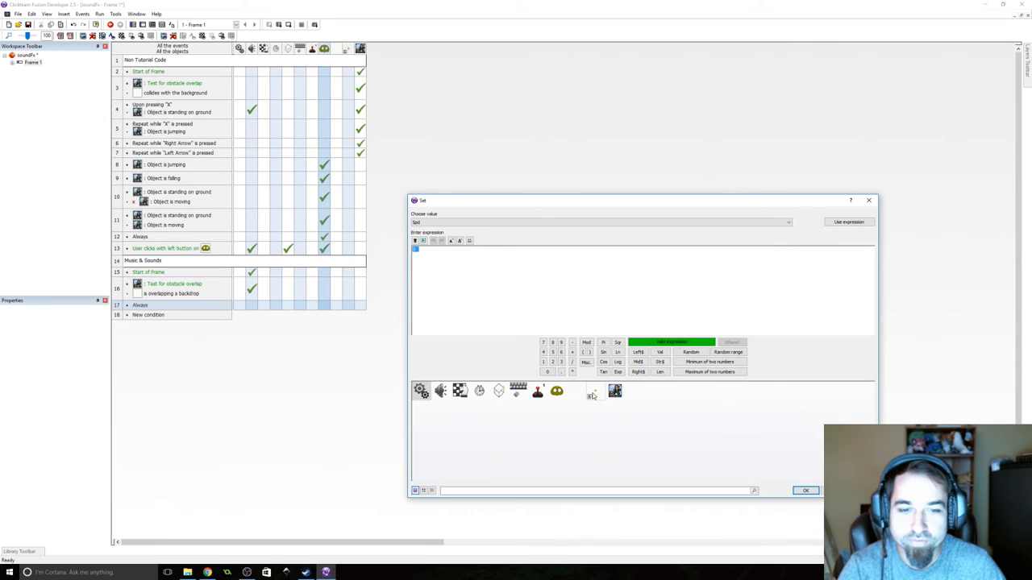
{"action": "left_click", "coordinate": [615, 392]}
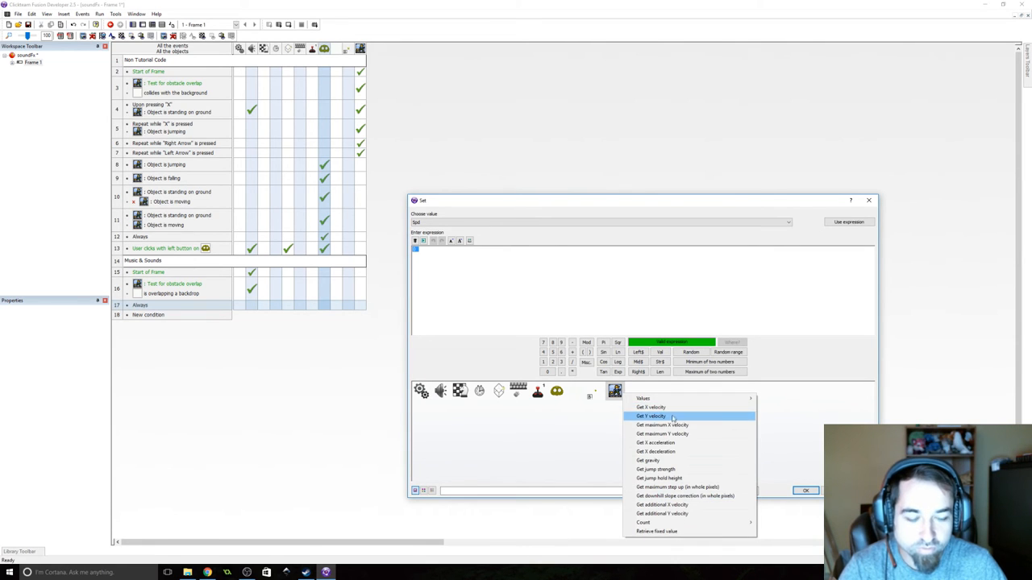
{"action": "mouse_move", "coordinate": [674, 406]}
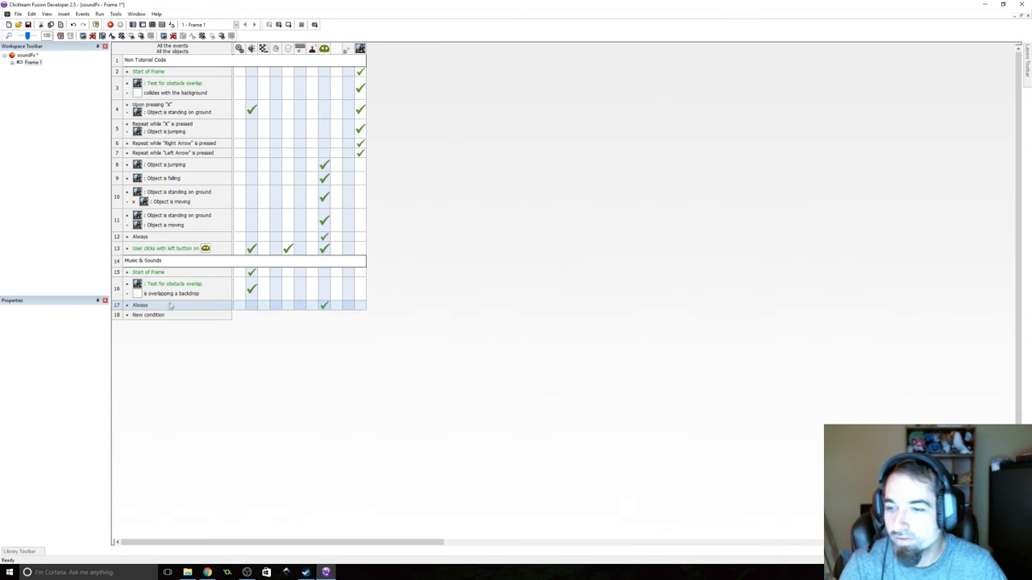
- Add a condition requiring the player's speed value to be greater than a threshold
{"action": "left_click", "coordinate": [170, 293]}
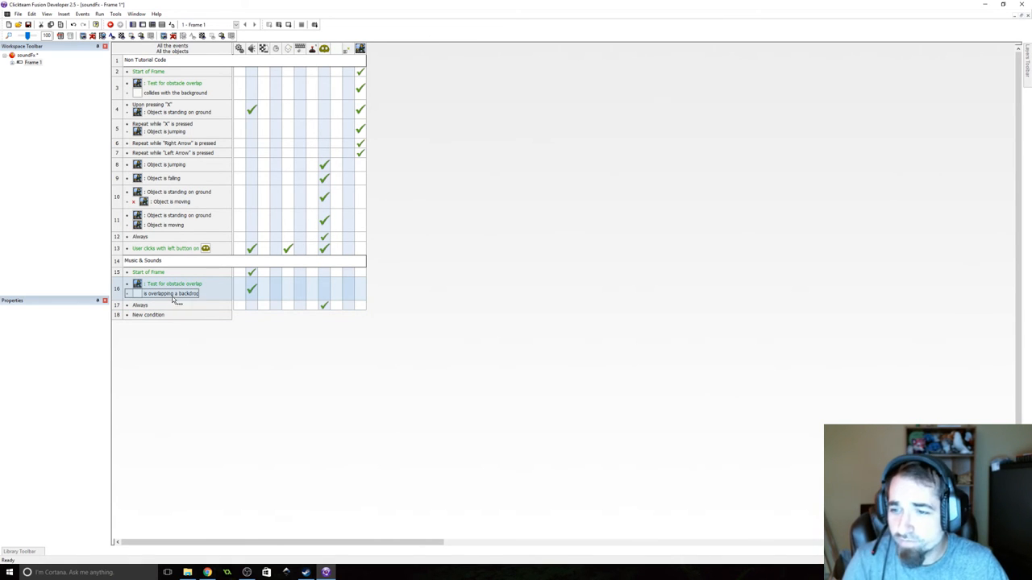
{"action": "mouse_move", "coordinate": [179, 302]}
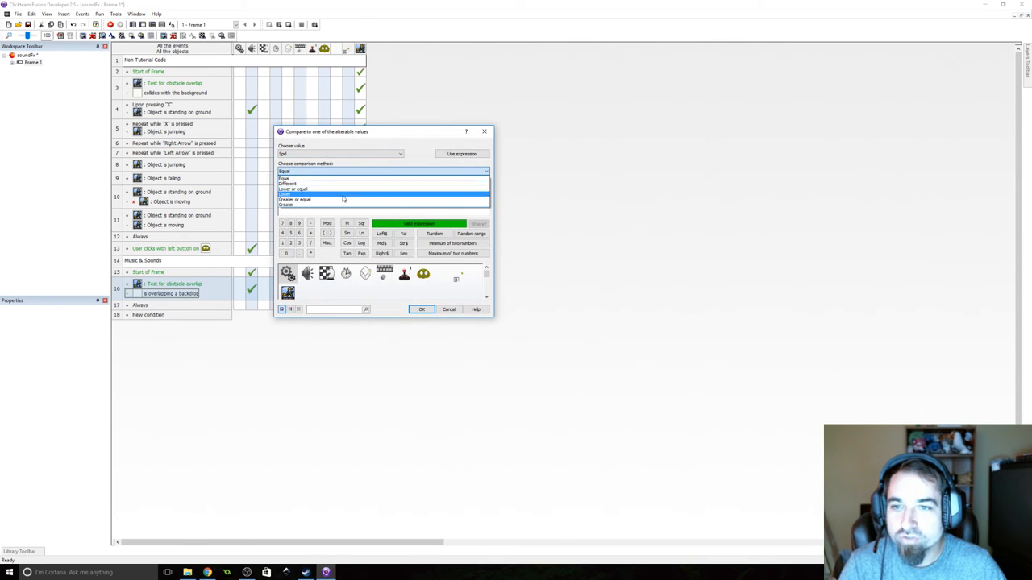
{"action": "left_click", "coordinate": [287, 205]}
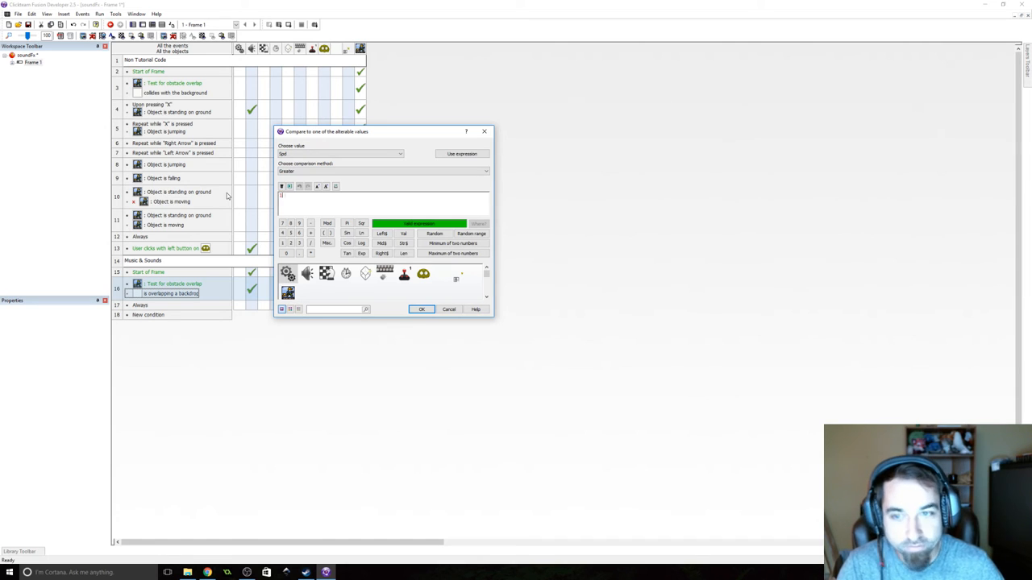
{"action": "left_click", "coordinate": [420, 309]}
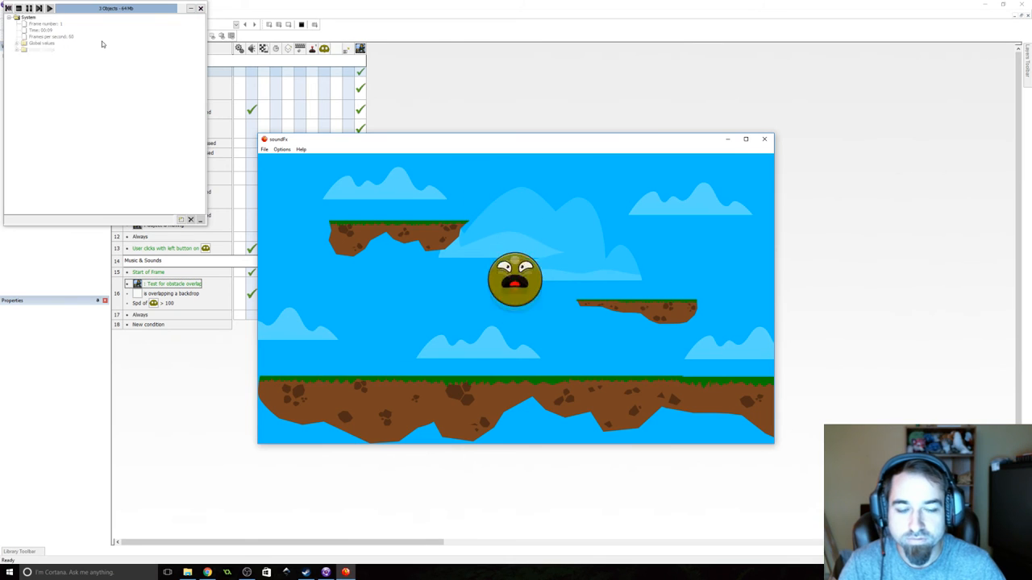
- Tune the speed threshold by editing its value between test runs of the frame
{"action": "left_click", "coordinate": [764, 138]}
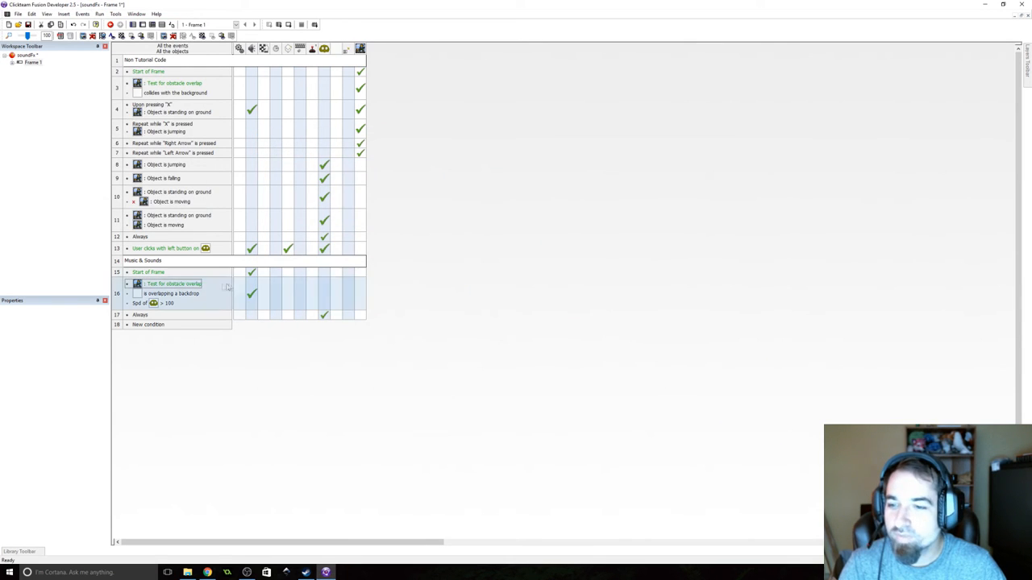
{"action": "double_click", "coordinate": [153, 303]}
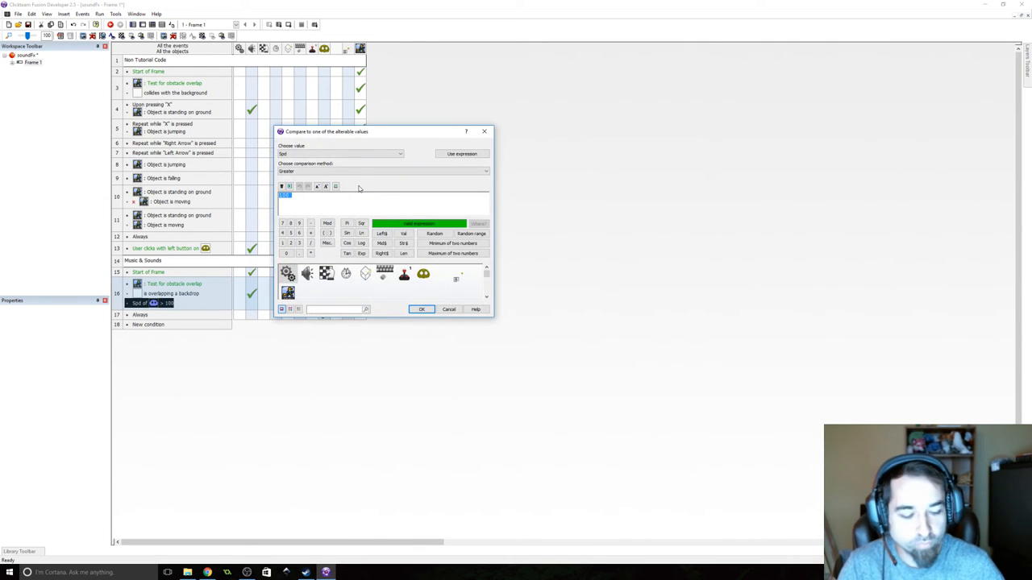
{"action": "left_click", "coordinate": [420, 309]}
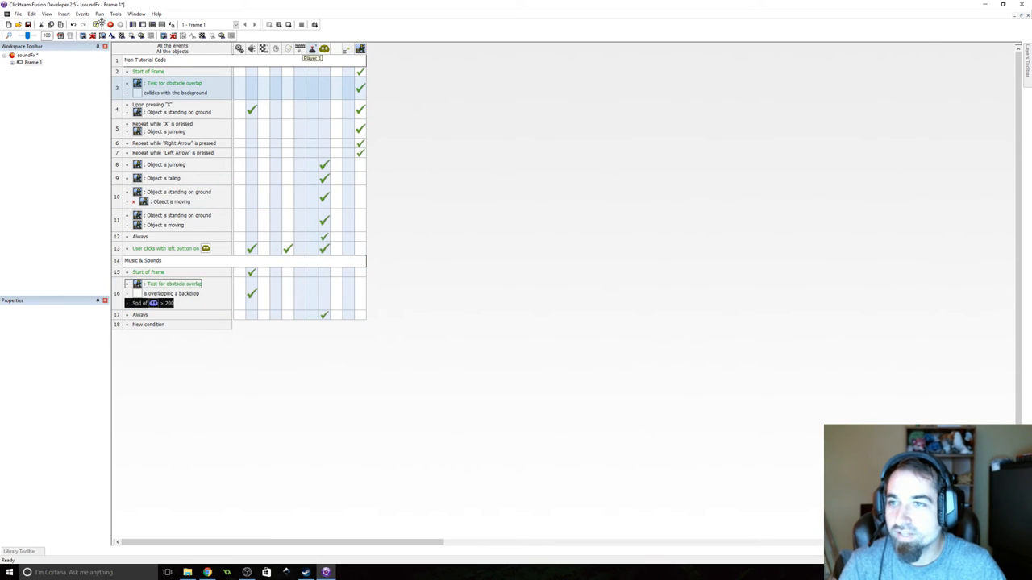
{"action": "left_click", "coordinate": [100, 24]}
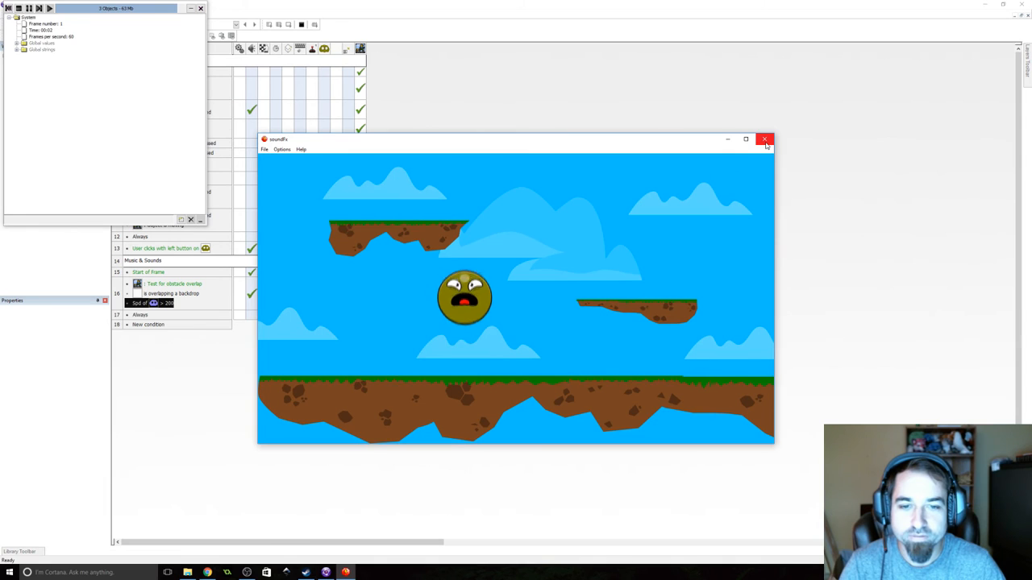
{"action": "left_click", "coordinate": [764, 139]}
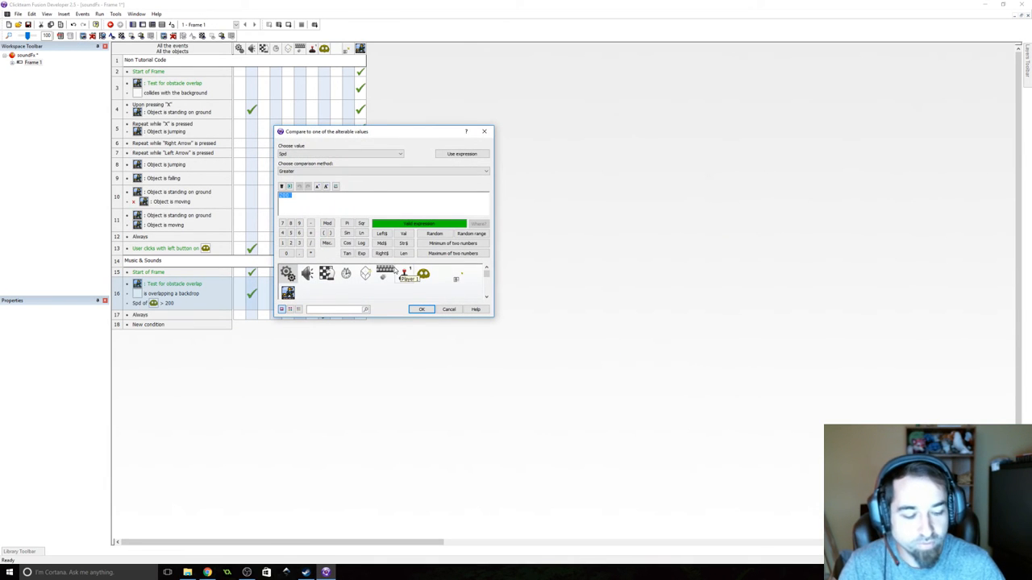
{"action": "left_click", "coordinate": [420, 309]}
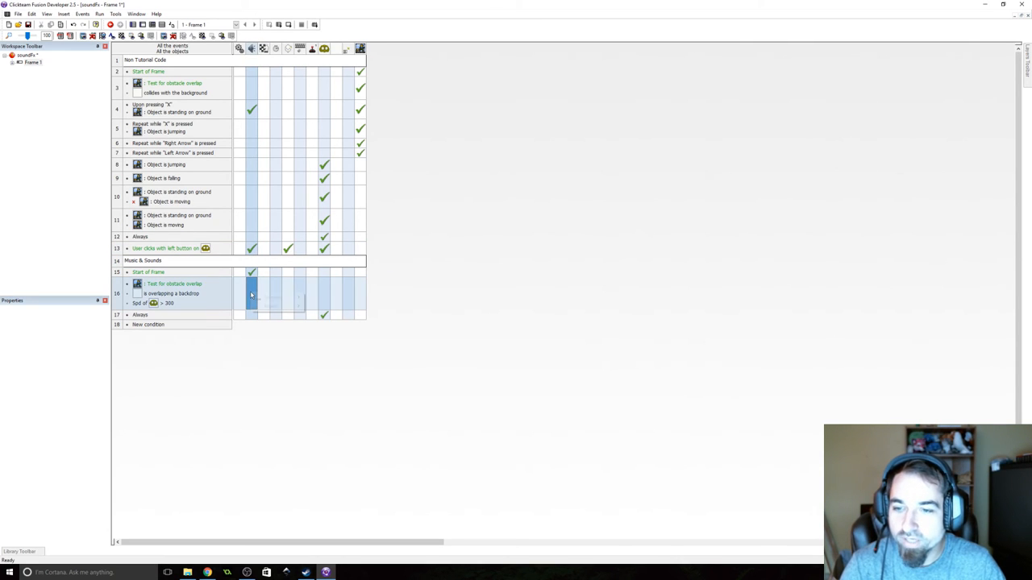
- Add a Set Channel Frequency action with a 3000-based Random() expression and start a Play Sample on channel action
{"action": "left_click", "coordinate": [251, 293]}
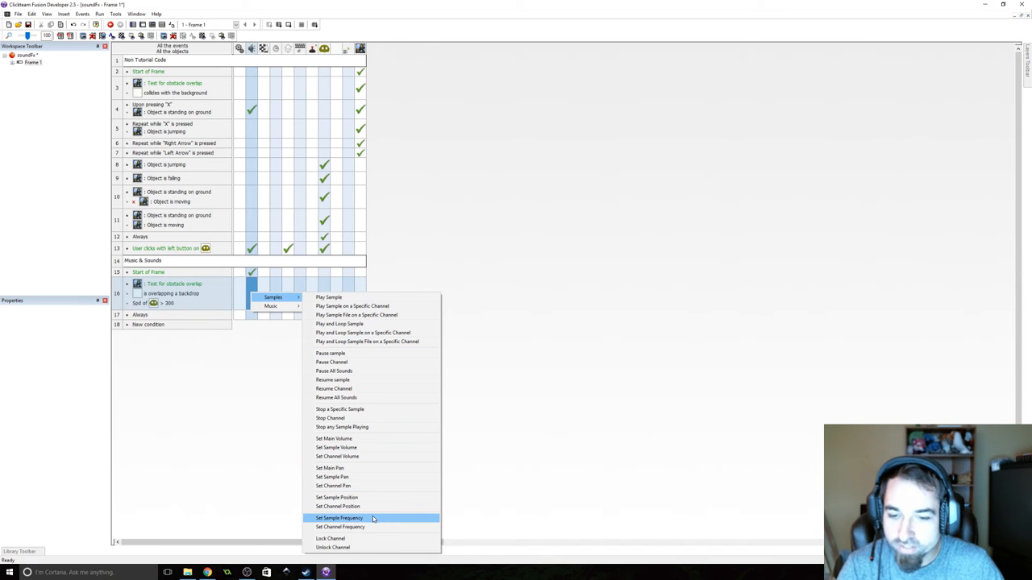
{"action": "left_click", "coordinate": [339, 517]}
{"action": "type", "text": "RRandom("}
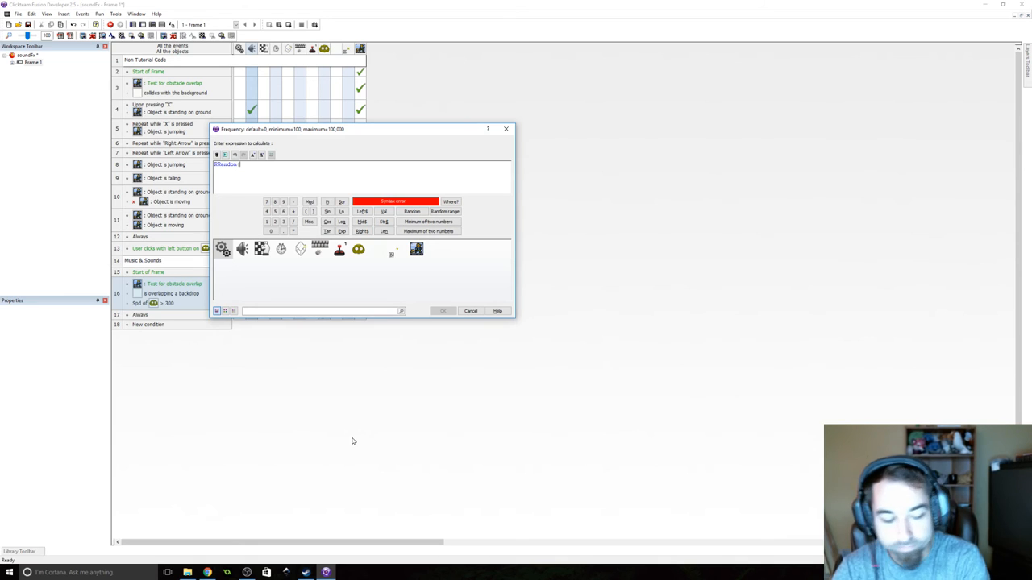
{"action": "type", "text": "30000"}
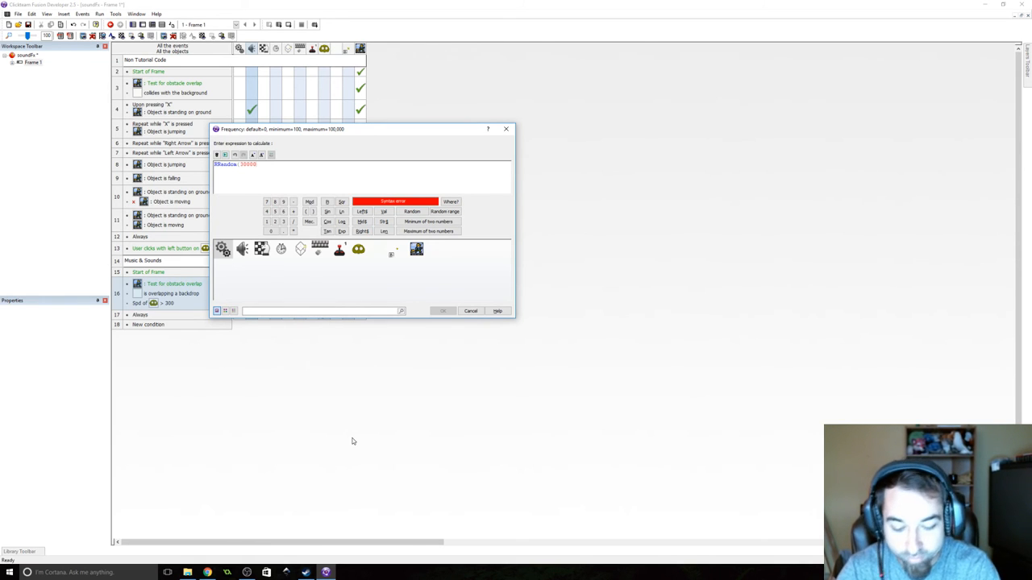
{"action": "type", "text": "."}
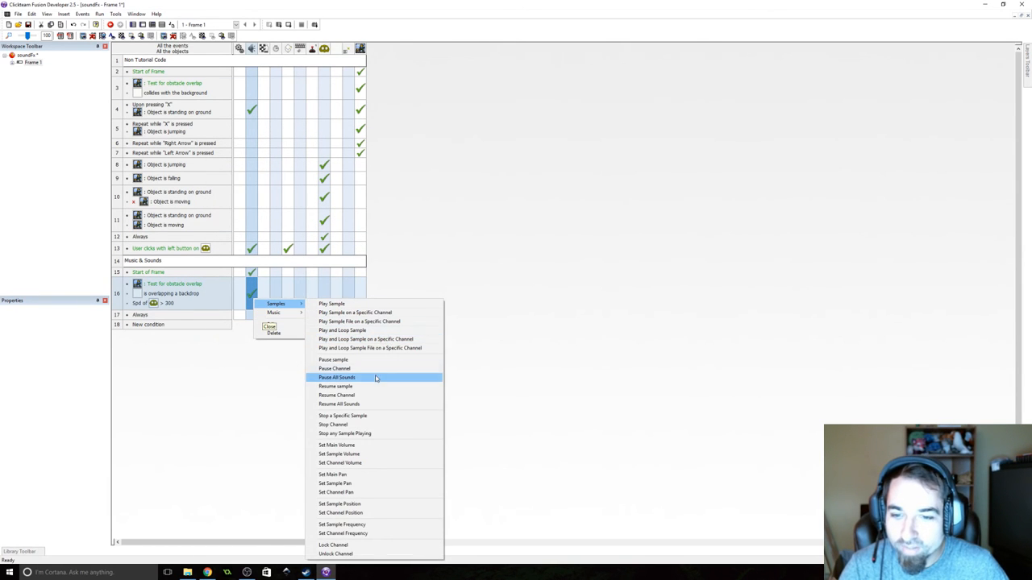
{"action": "mouse_move", "coordinate": [355, 312]}
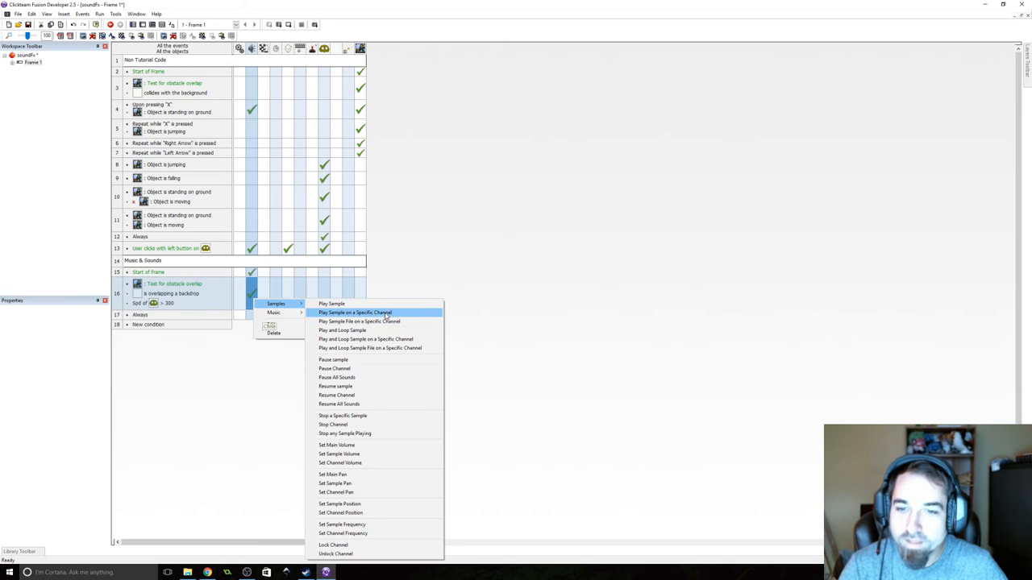
{"action": "left_click", "coordinate": [355, 313]}
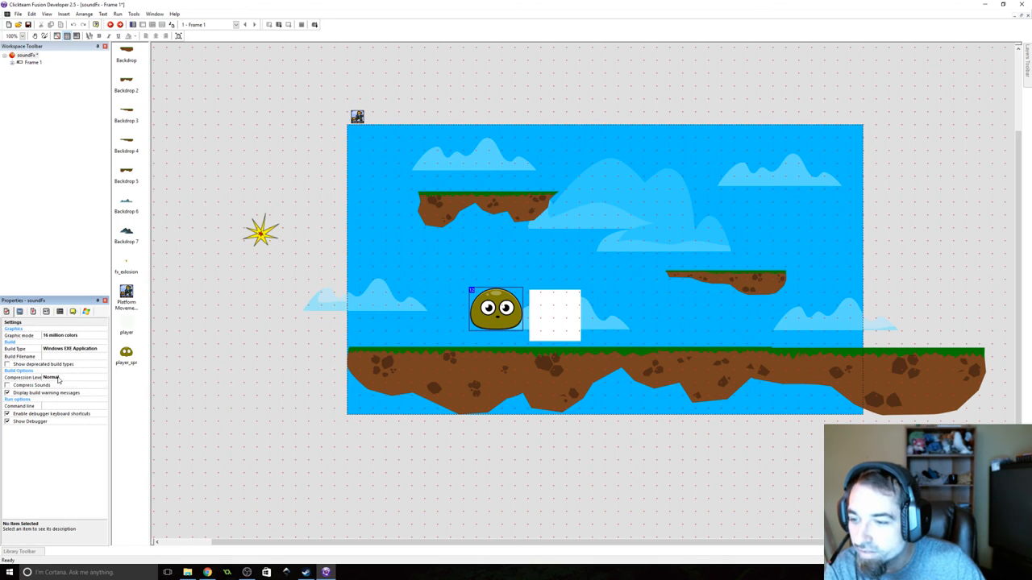
{"action": "left_click", "coordinate": [24, 377]}
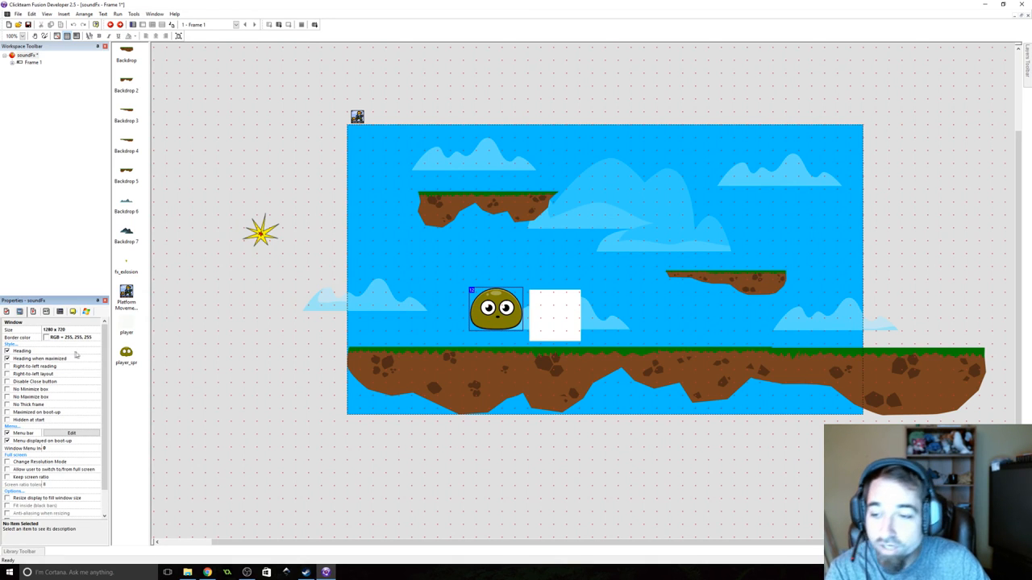
{"action": "mouse_move", "coordinate": [104, 375]}
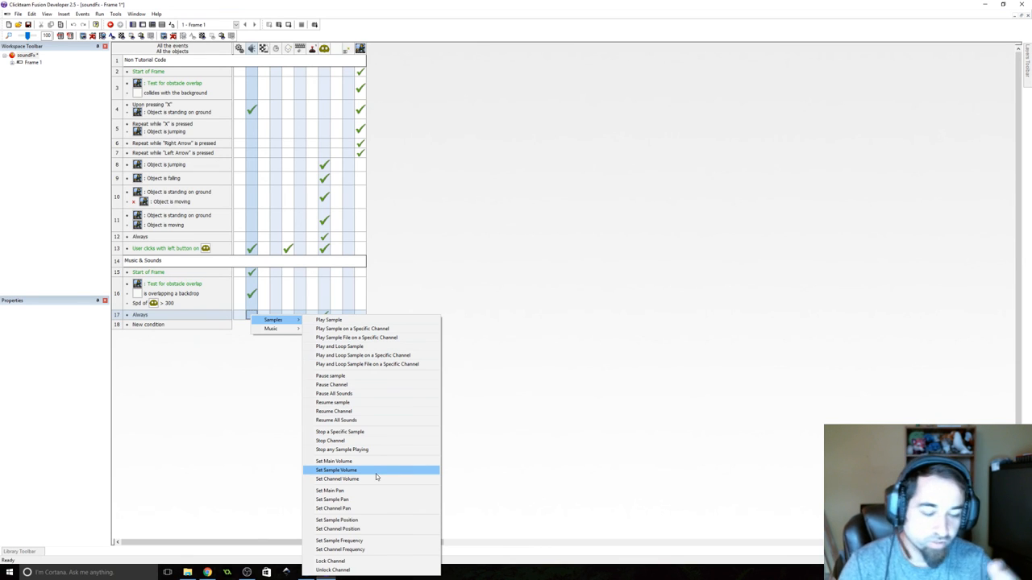
{"action": "mouse_move", "coordinate": [355, 550]}
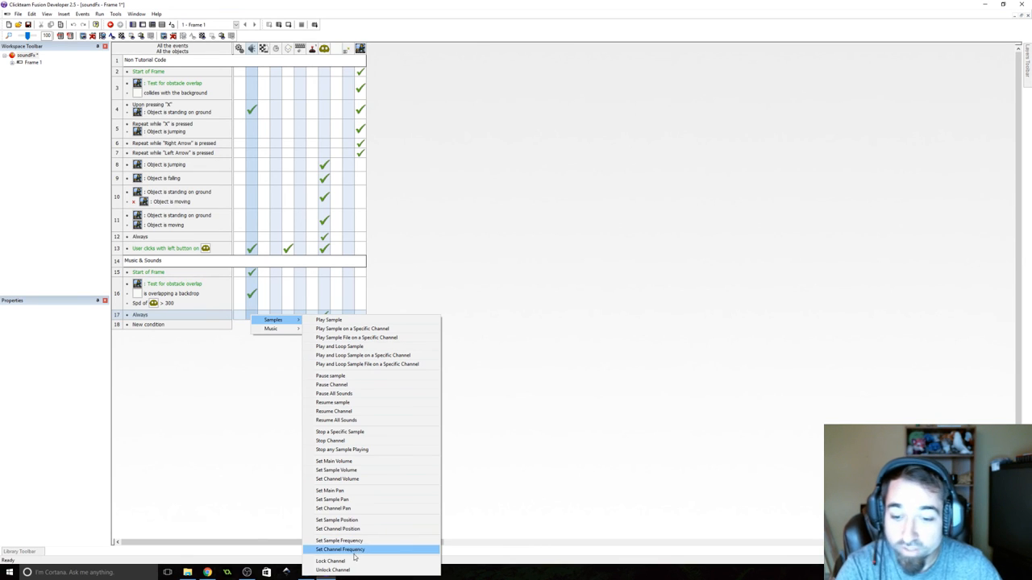
{"action": "mouse_move", "coordinate": [335, 471]}
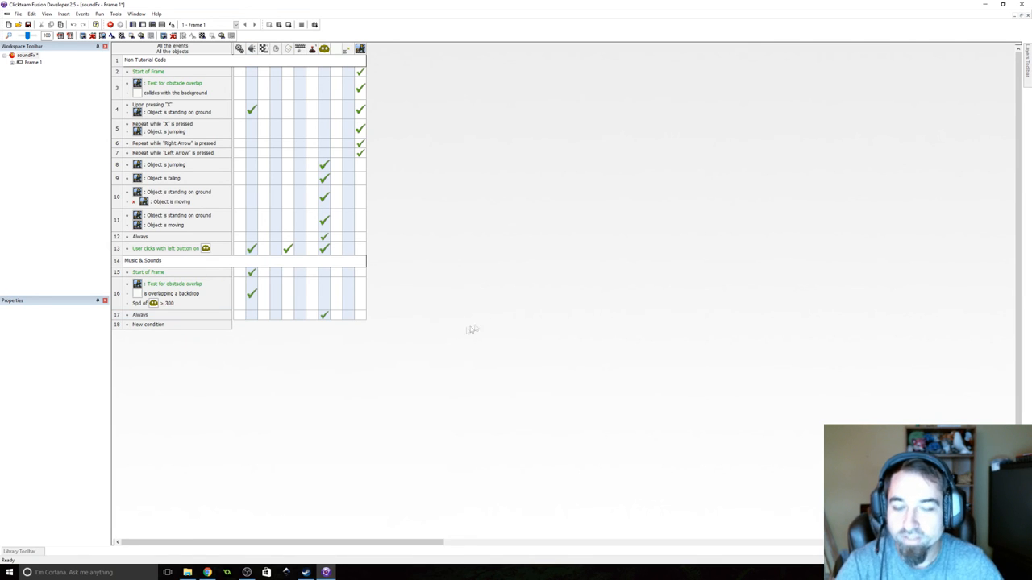
{"action": "mouse_move", "coordinate": [428, 342]}
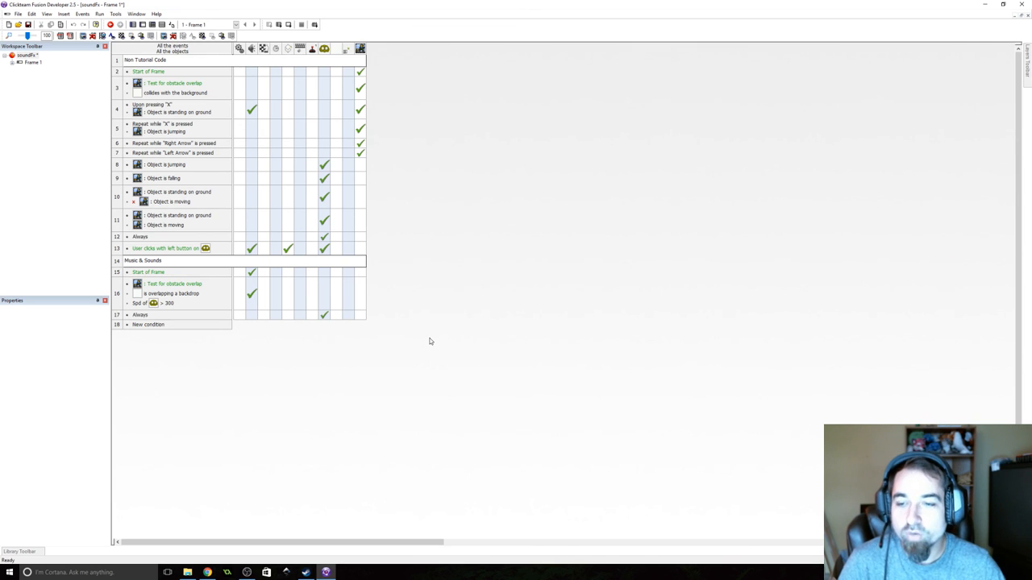
- Dismiss the Sound action popup and show the collision event's action list
{"action": "left_click", "coordinate": [251, 315]}
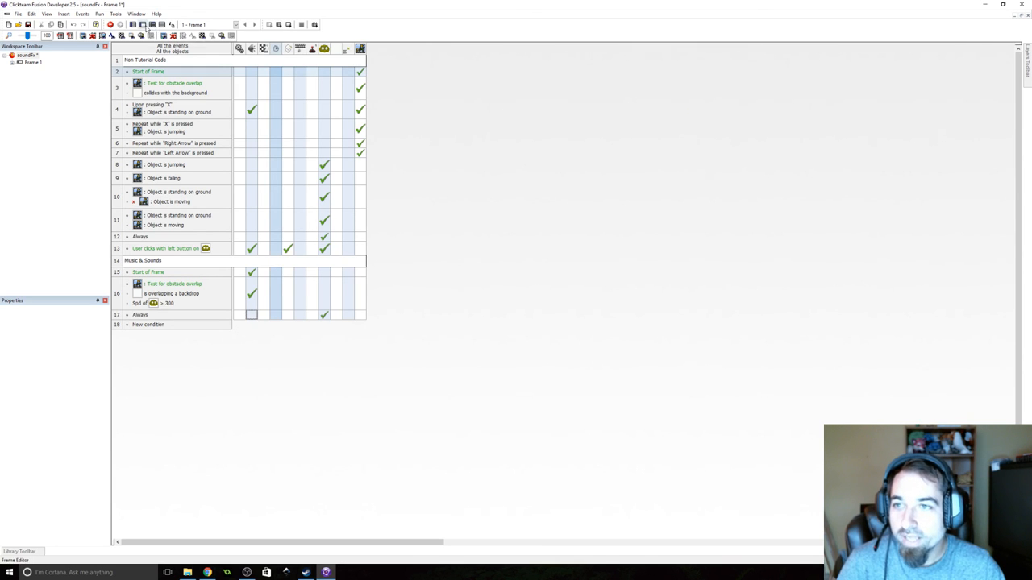
{"action": "left_click", "coordinate": [151, 35]}
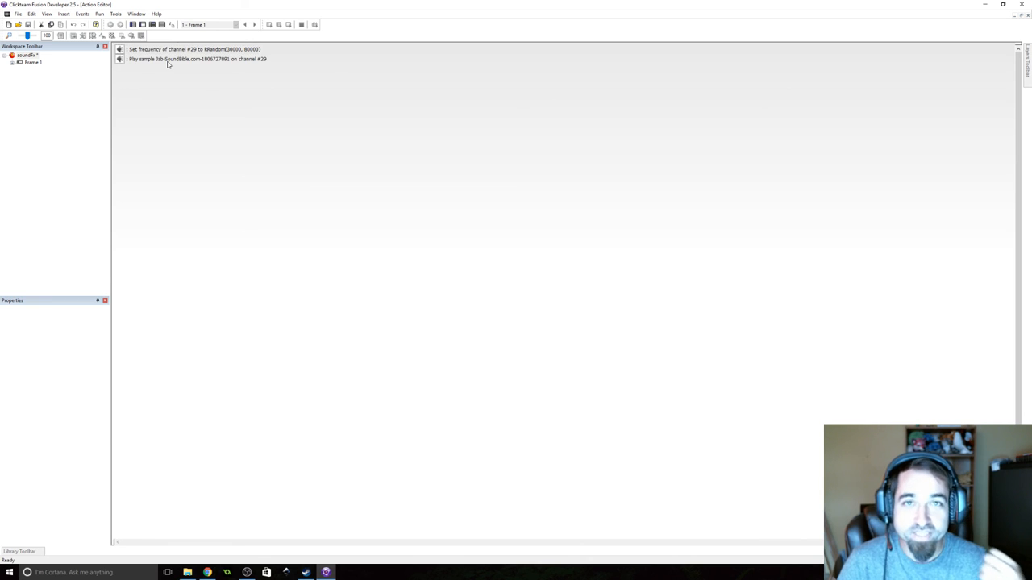
- Set the play-sample action's channel to match the randomized-frequency channel
{"action": "left_click", "coordinate": [194, 58]}
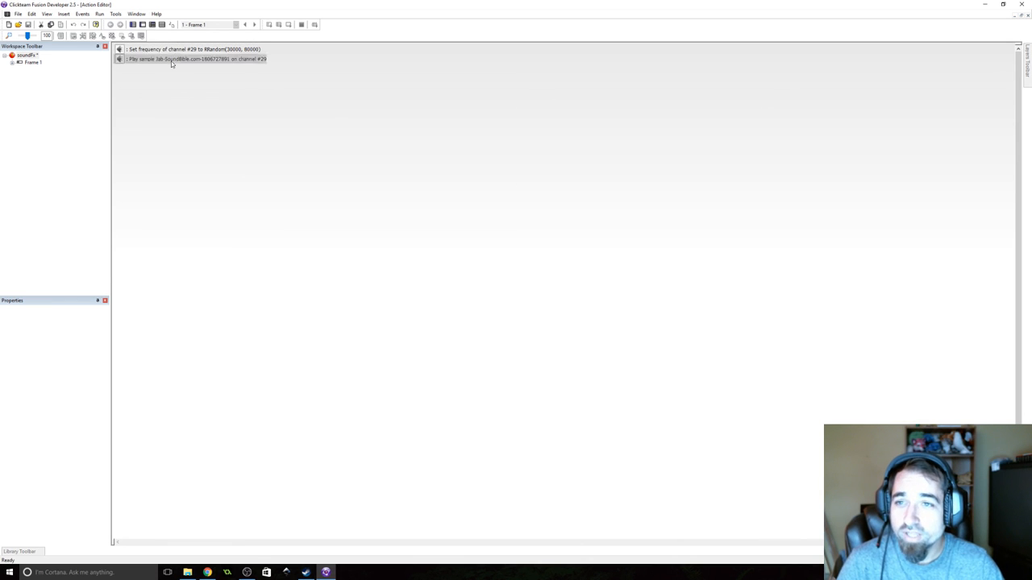
{"action": "double_click", "coordinate": [193, 58]}
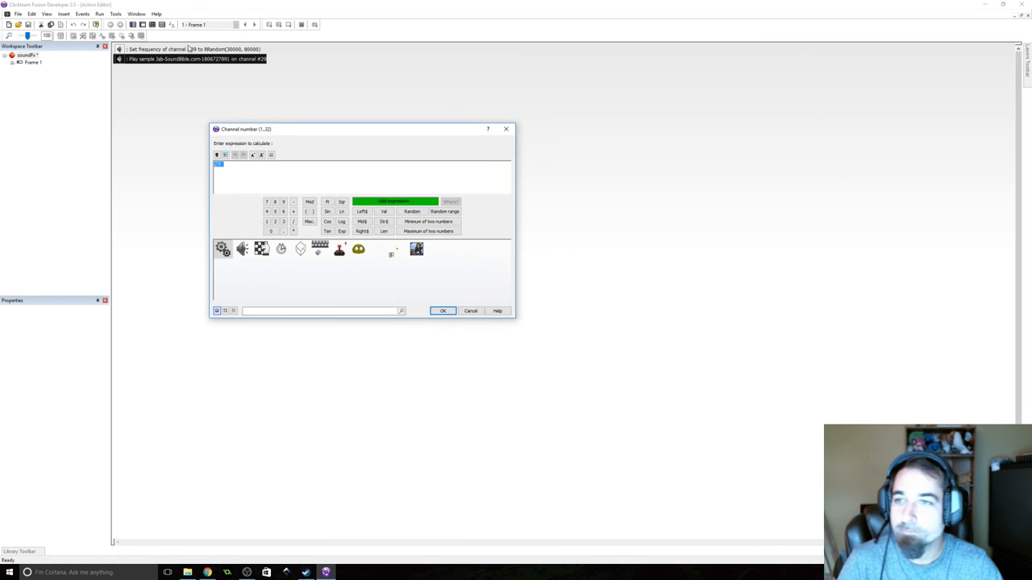
{"action": "left_click", "coordinate": [442, 309]}
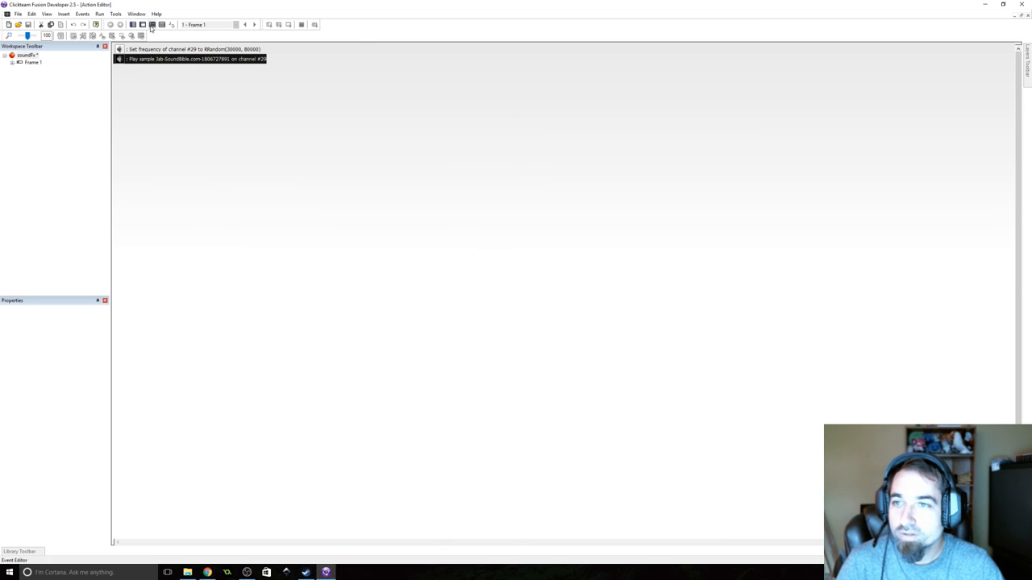